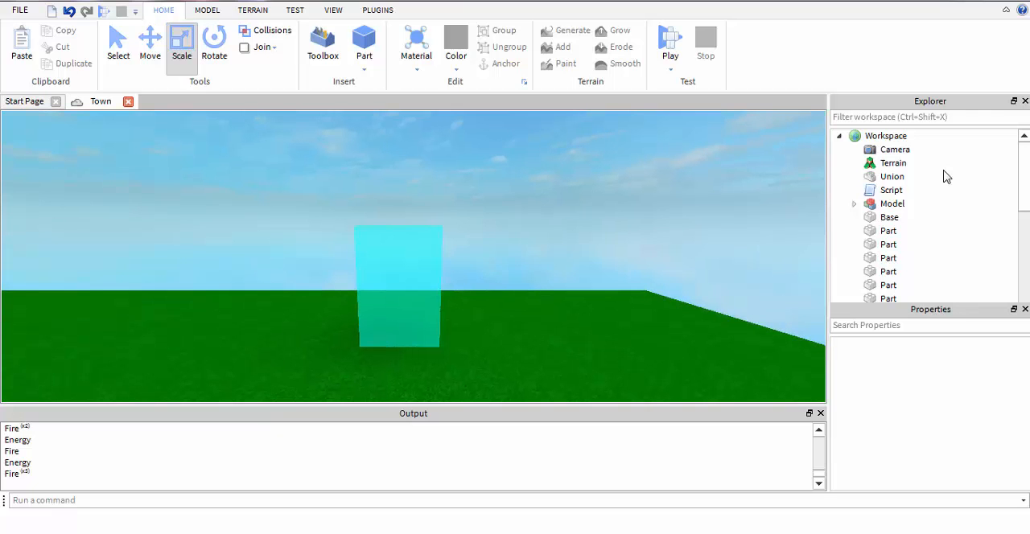
Rename the plain Script under Workspace to 'leaderstats'
left_click(890, 190)
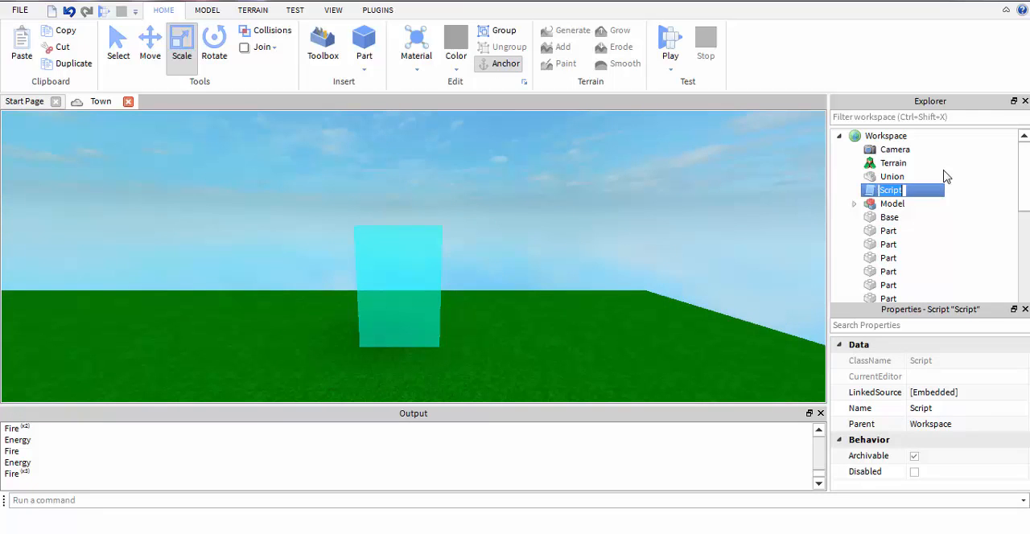
type("leade")
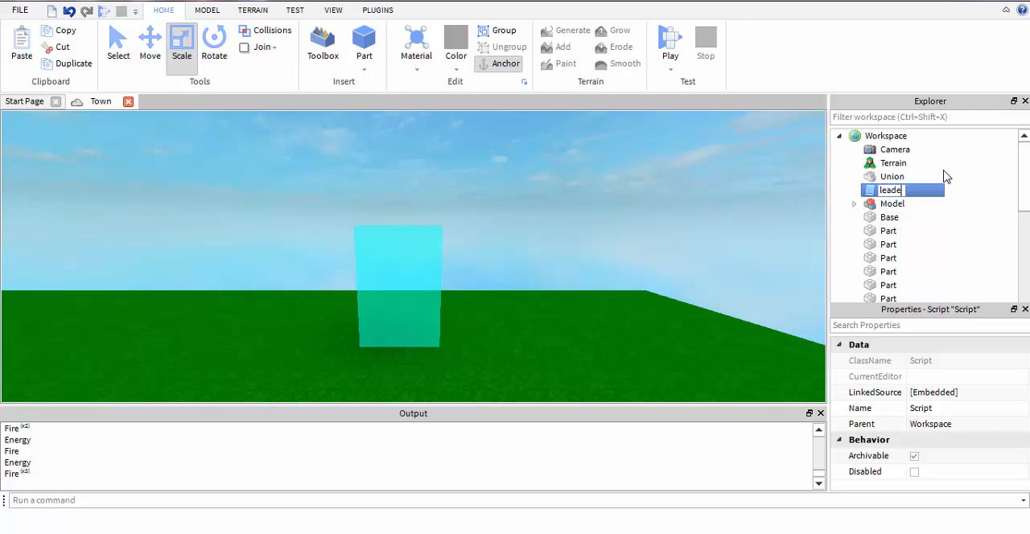
type("leaderstats")
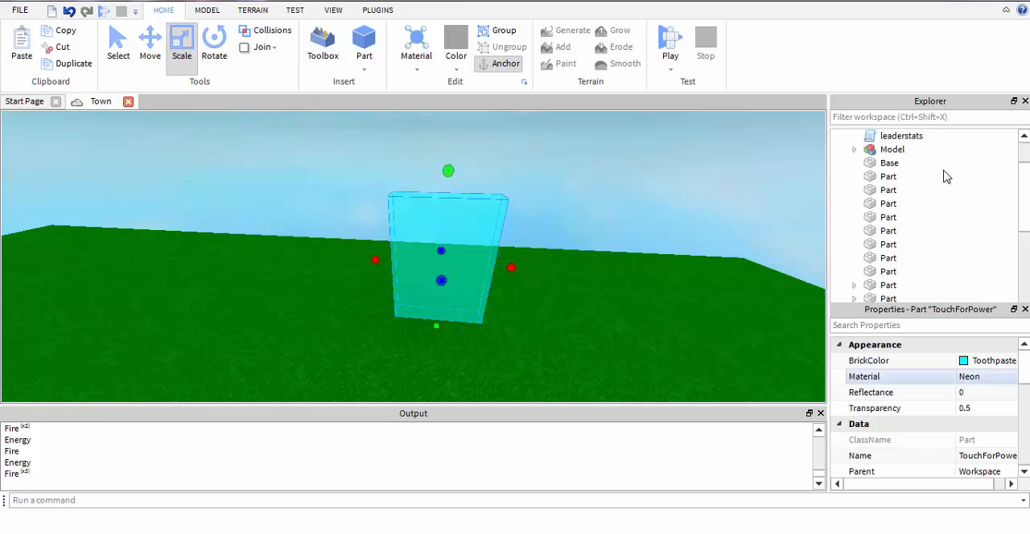
Scroll through TouchForPower's properties and clear the Fire and Energy messages from Output
scroll("down", 3)
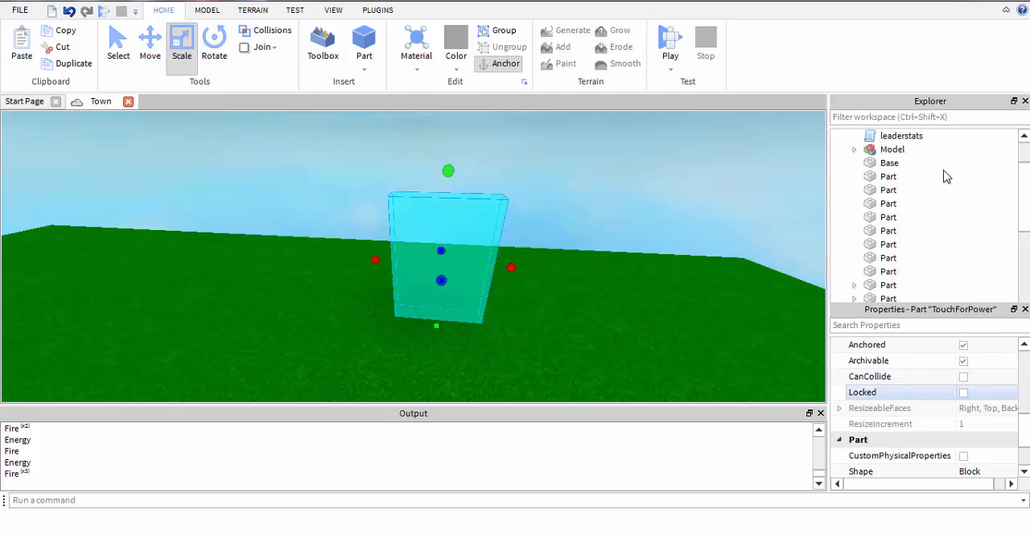
left_click(869, 377)
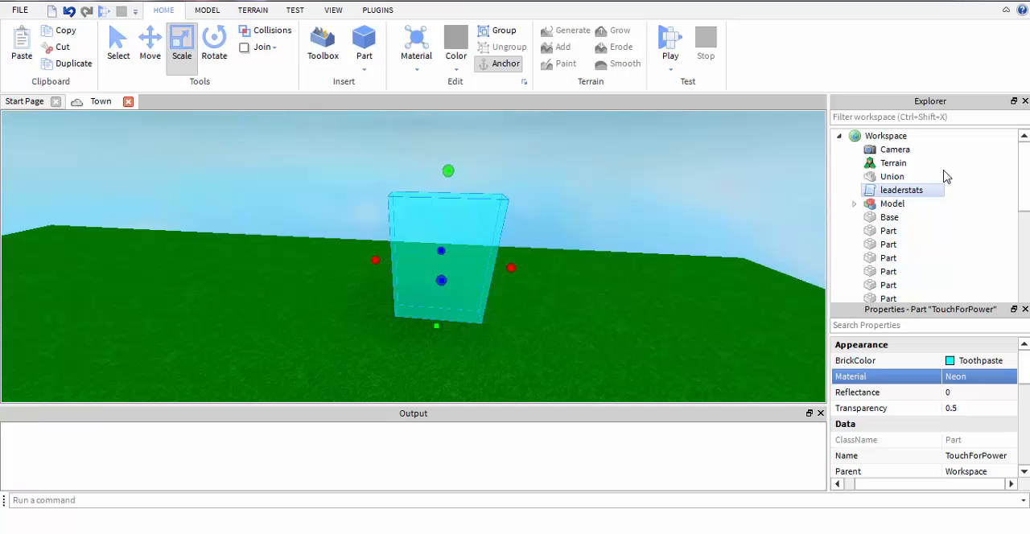
left_click(901, 190)
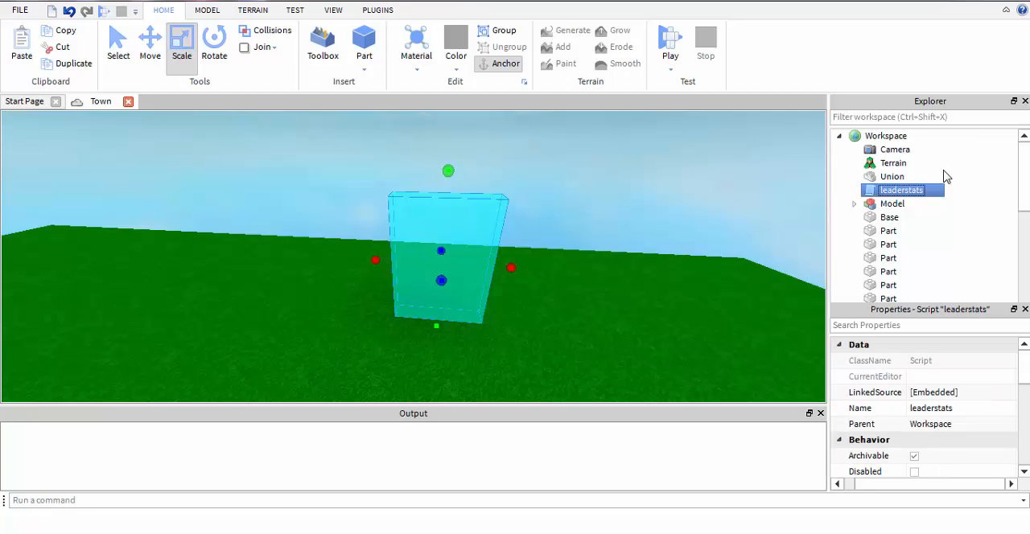
double_click(901, 190)
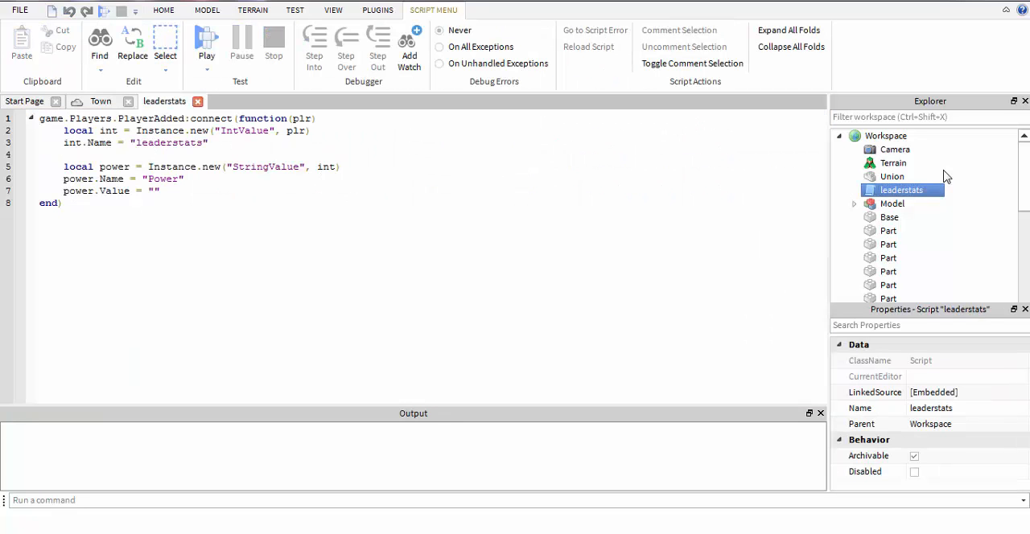
key("ctrl+a")
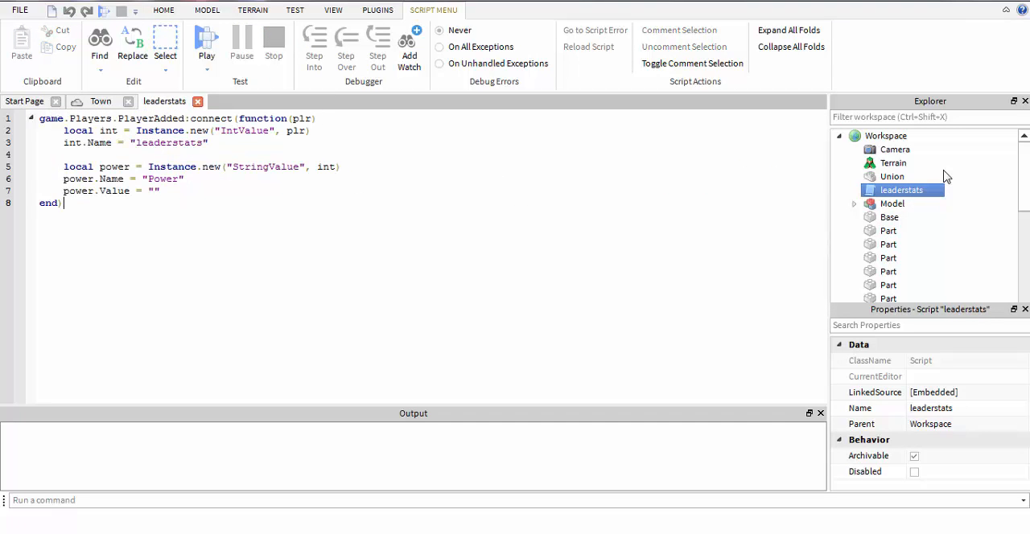
left_click_drag(64, 130, 209, 142)
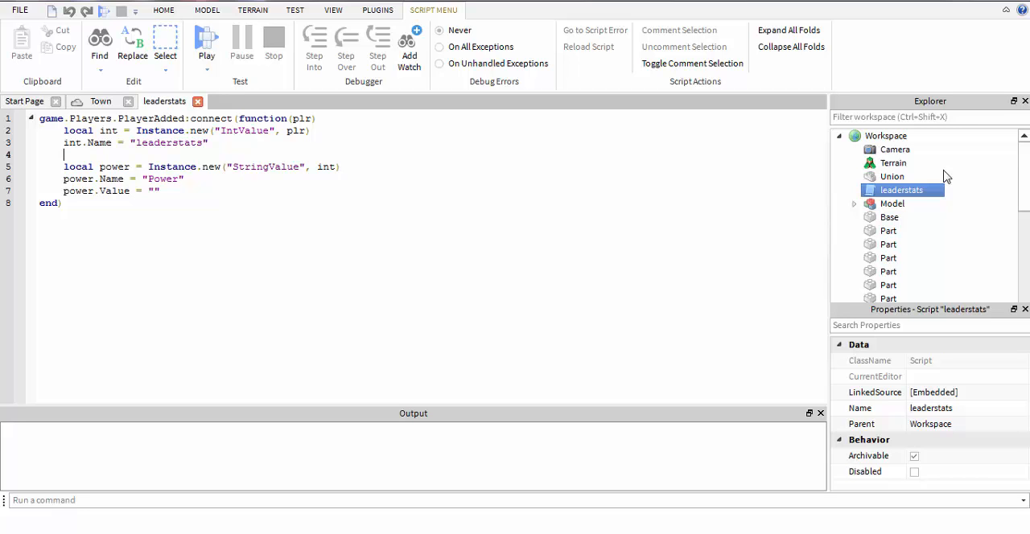
left_click_drag(63, 130, 209, 142)
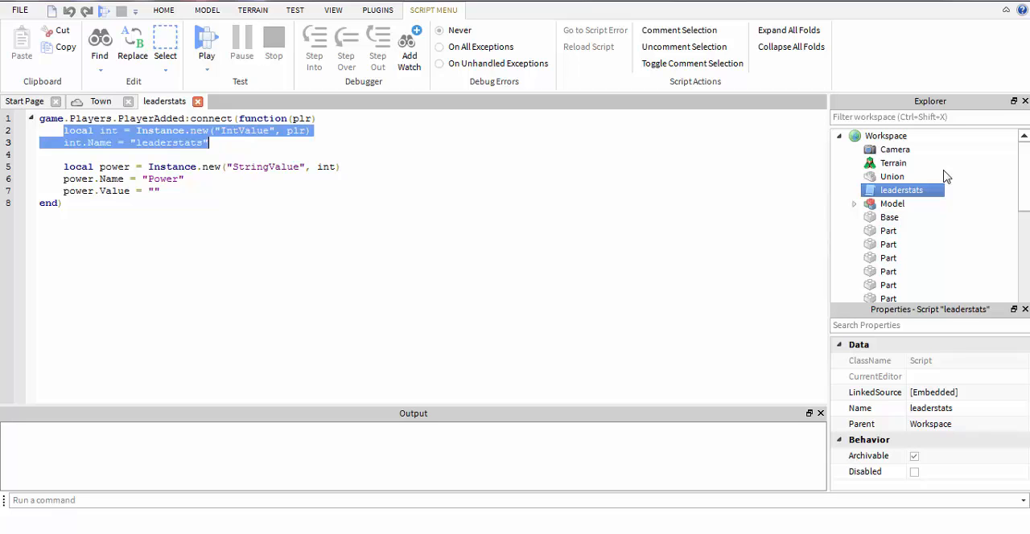
left_click(185, 143)
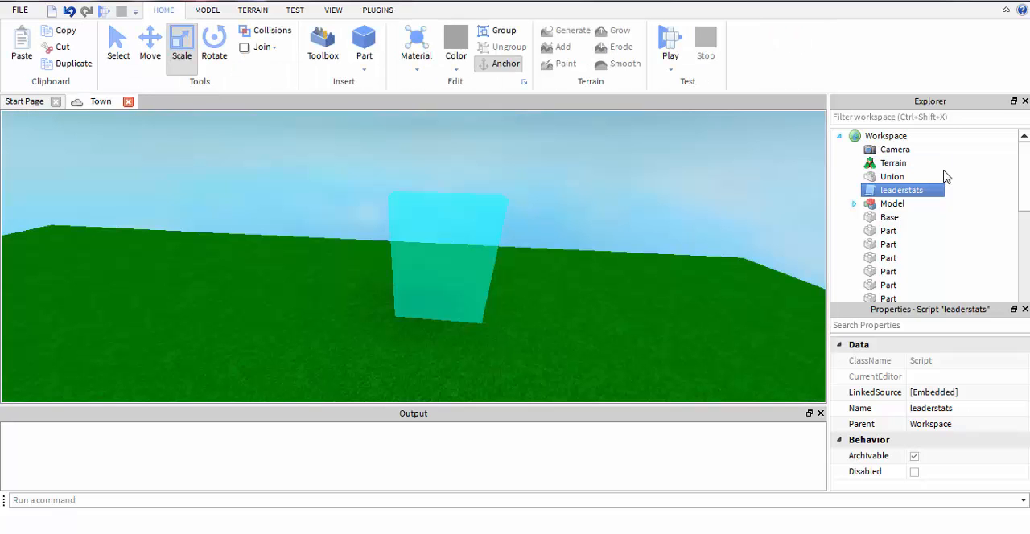
scroll("down", 3)
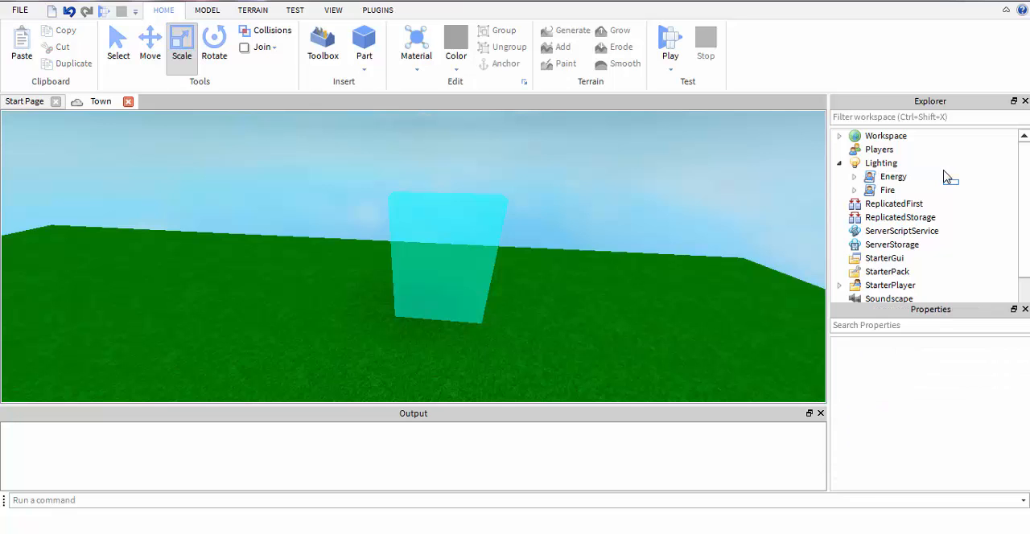
left_click(893, 176)
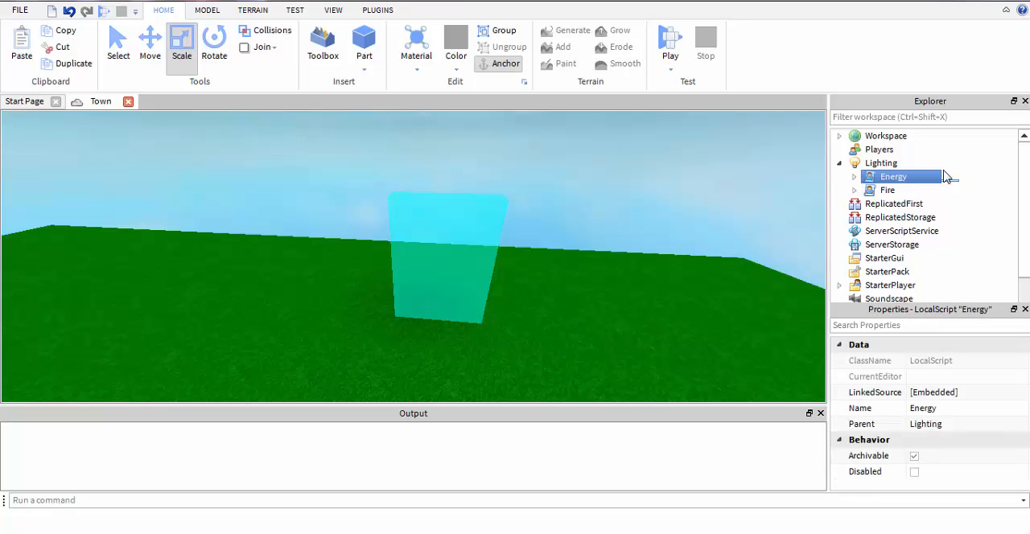
left_click(888, 190)
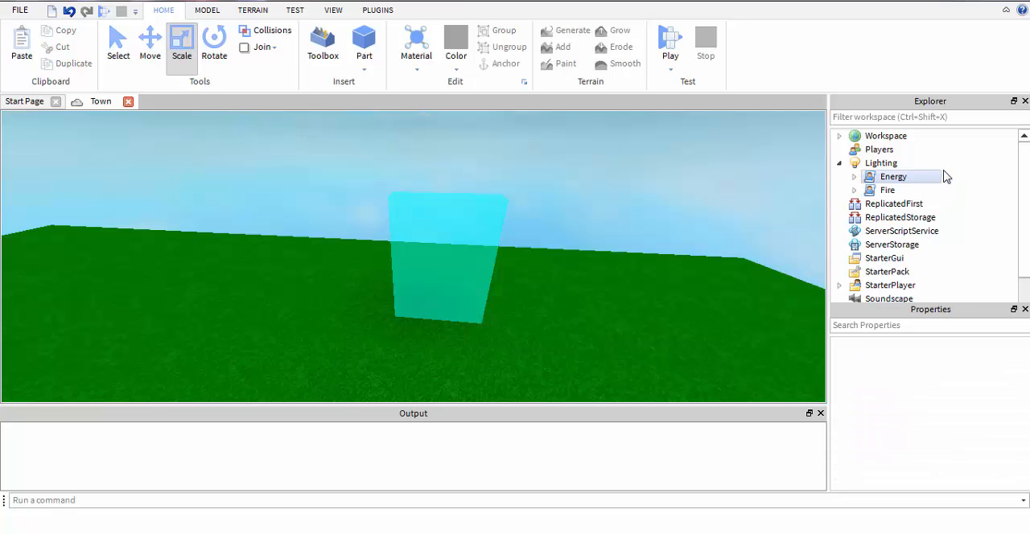
left_click(887, 190)
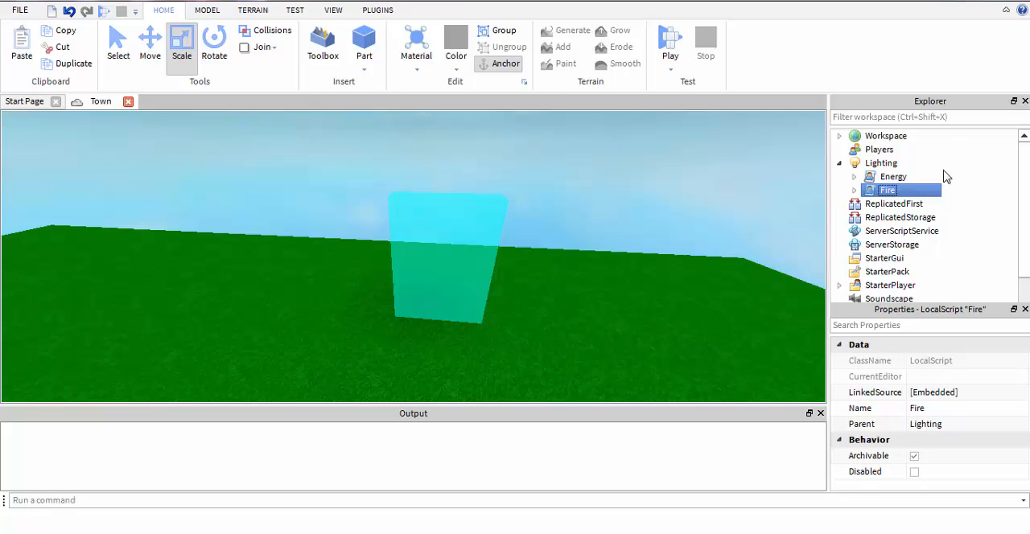
left_click(893, 176)
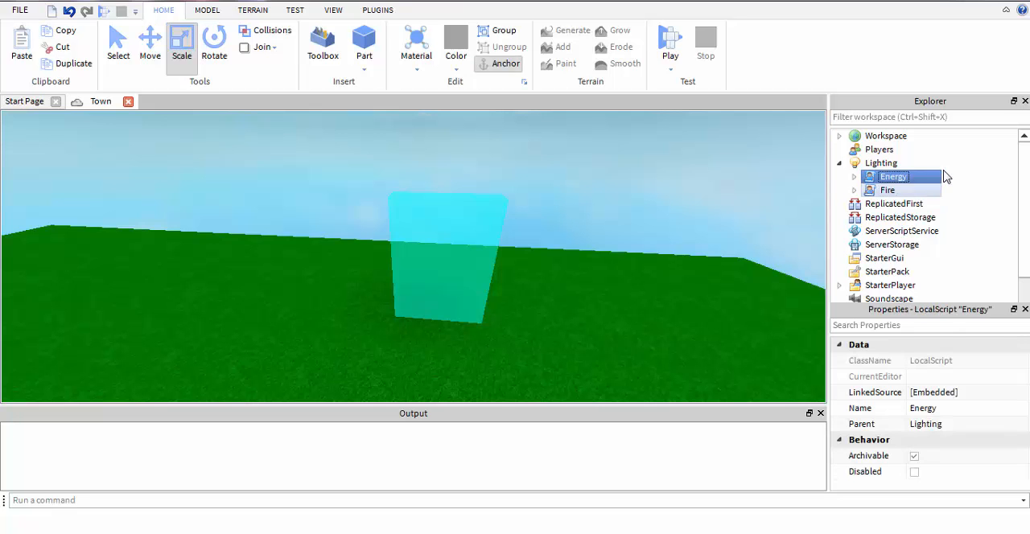
left_click(887, 189)
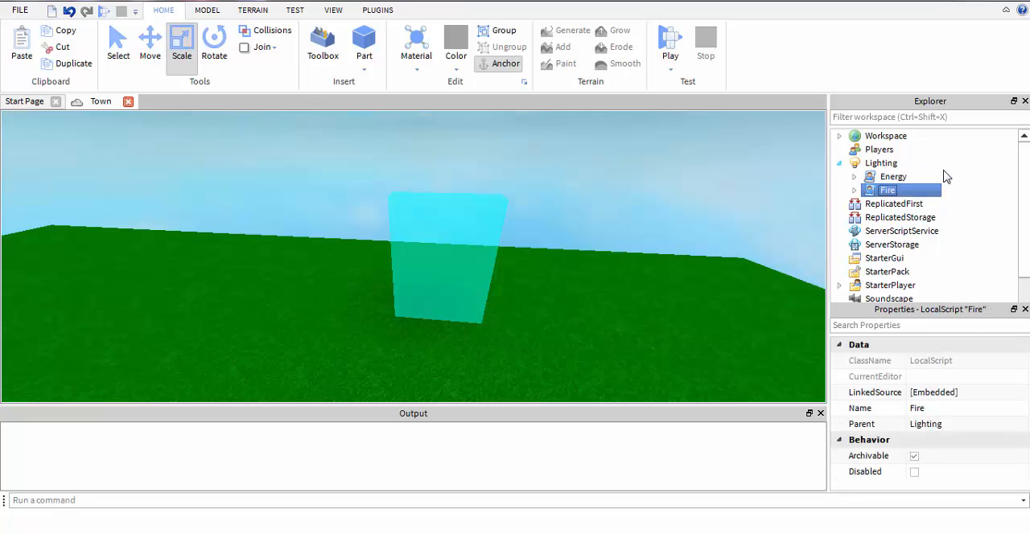
left_click(839, 163)
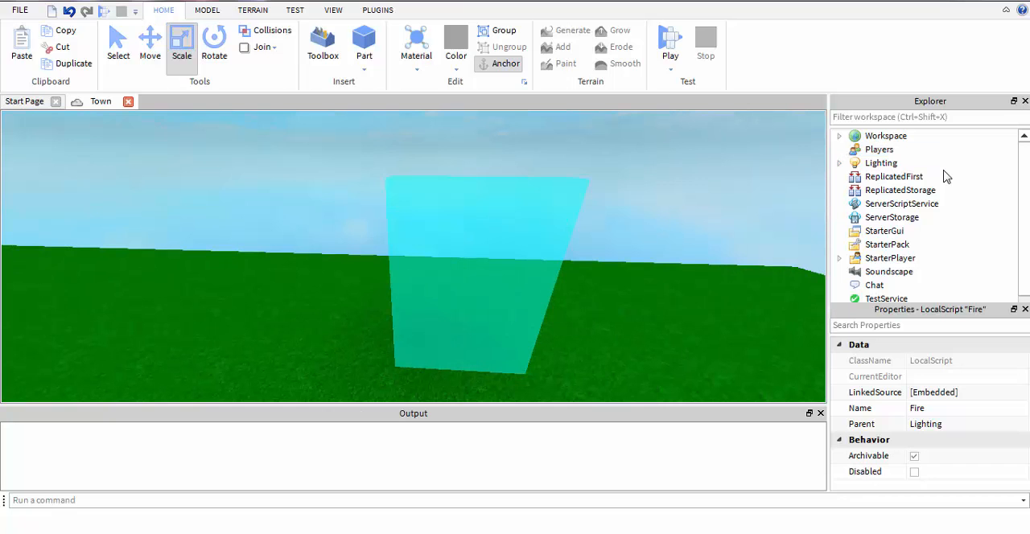
left_click(839, 135)
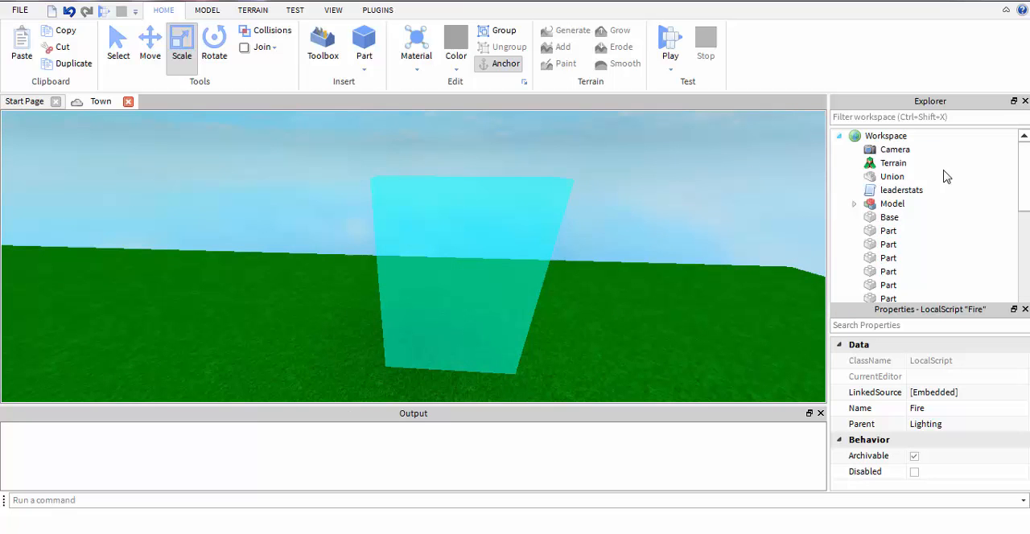
scroll("down", 3)
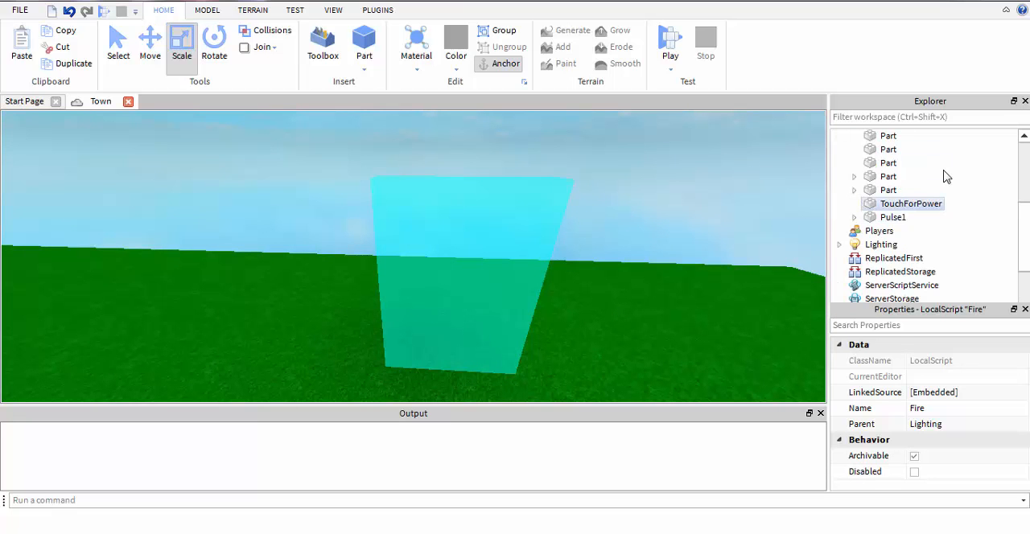
Insert a Script into the TouchForPower part and name it 'Give'
left_click(911, 202)
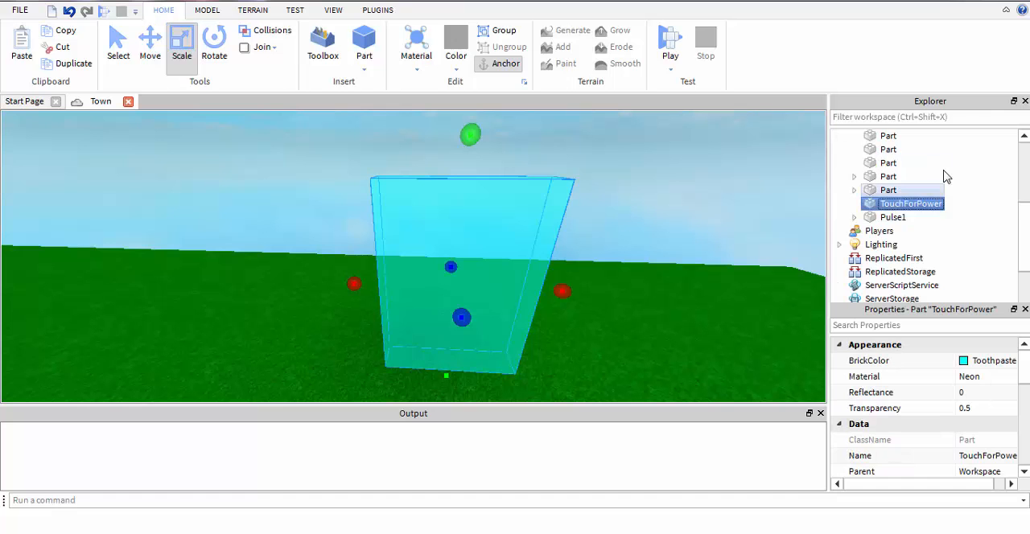
right_click(912, 203)
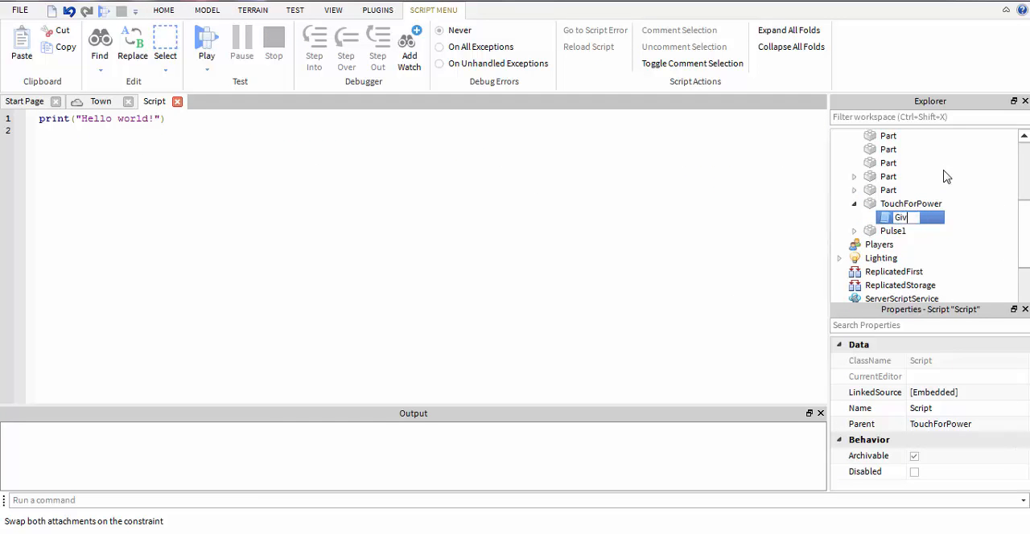
type("Give")
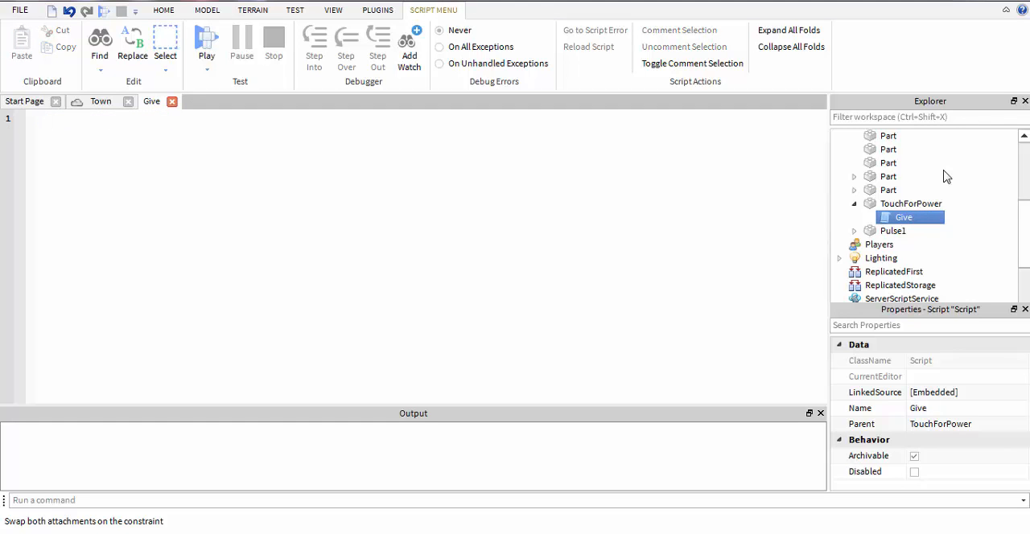
Add an Enabled = true flag and a Touched handler that exits if disabled, then sets Enabled = false
type("Enab")
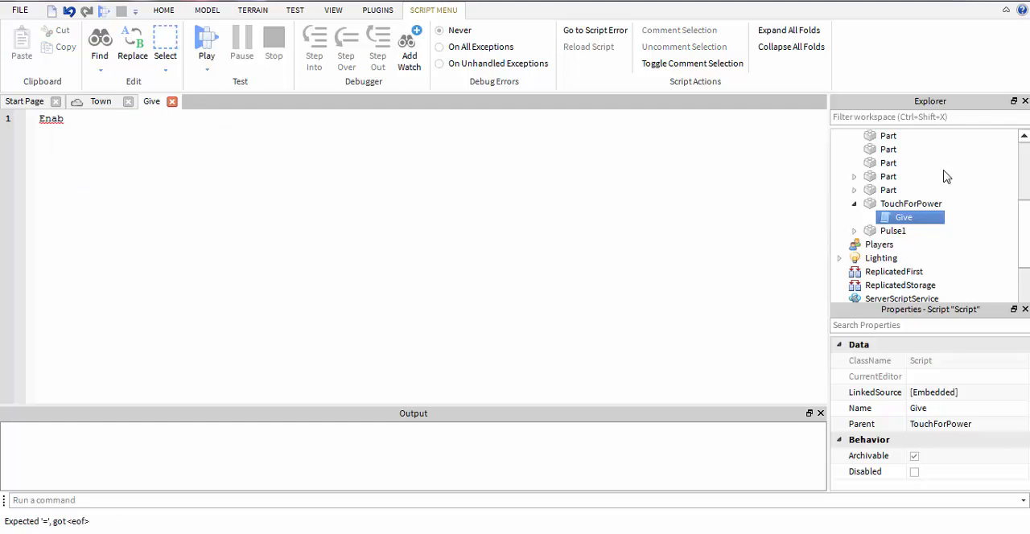
type("led =")
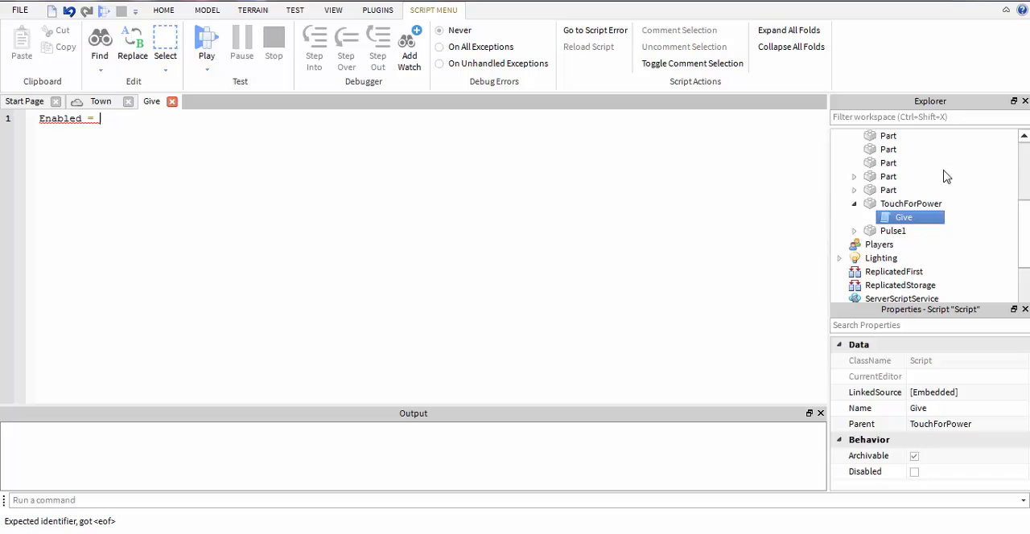
type("true")
type("script.")
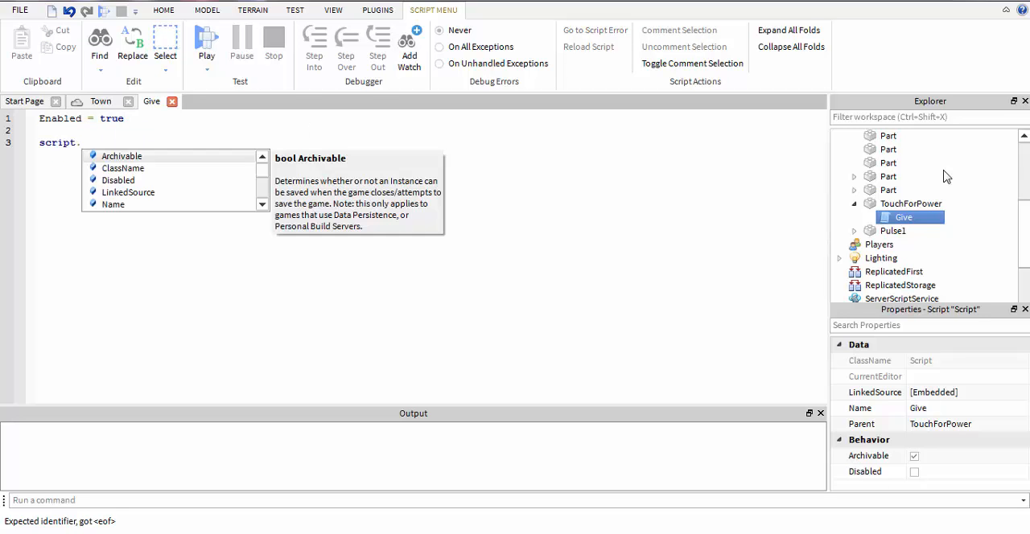
type("Parent.toyu")
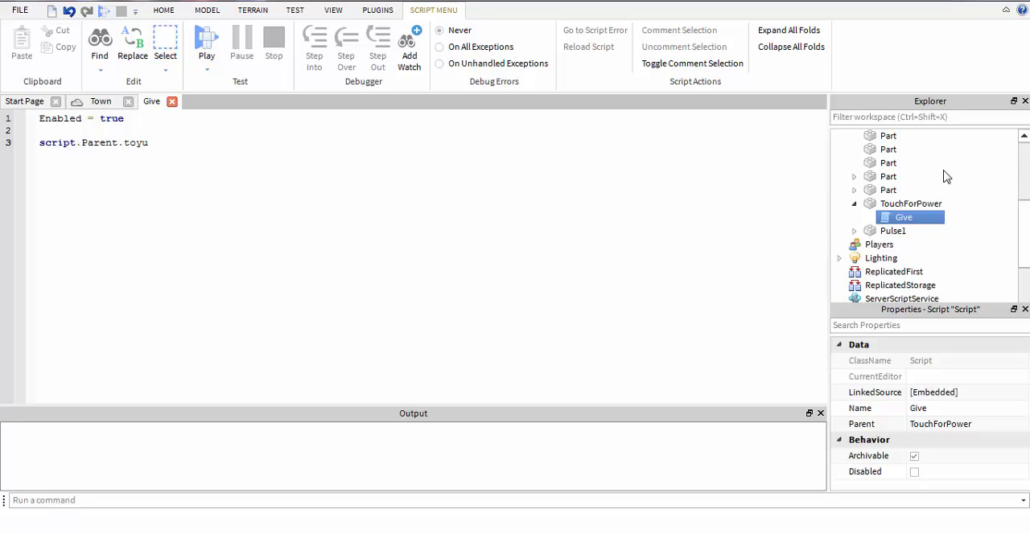
type("Touched:conne")
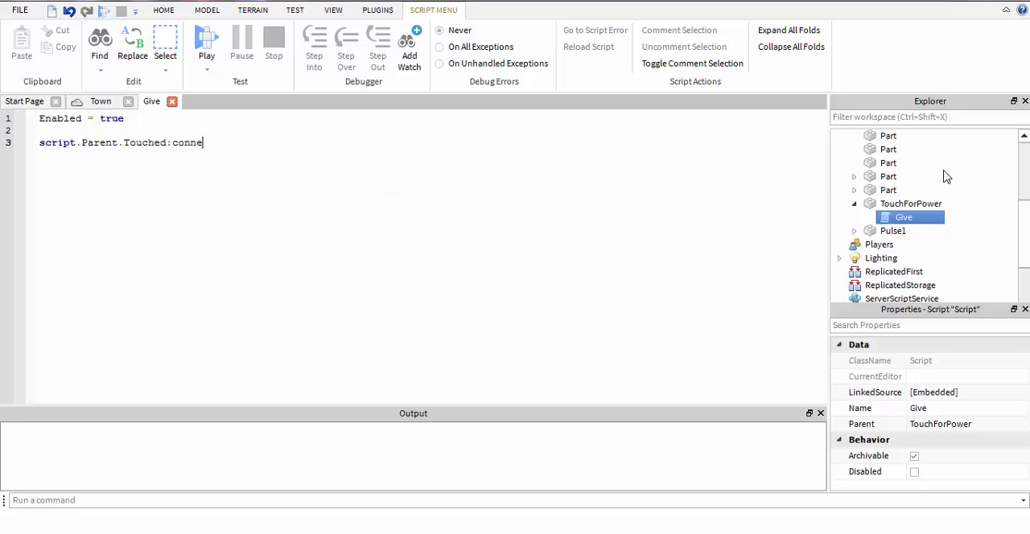
type("ct:(function(h")
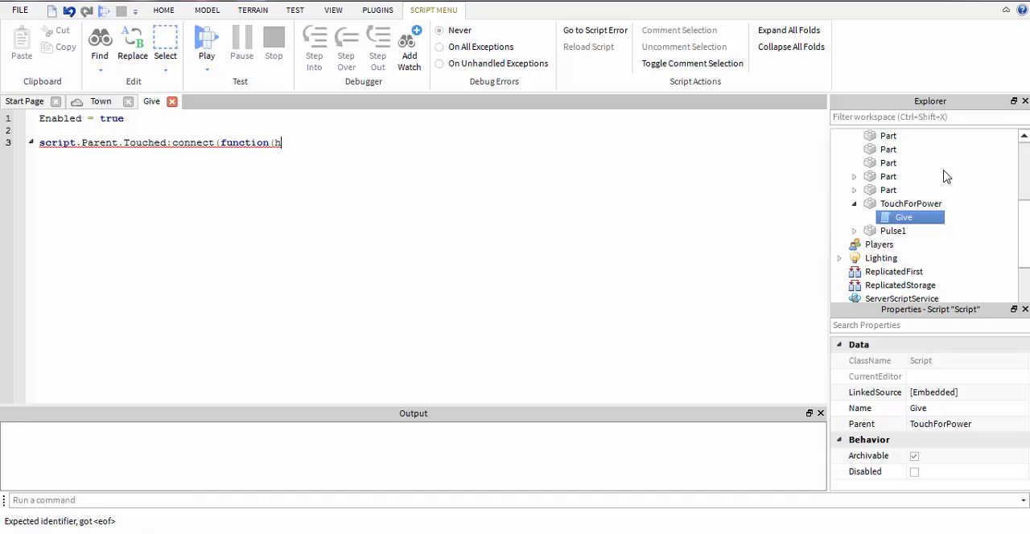
type("it)")
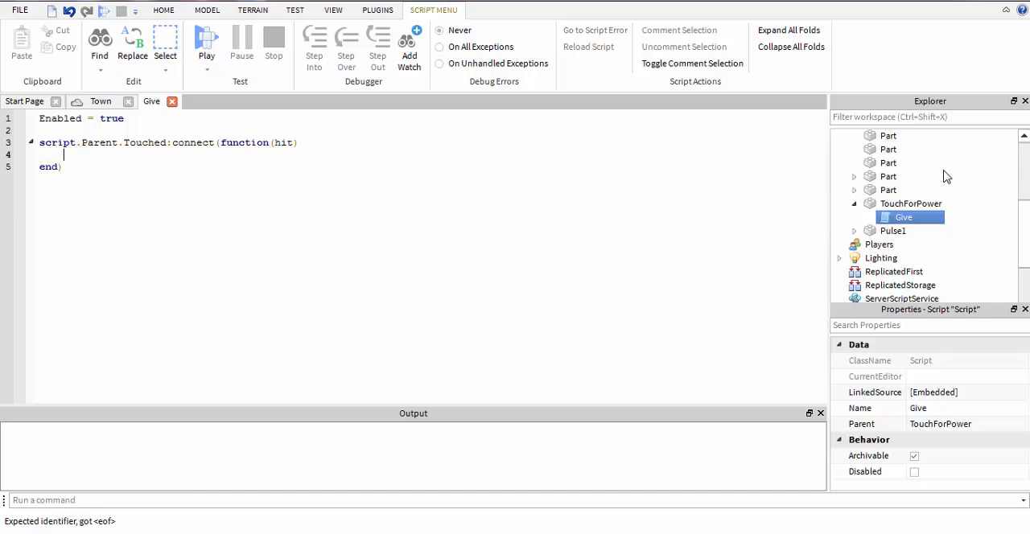
type("if not e")
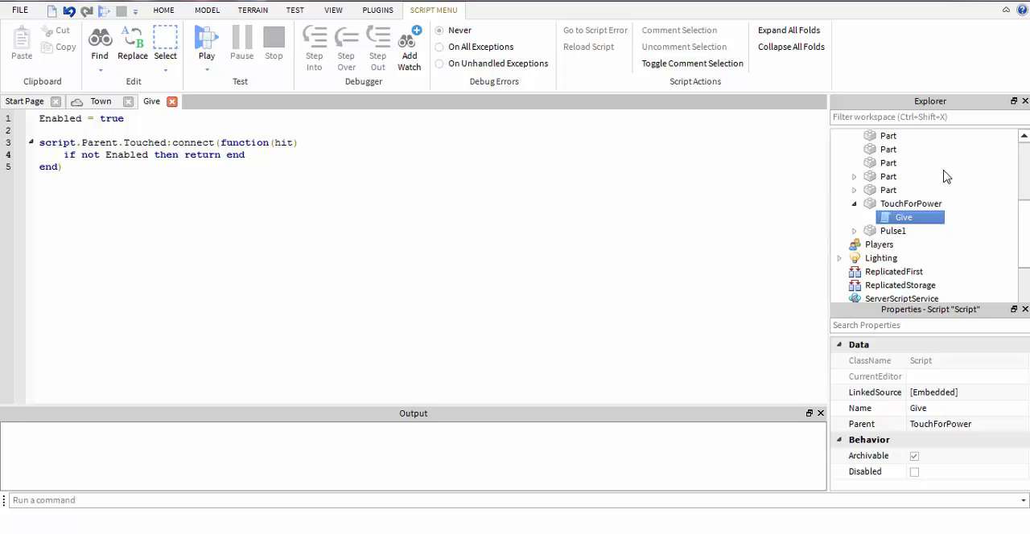
key("Return")
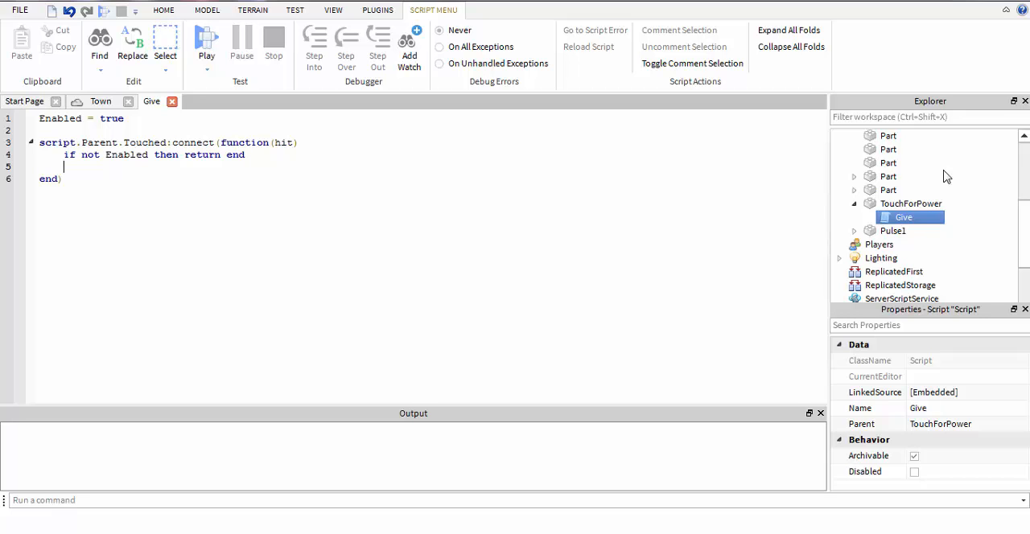
type("Enabled = false")
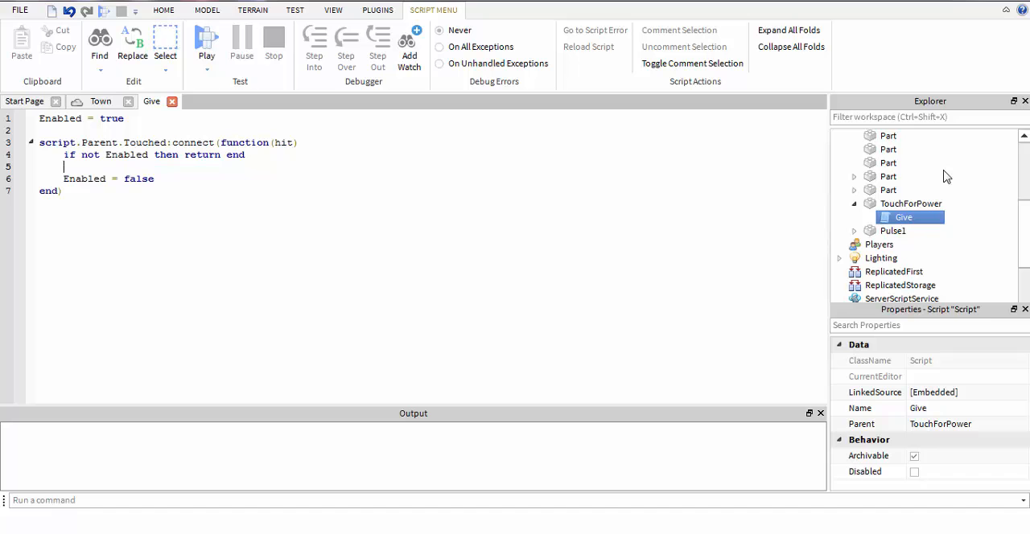
Add local player = game.Players lookup using hit.Parent.Name
type("local player")
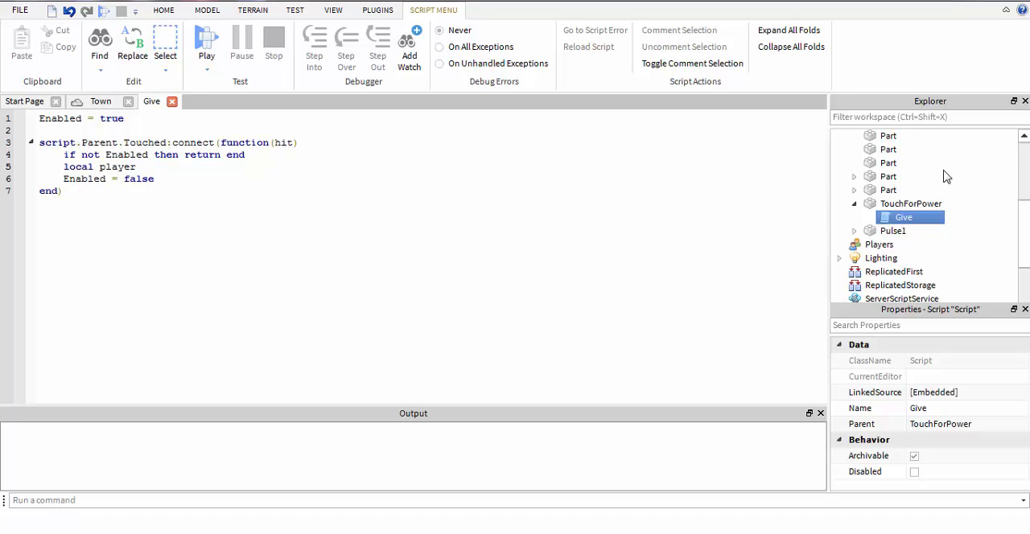
type("= game")
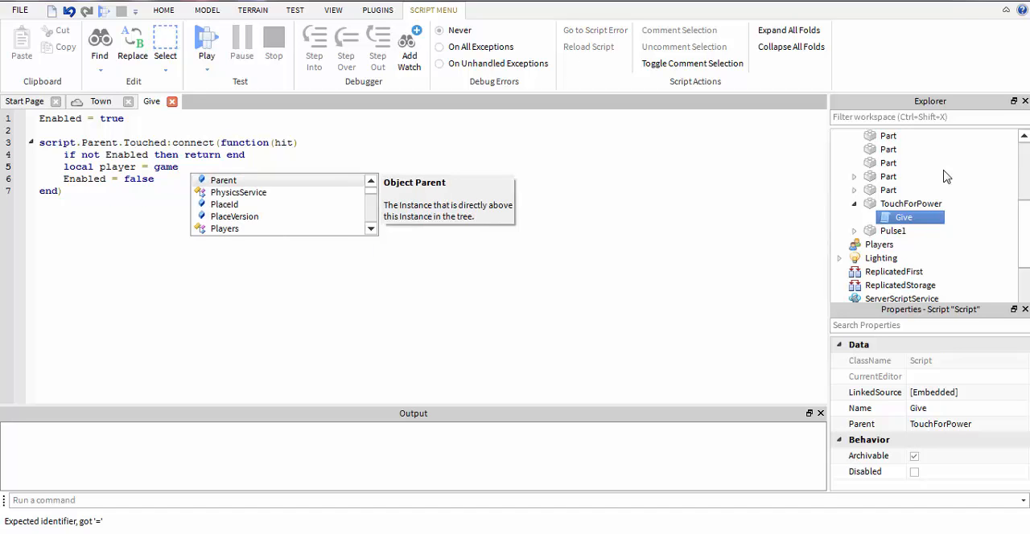
type(".Players:getPlayerFromCharacter(")
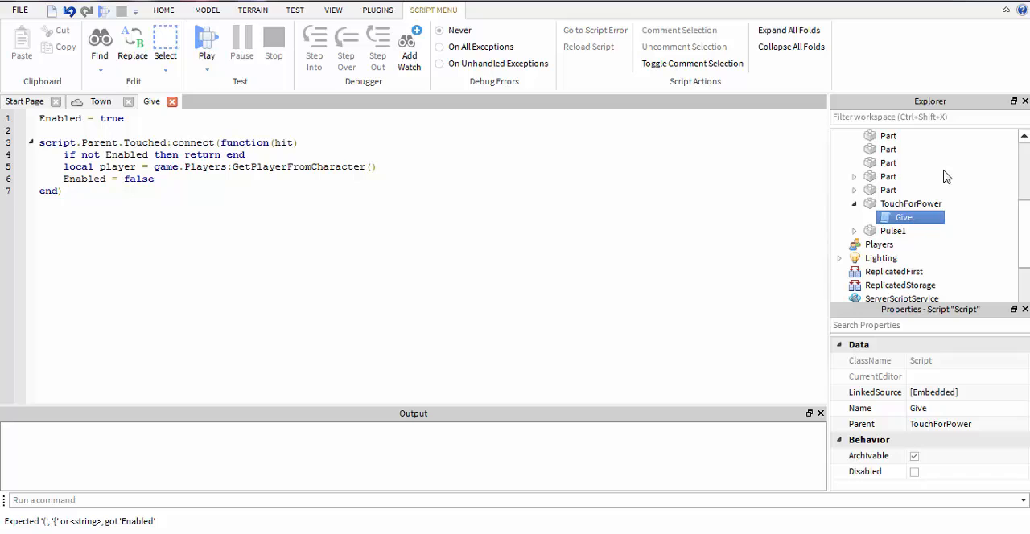
left_click(371, 167)
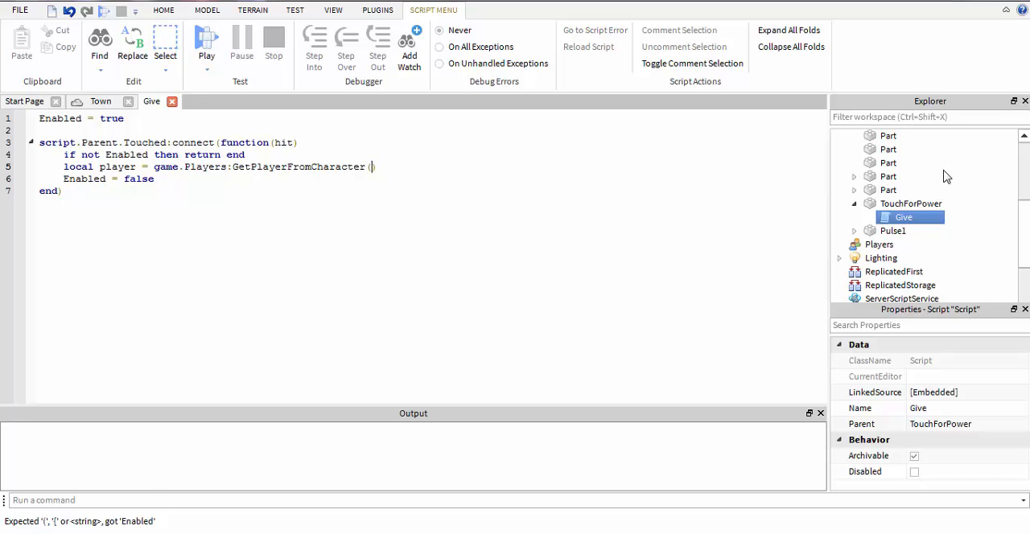
type("j)")
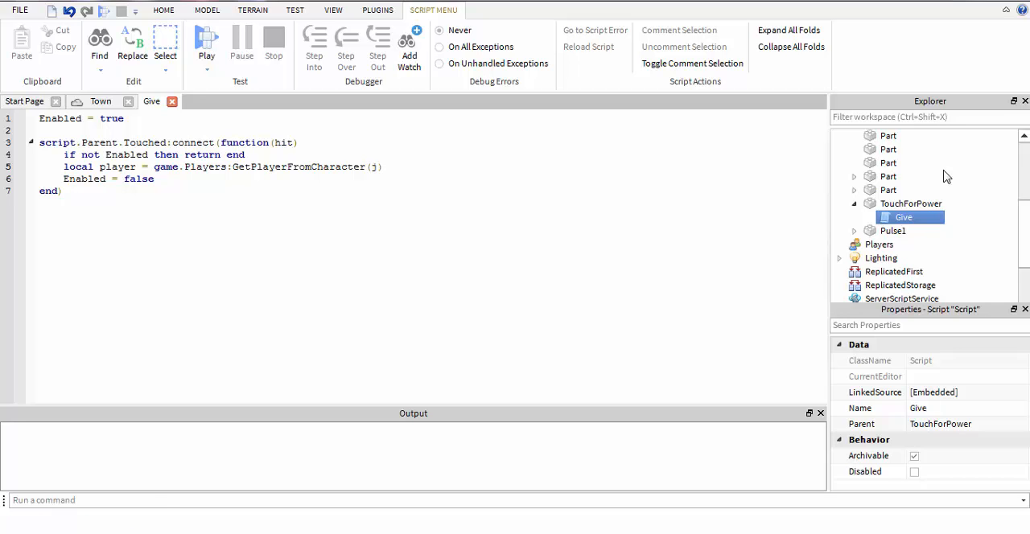
type("hit.")
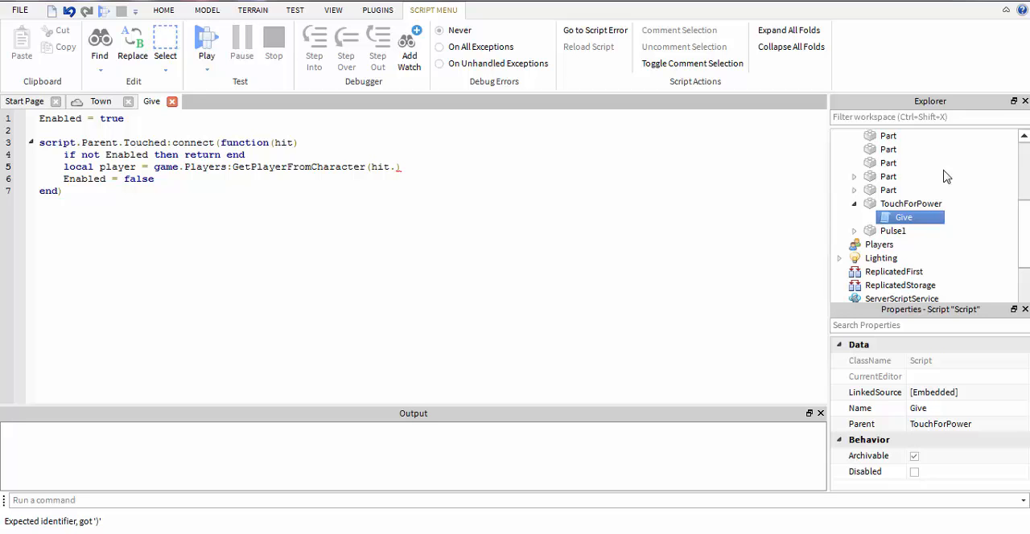
key("Backspace")
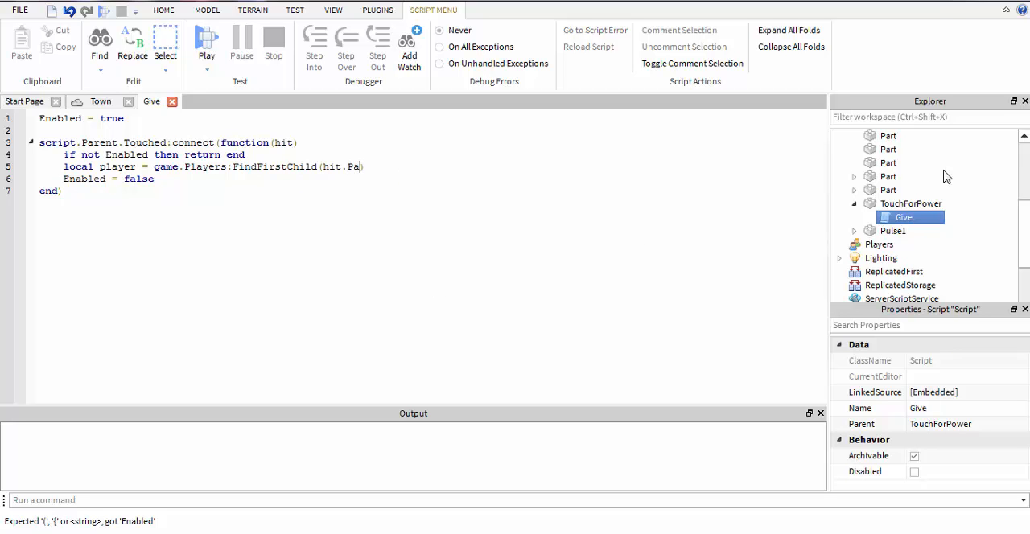
type("rent.Name")
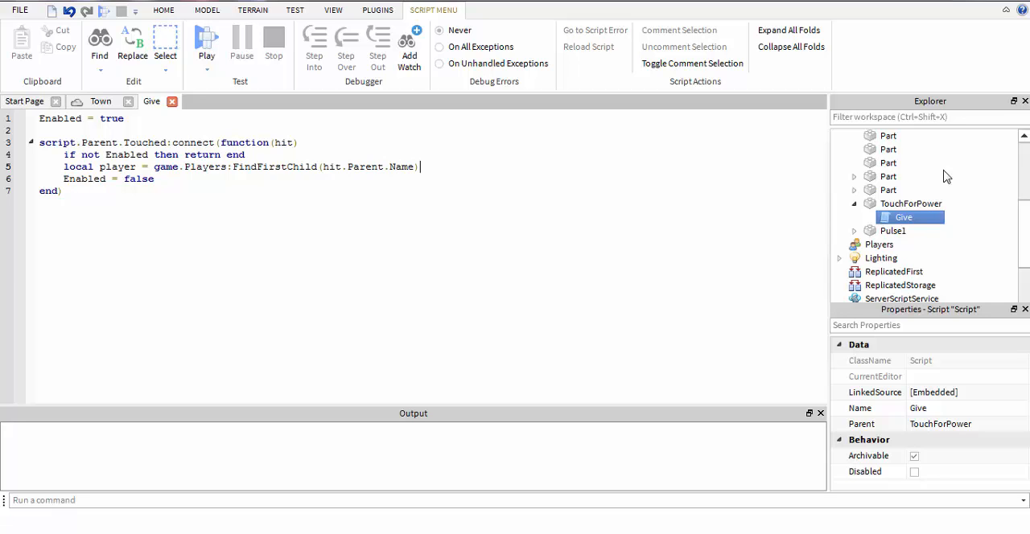
key("Return")
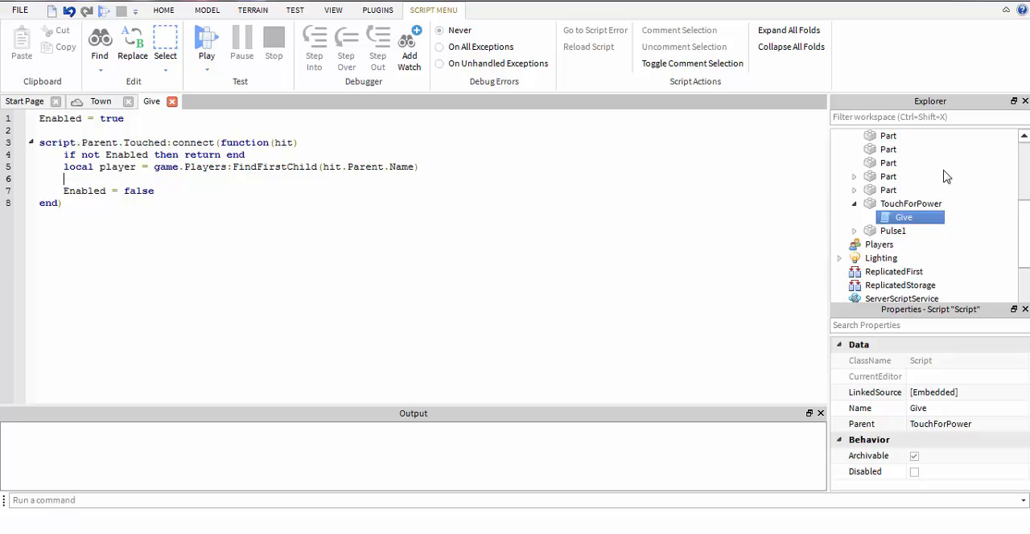
Wrap Enabled = false in 'if player then' and store game.Lighting:GetChildren() as powers
type("if player then")
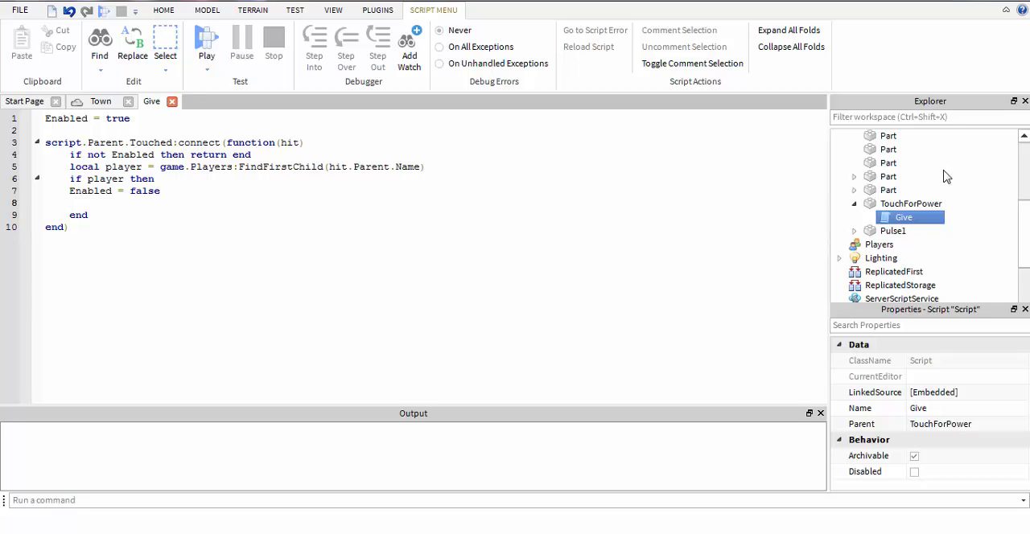
type("l")
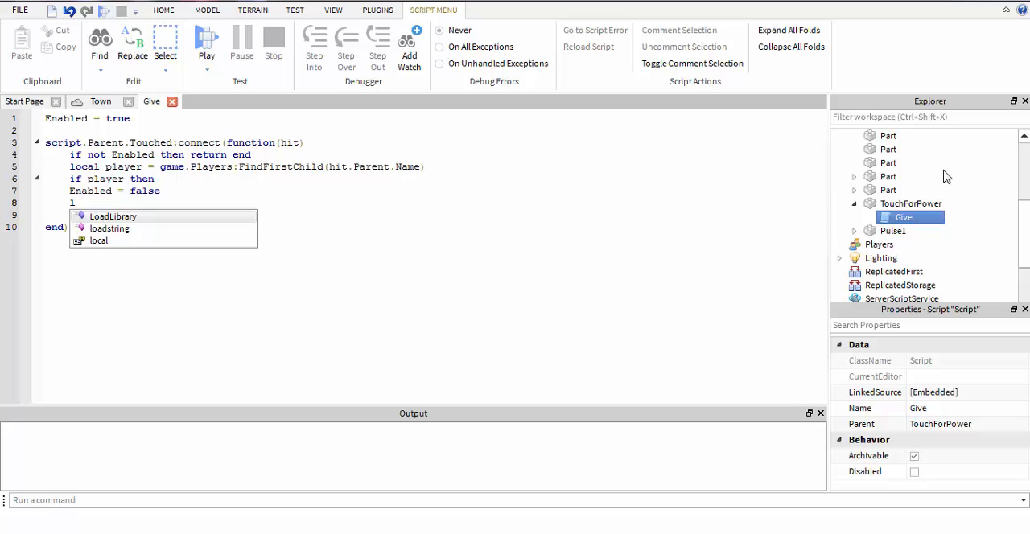
type("local powers =")
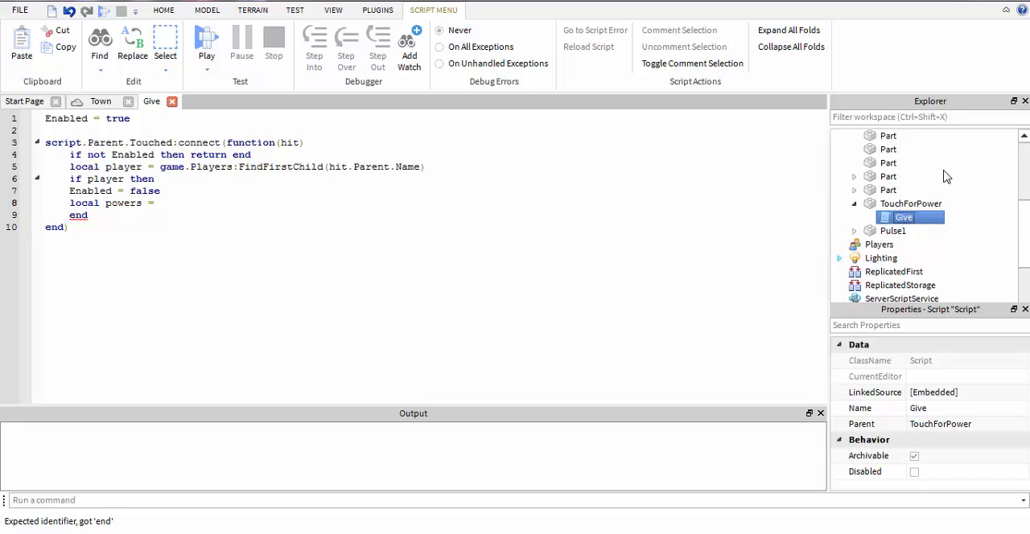
left_click(838, 258)
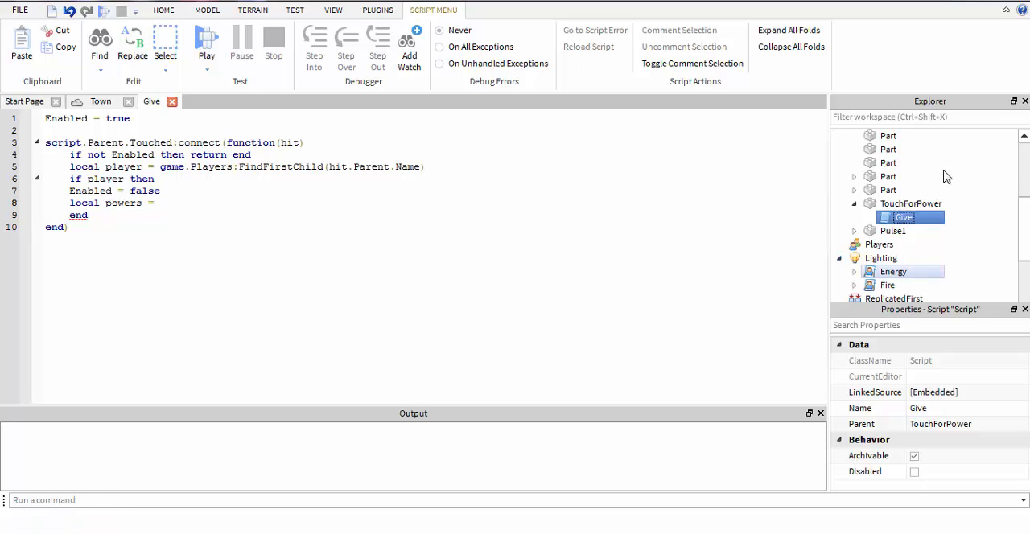
left_click(839, 257)
type(" game.")
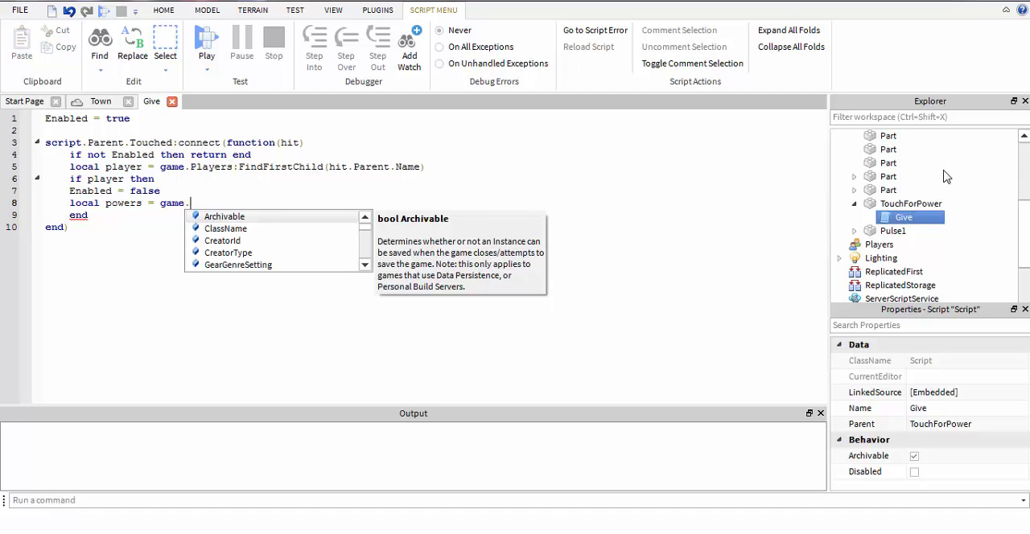
type("Lighting:ge")
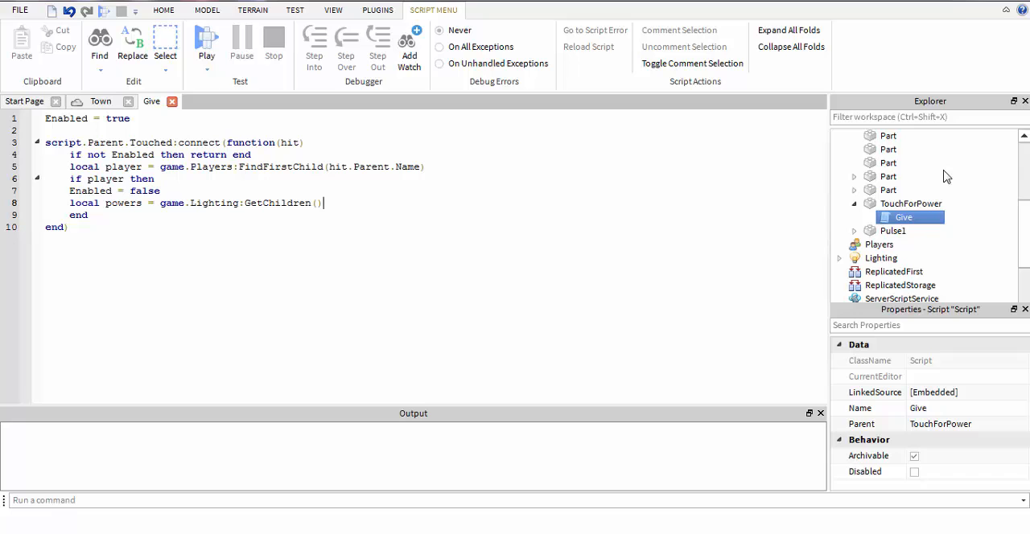
left_click(893, 271)
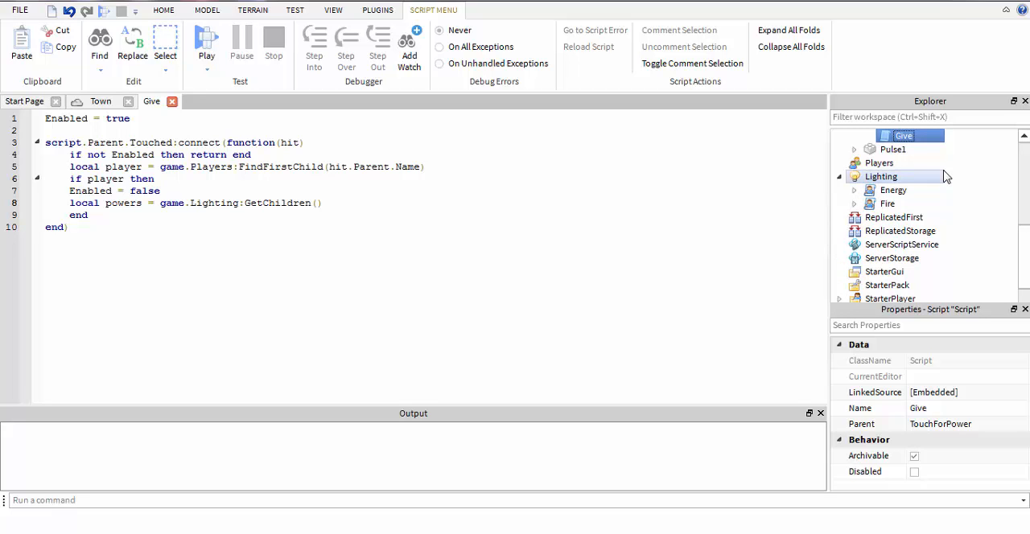
Add a Powers folder inside Lighting holding the Energy and Fire scripts
right_click(880, 176)
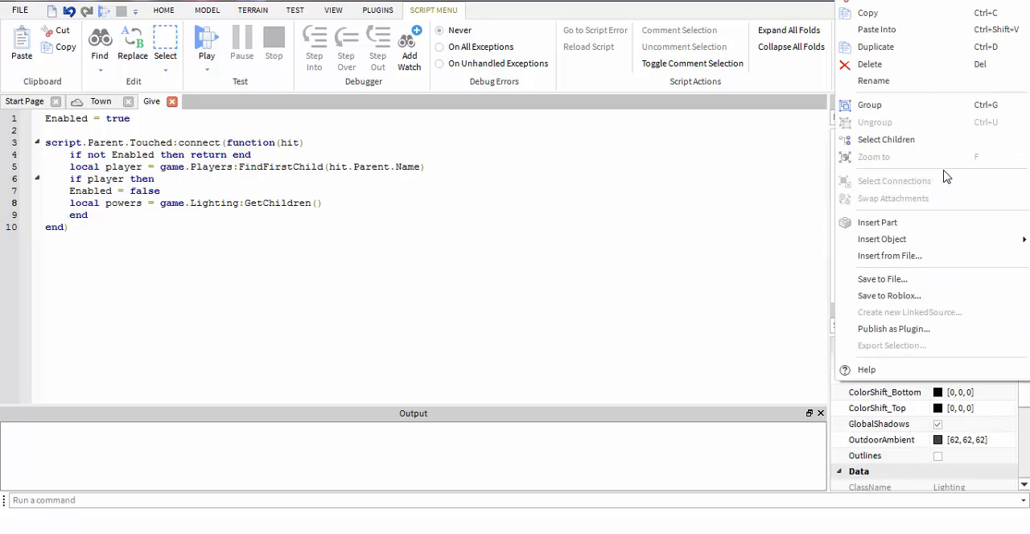
left_click(882, 239)
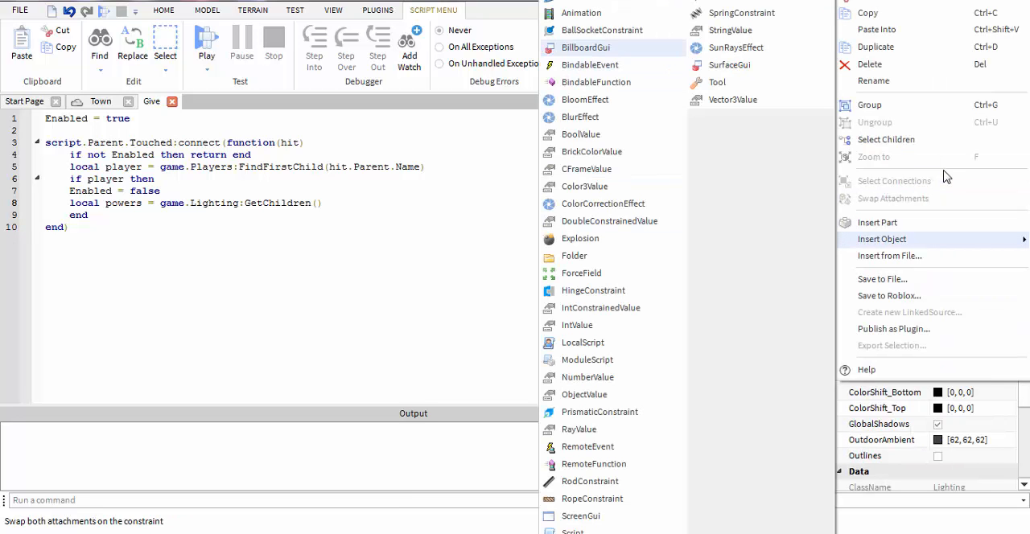
mouse_move(580, 238)
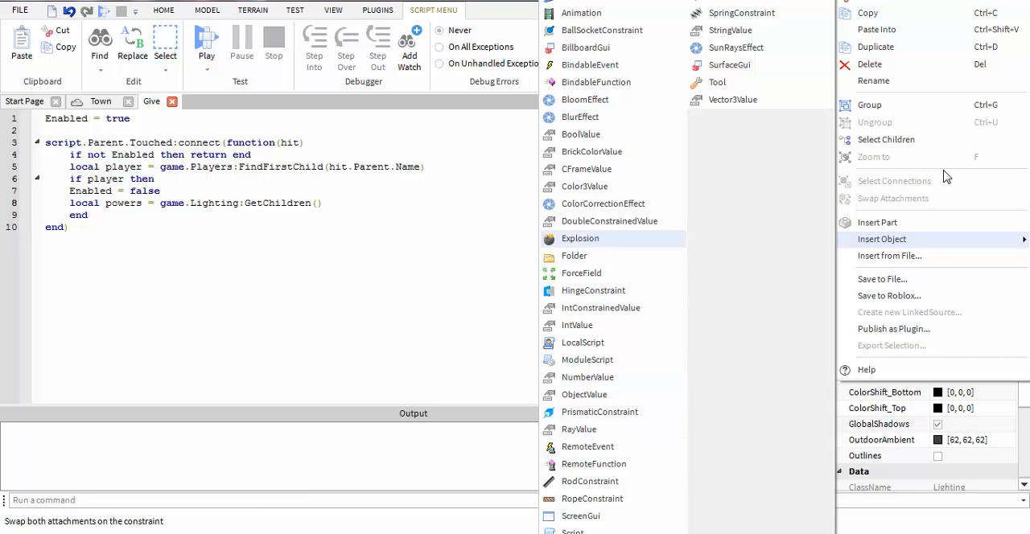
left_click(574, 255)
type("Po")
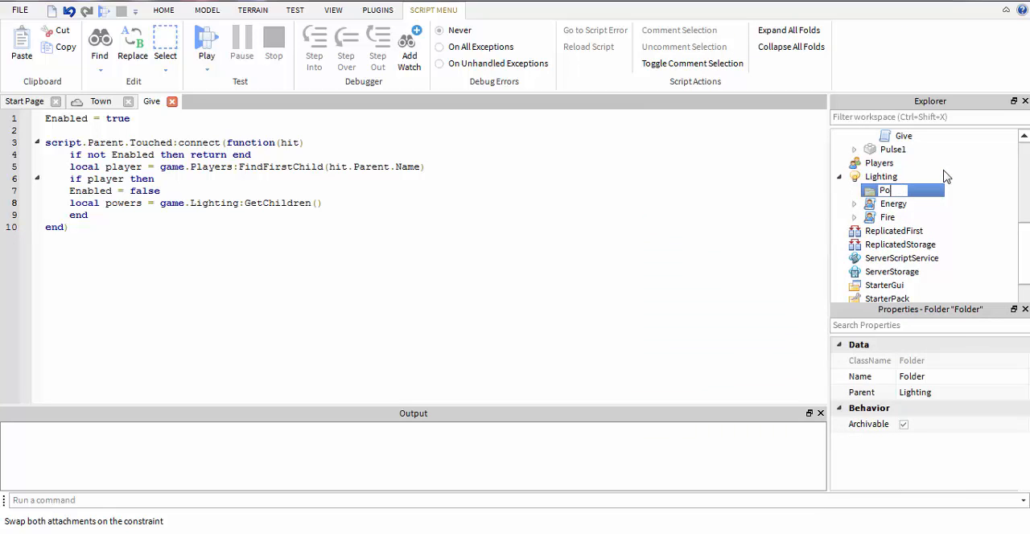
left_click(892, 204)
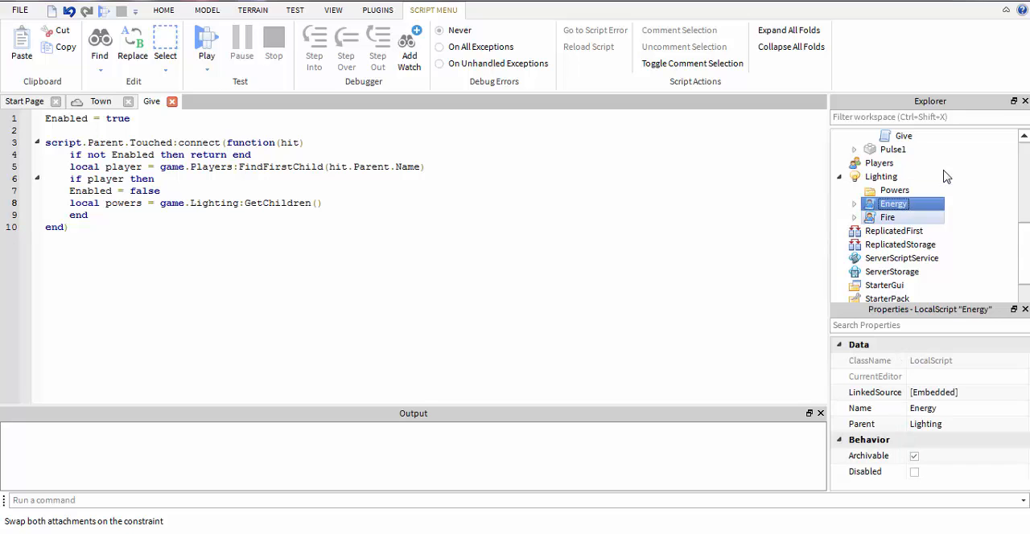
left_click(894, 190)
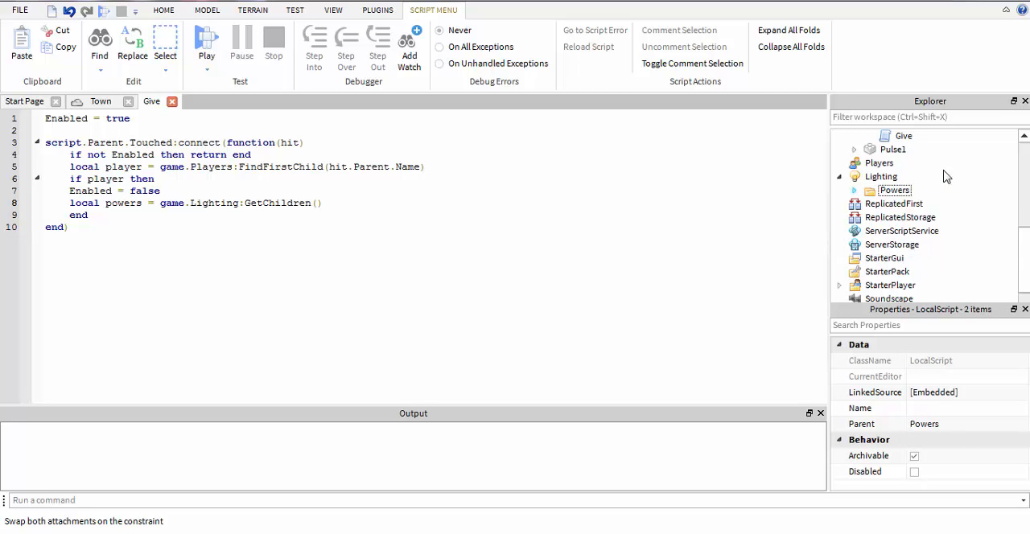
left_click(853, 176)
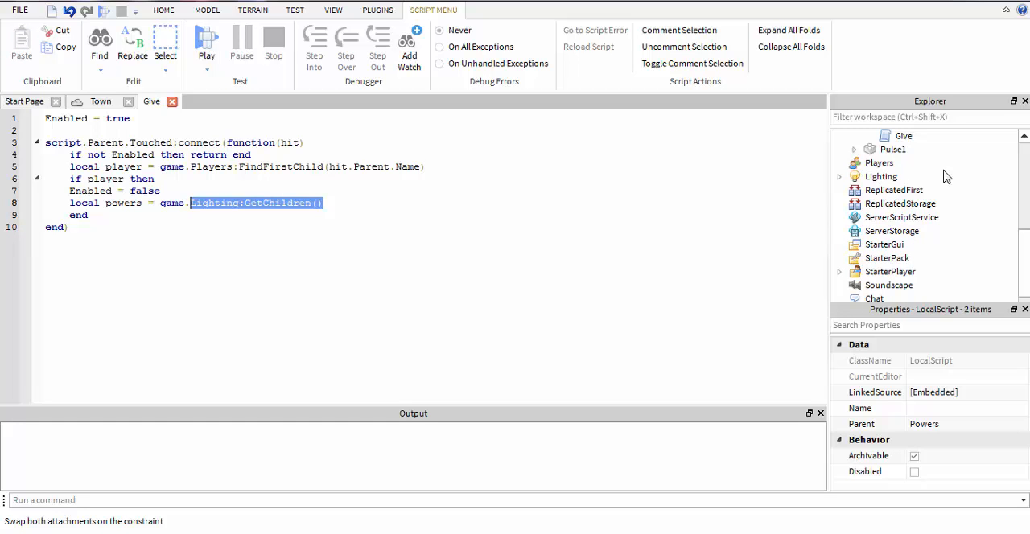
Change powers to Lighting.Powers:GetChildren() and add local randomizepowers = math.random(1, #powers)
key("Delete")
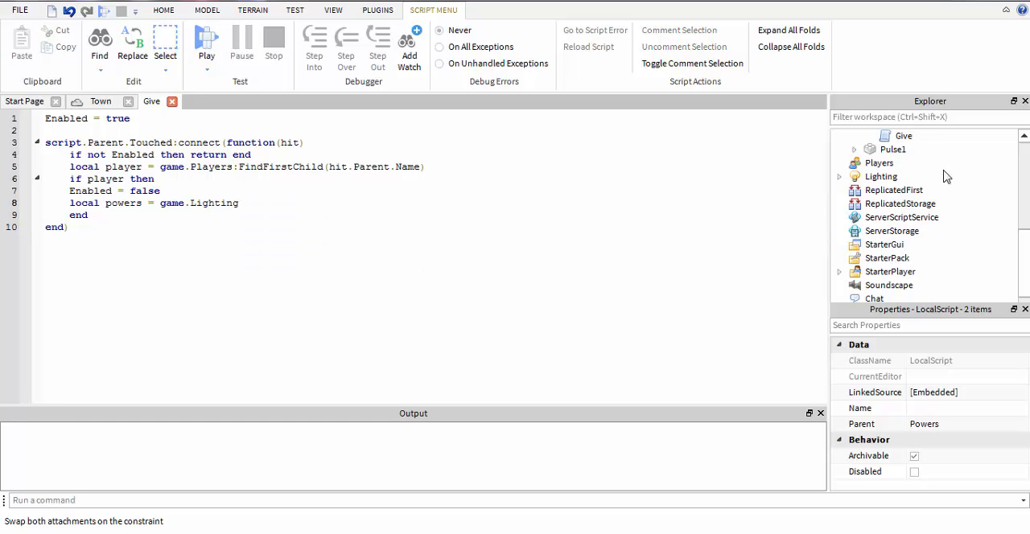
type(".Powers")
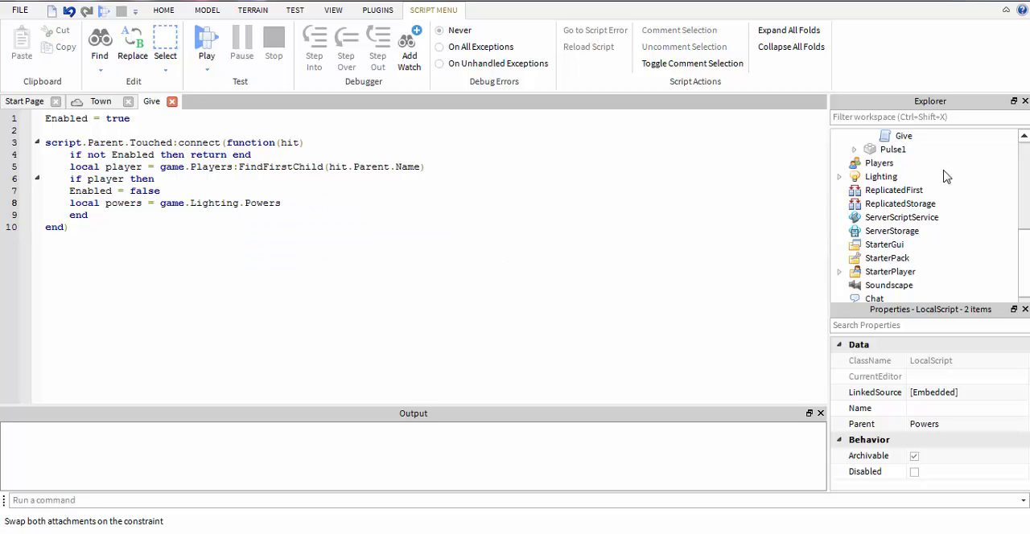
type(":GetChildren()")
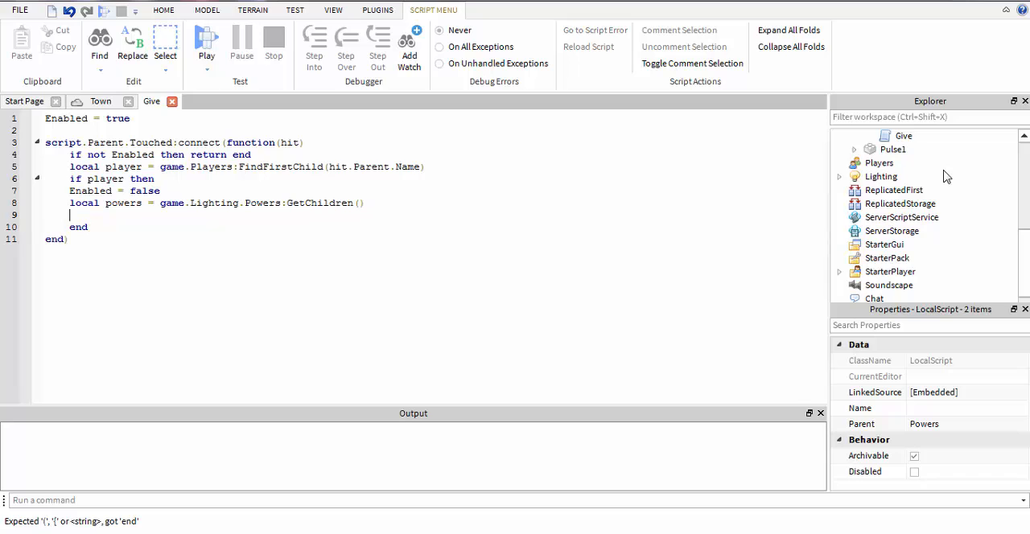
type("local")
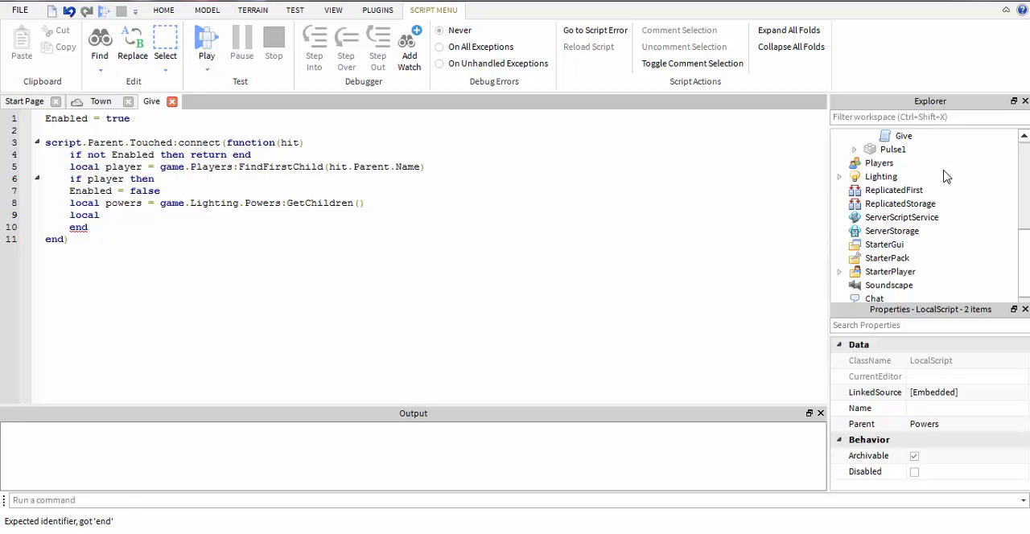
type("randomizepo")
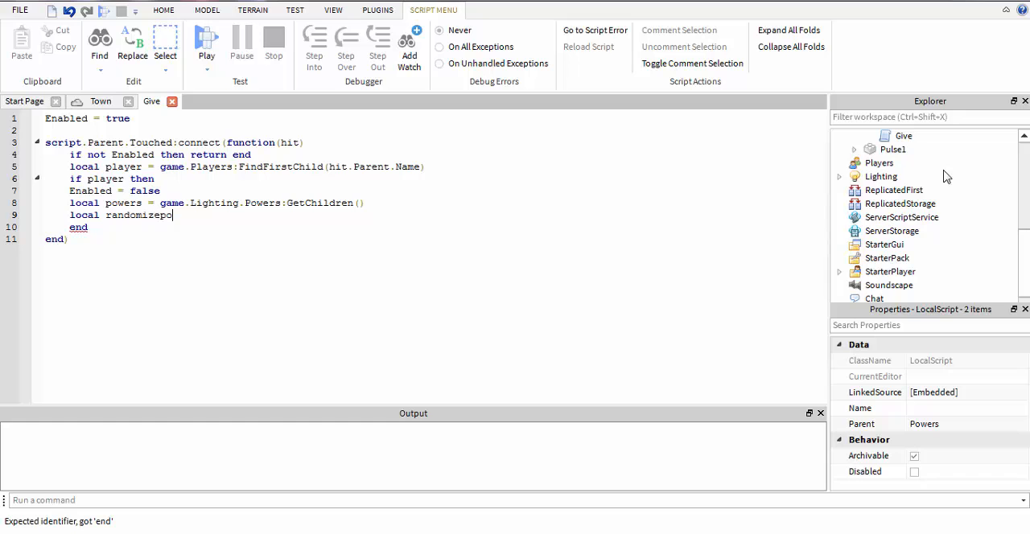
type("wers =")
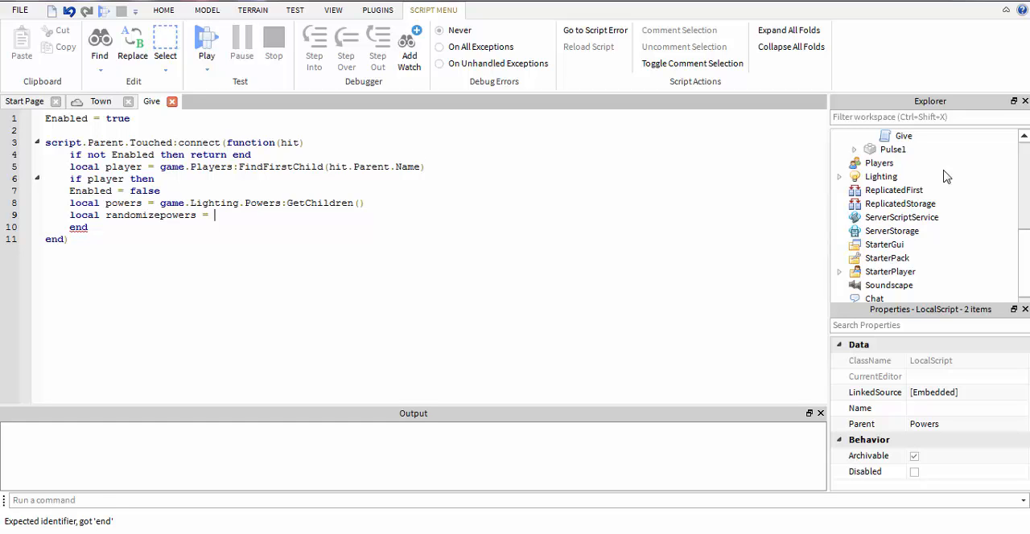
type("math.random(1,")
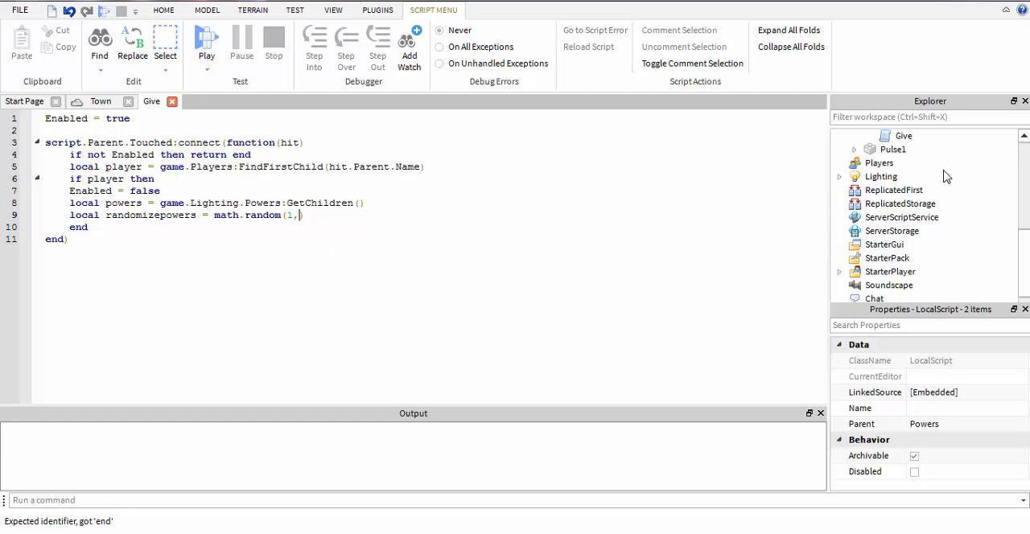
type("#powers")
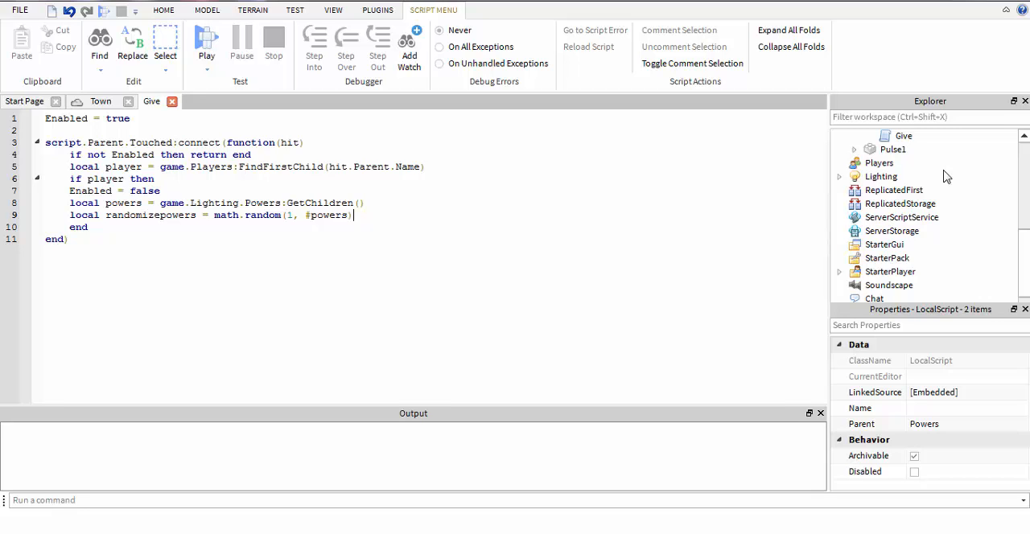
key("Return")
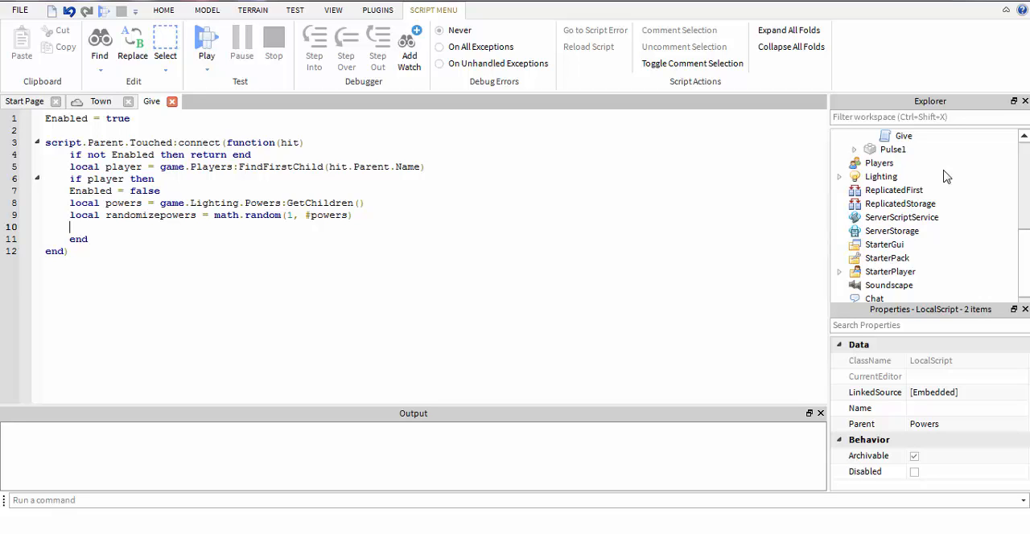
Add local powerchozen = powers[randomizepowers] to store the chosen power
type("local")
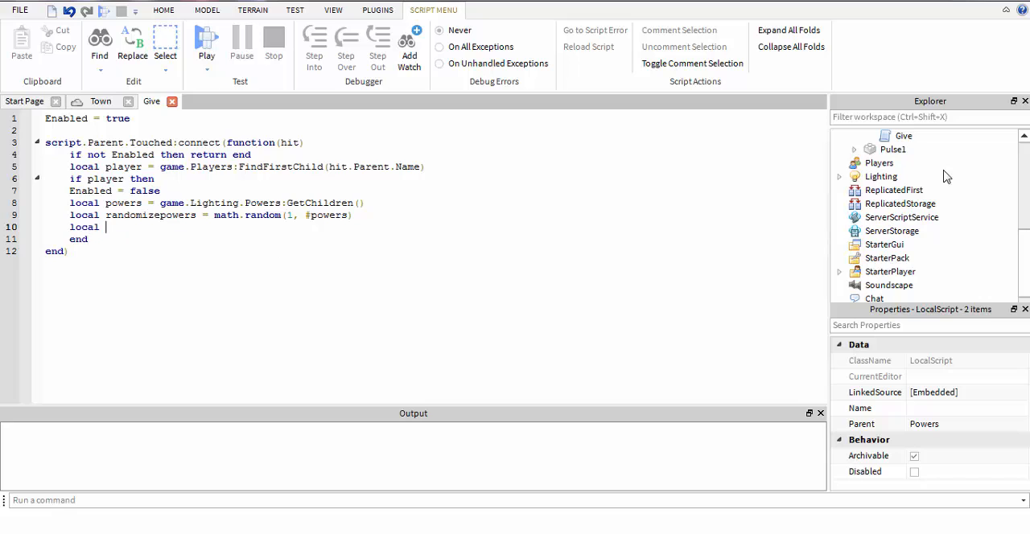
type("power")
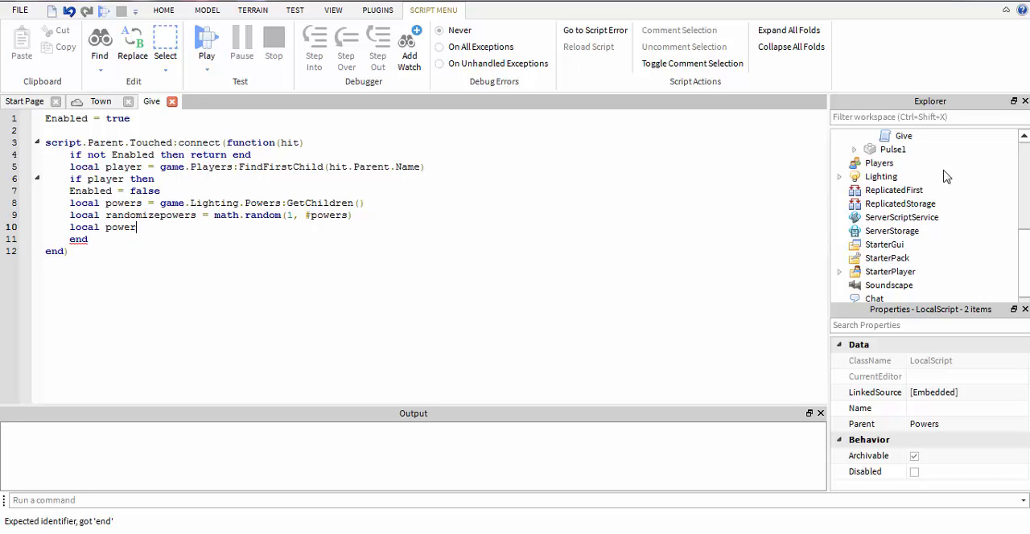
type("chosen")
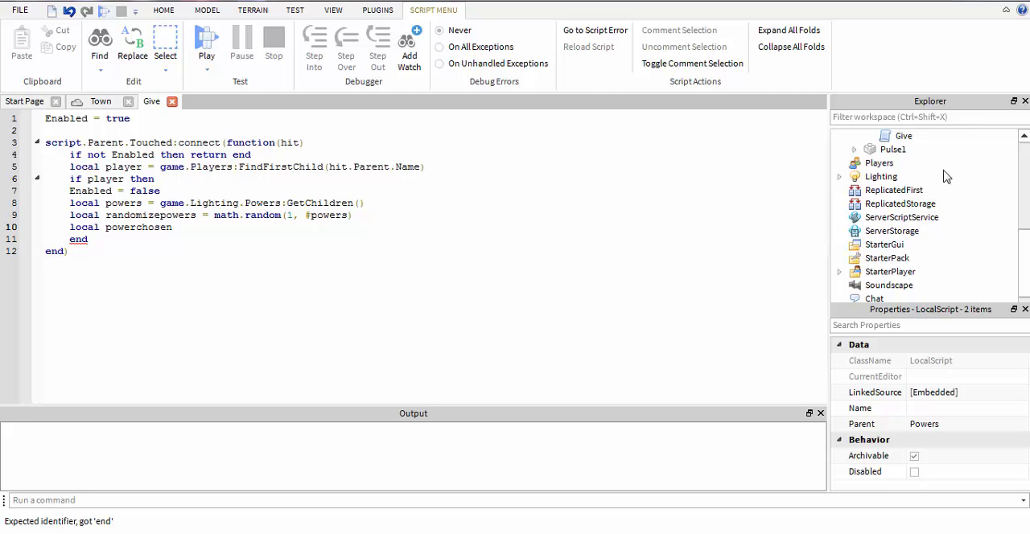
left_click(179, 227)
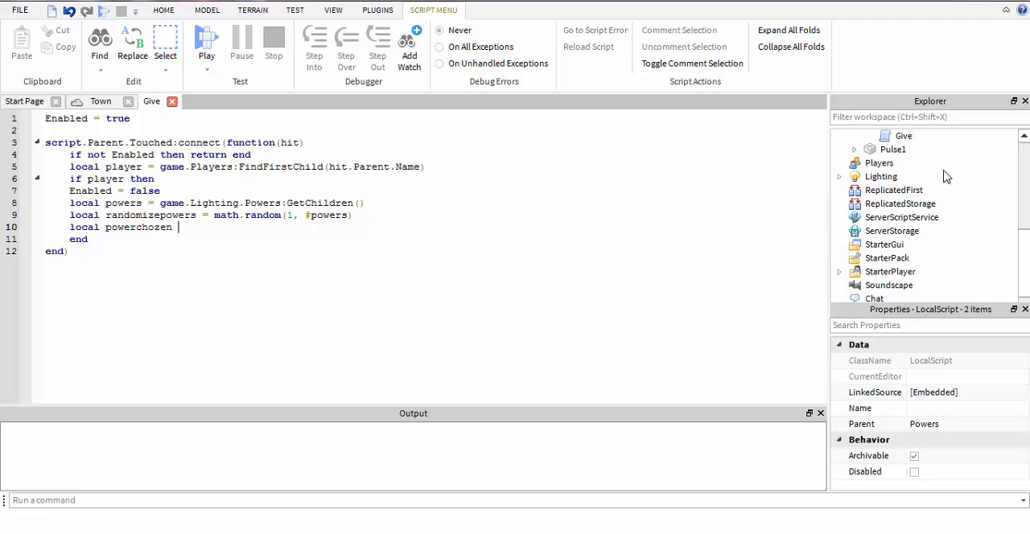
type("=")
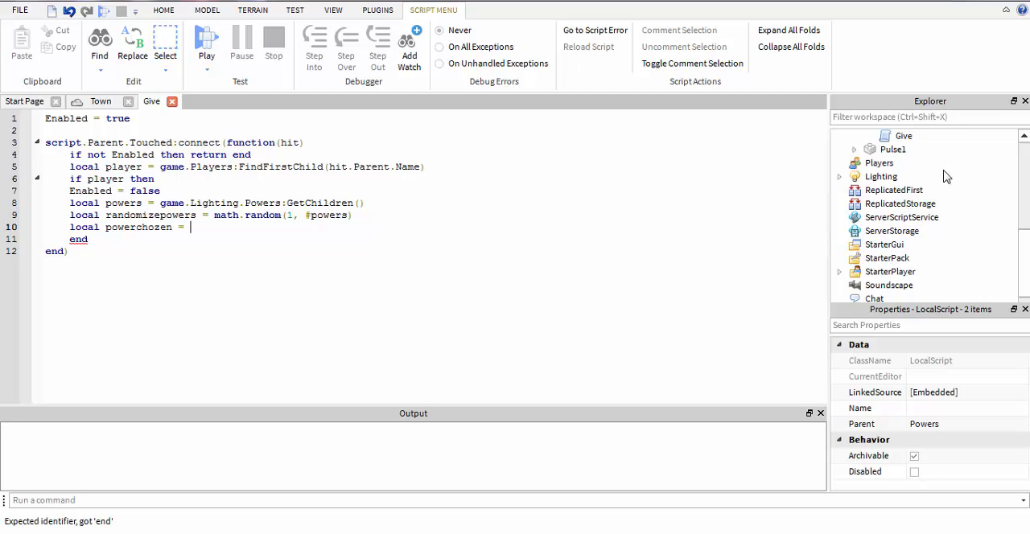
type("powers[")
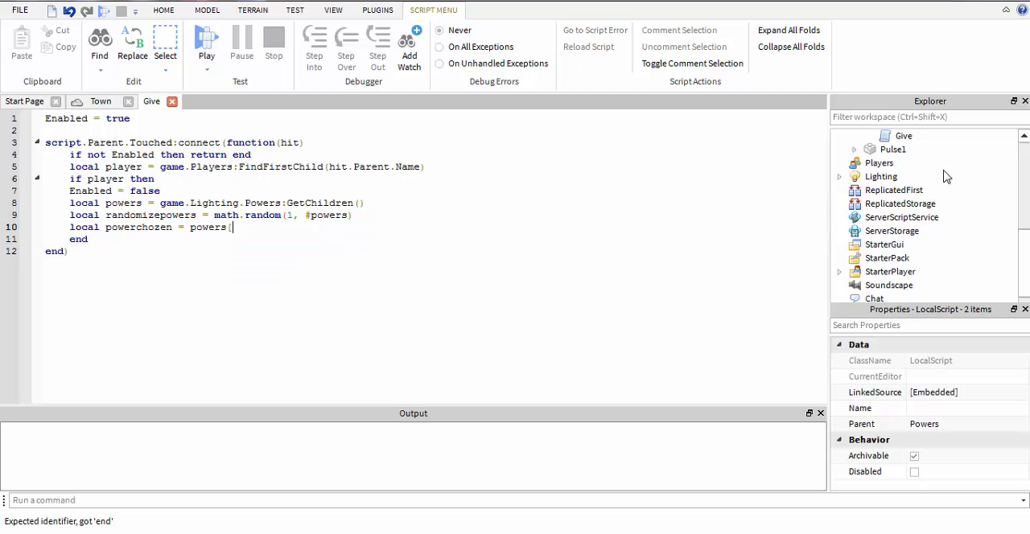
type("randomiz")
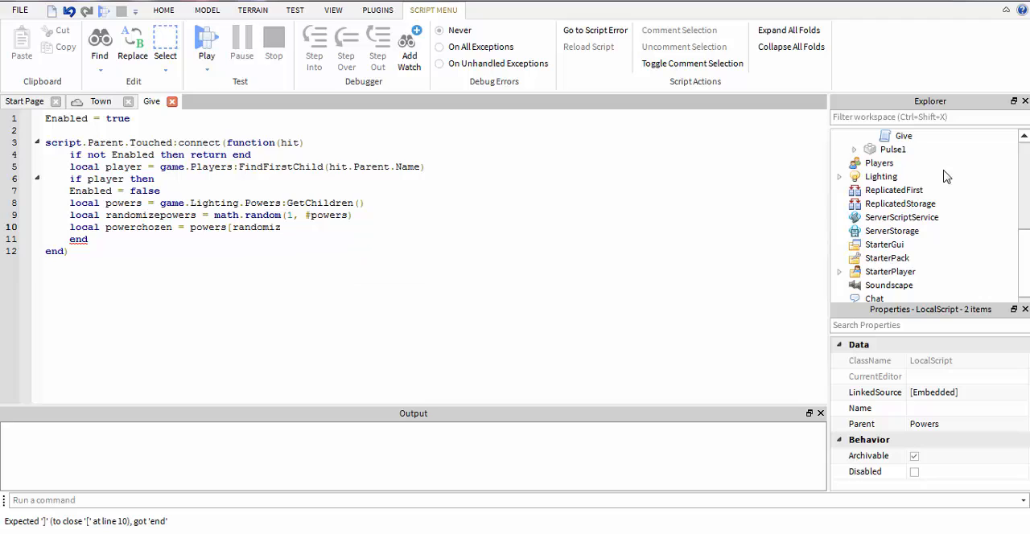
type("epowers")
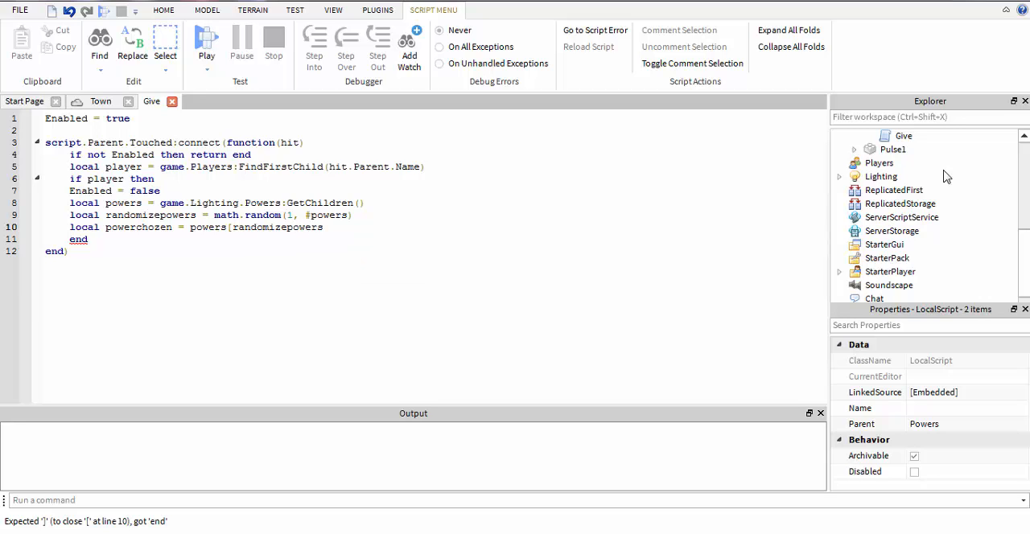
type("]")
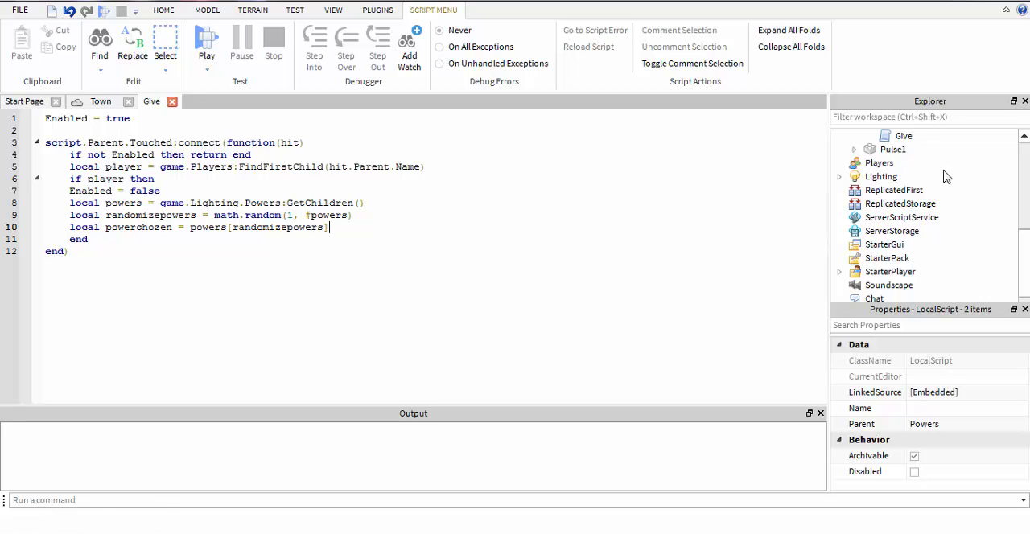
Add a line printing powerchozen.Name to the Give script
key("Return")
type("print(")
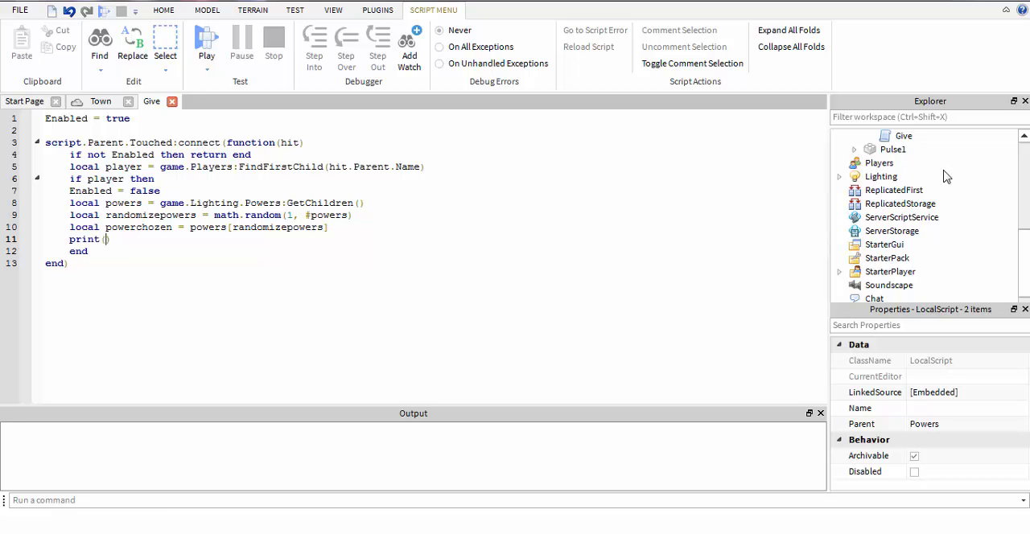
type("powerchozen.aN")
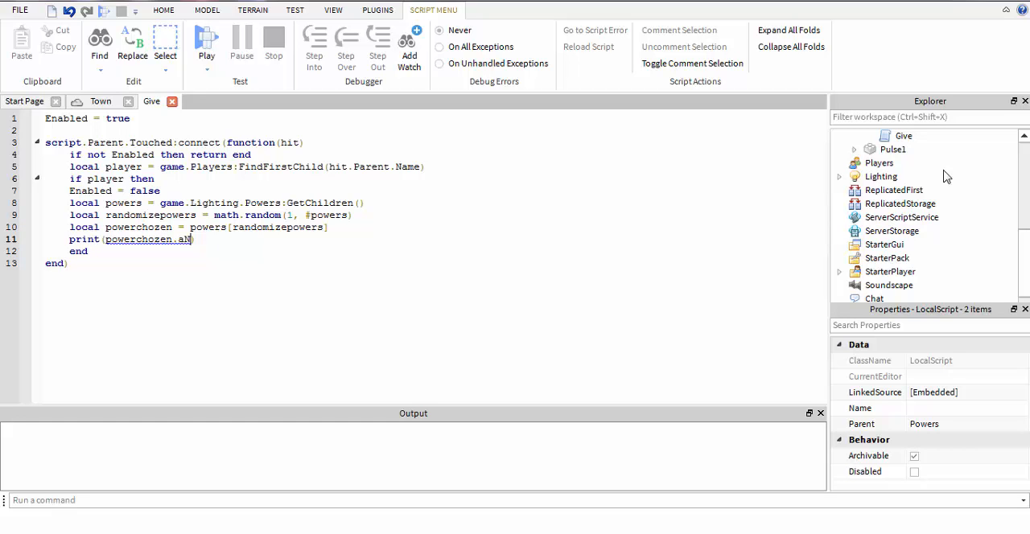
type(".Name")
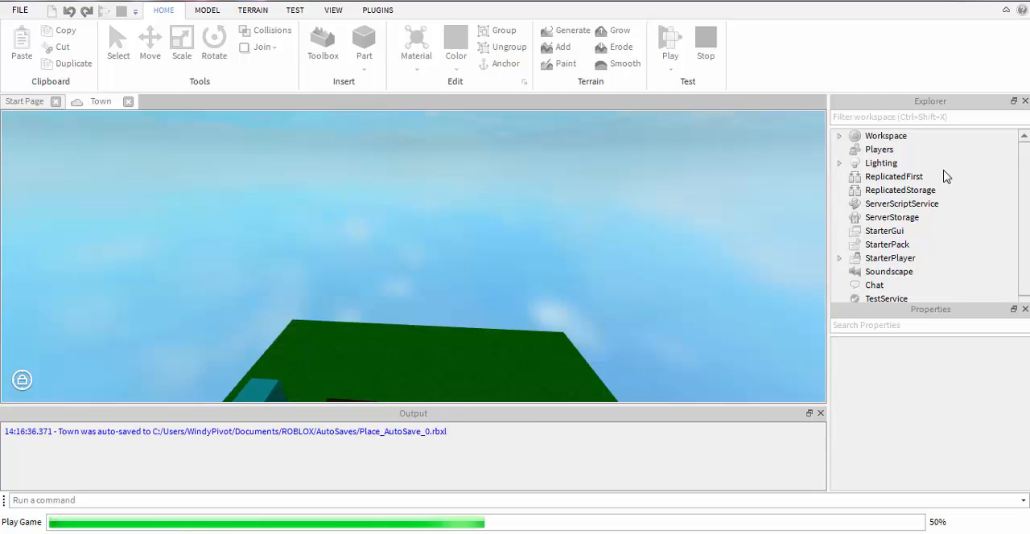
Playtest until Output prints Fire, then stop and reopen the Give script
left_click(669, 41)
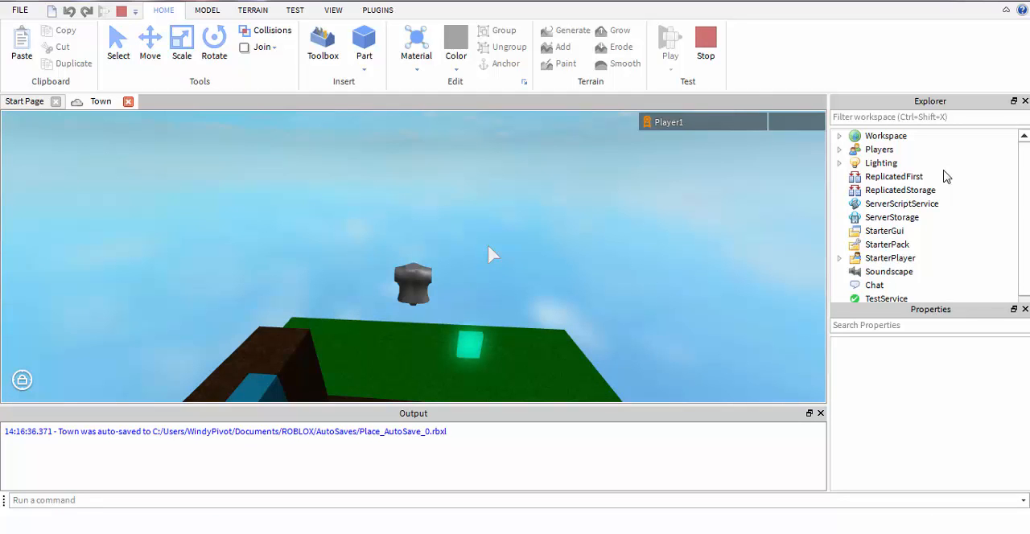
left_click(669, 40)
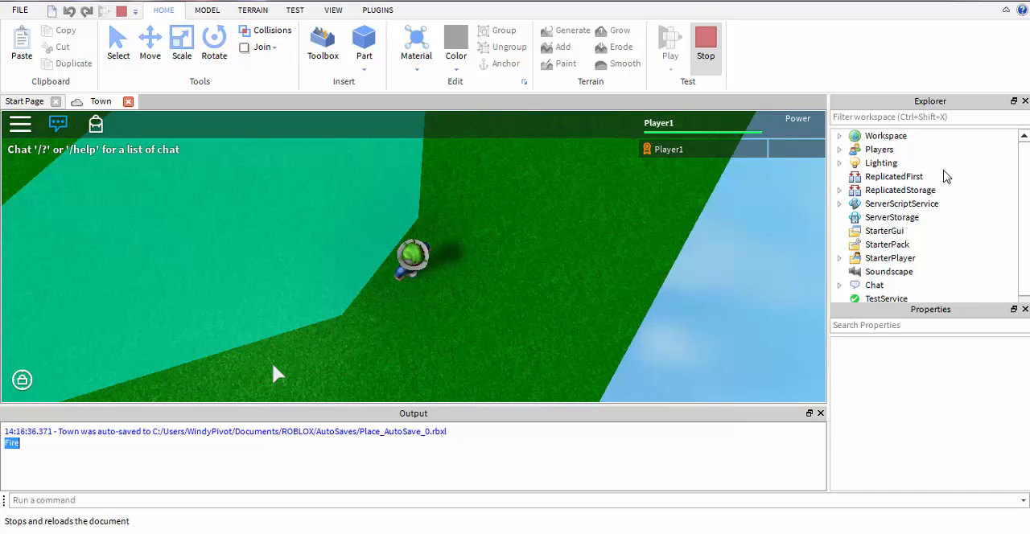
left_click(705, 43)
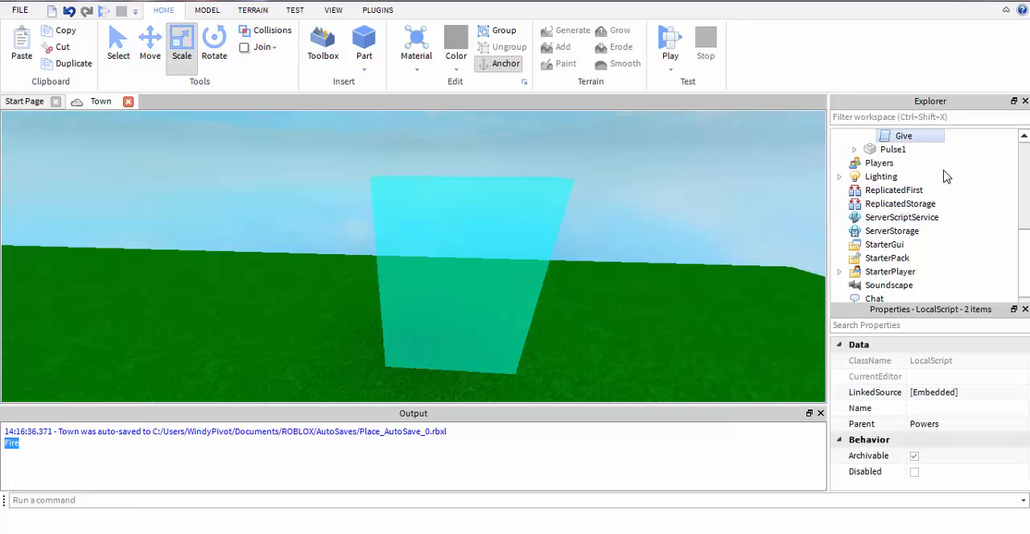
double_click(903, 135)
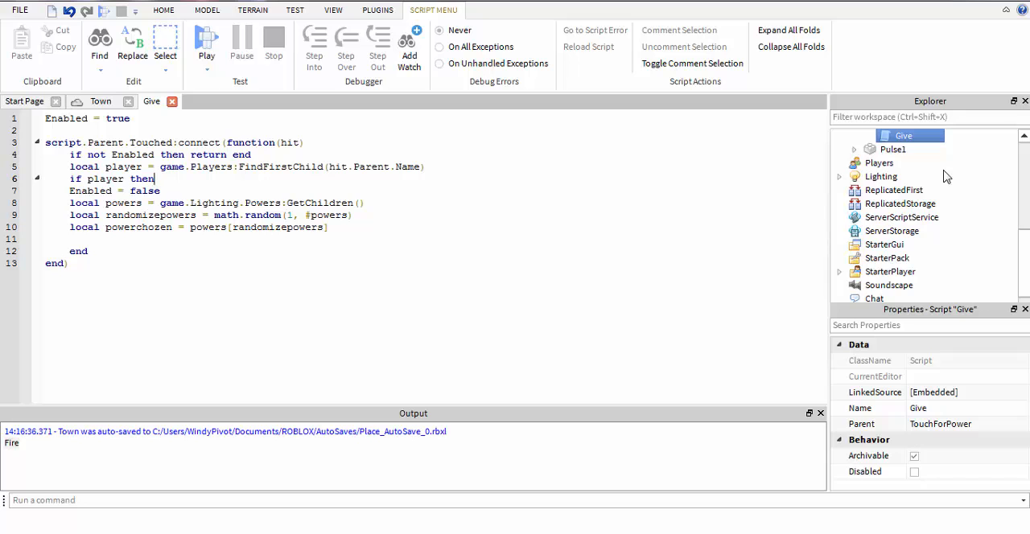
Add local stats = player:findFirstChild("leaderstats") to the Give script
type("local s")
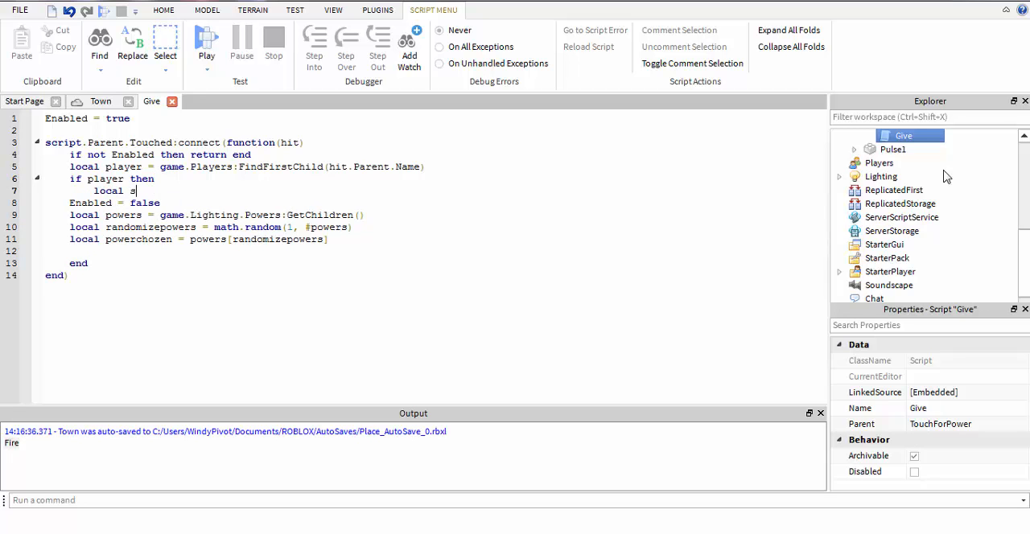
type("tats = player:findFirstChild(")
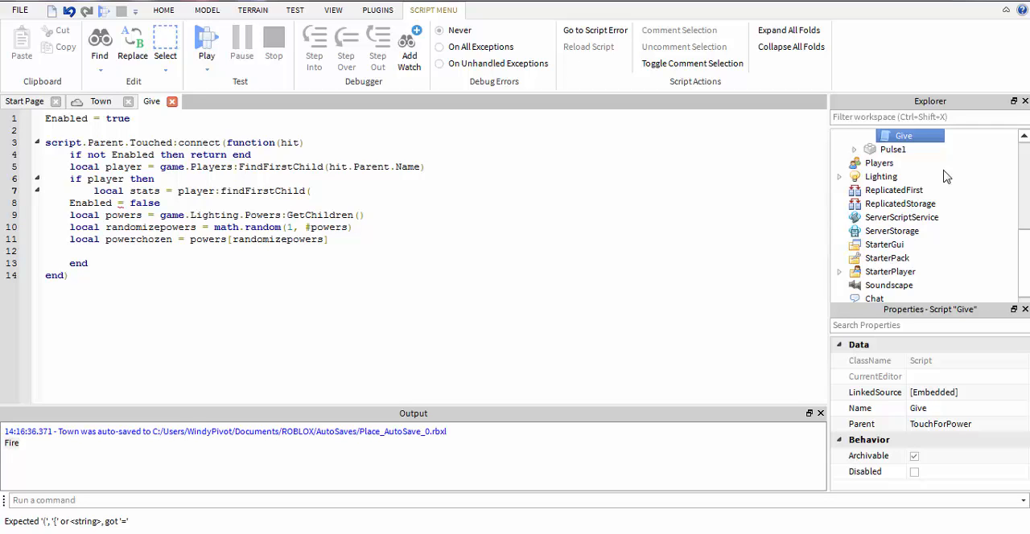
type("\"lead")
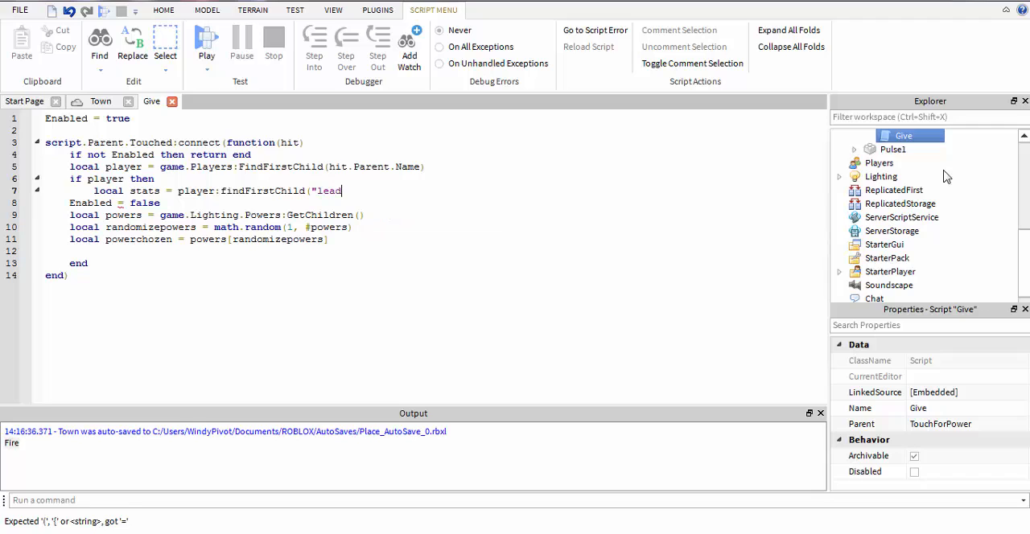
type("erstats\")")
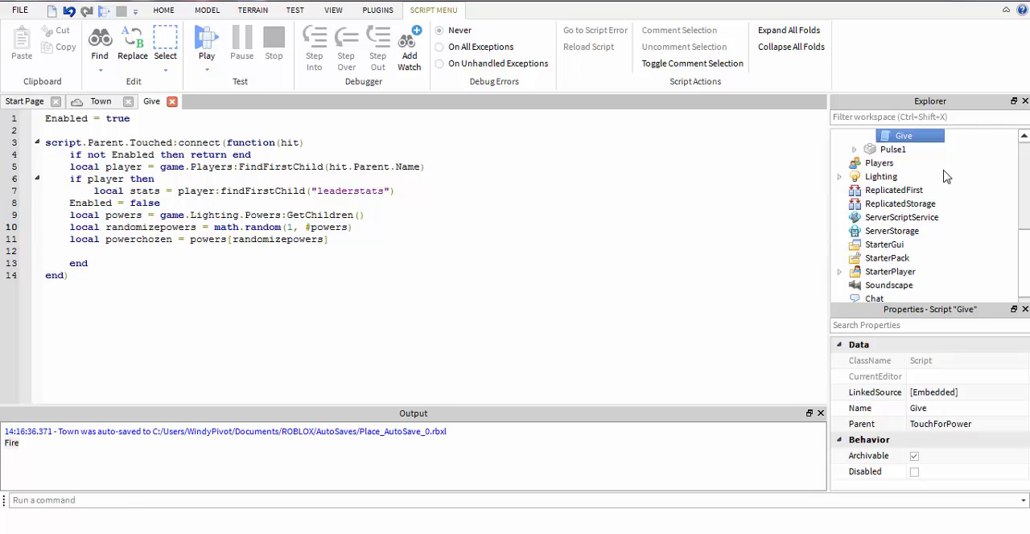
Add an 'if stats then' block setting stats.Powers to powerchozen, and start a playtest
type("if")
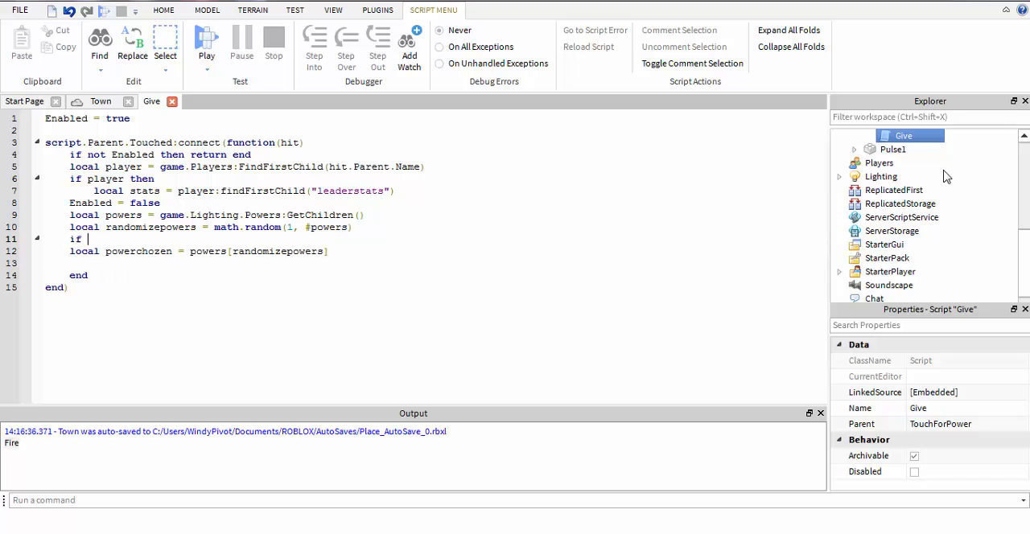
type("1")
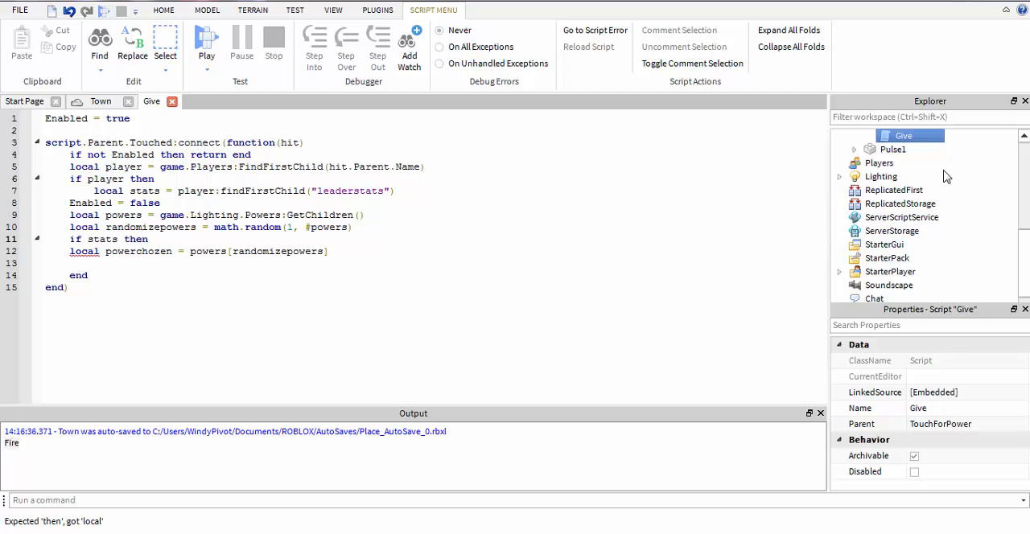
type("end")
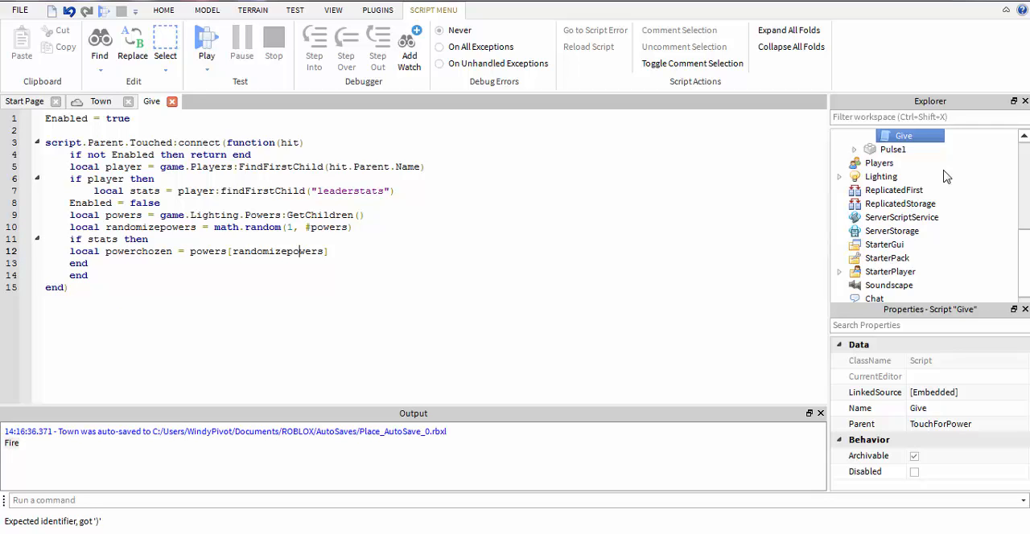
key("Enter")
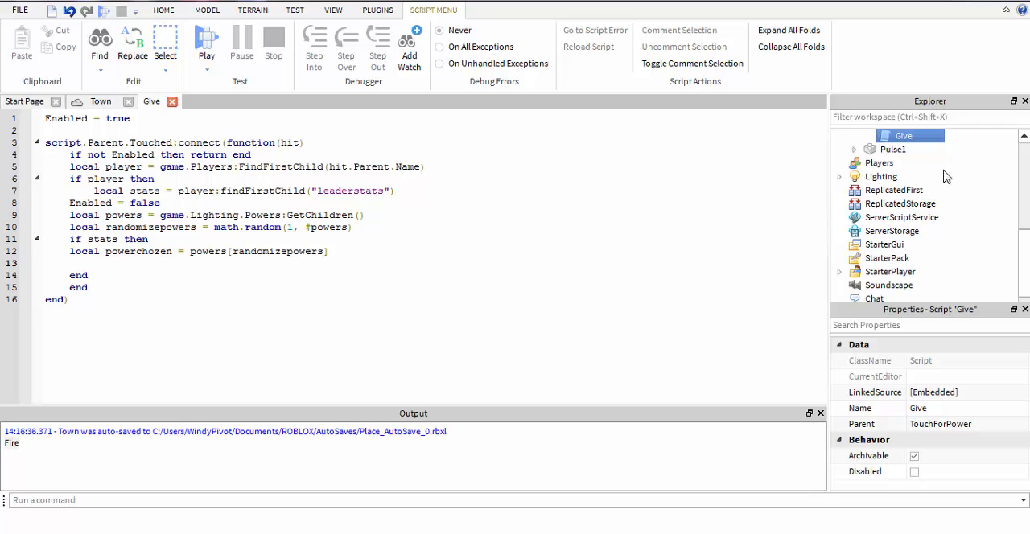
type("l")
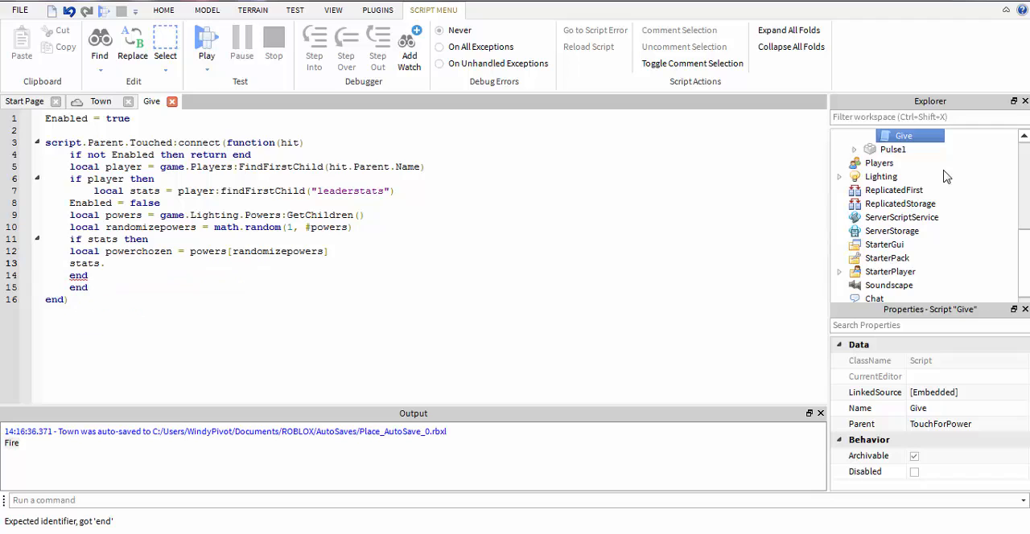
type("Powers =")
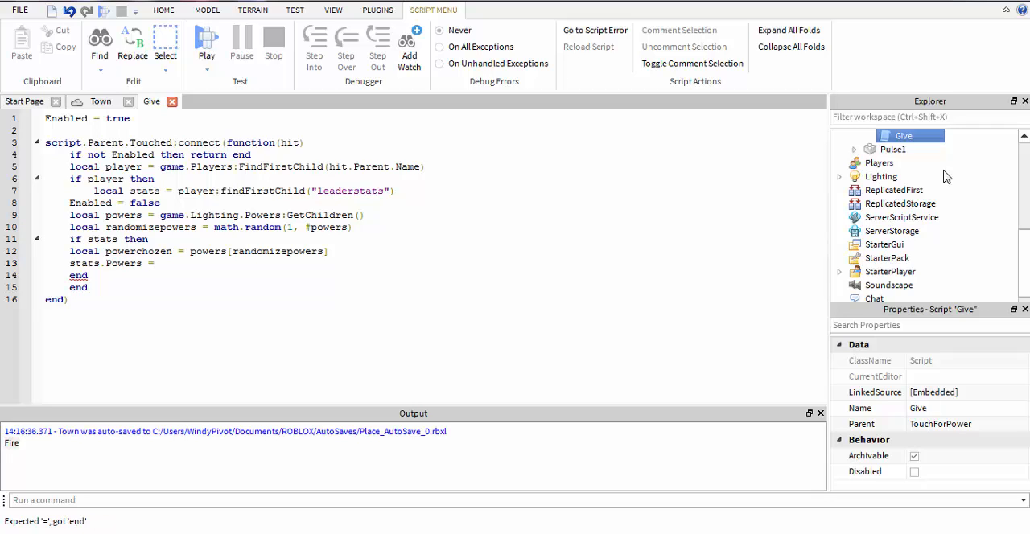
type("powercho")
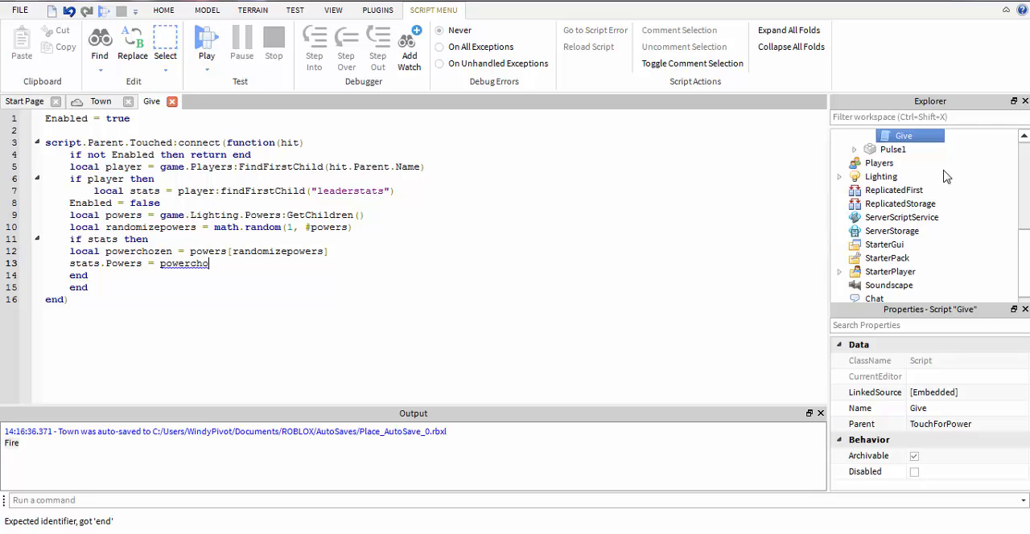
type("zen")
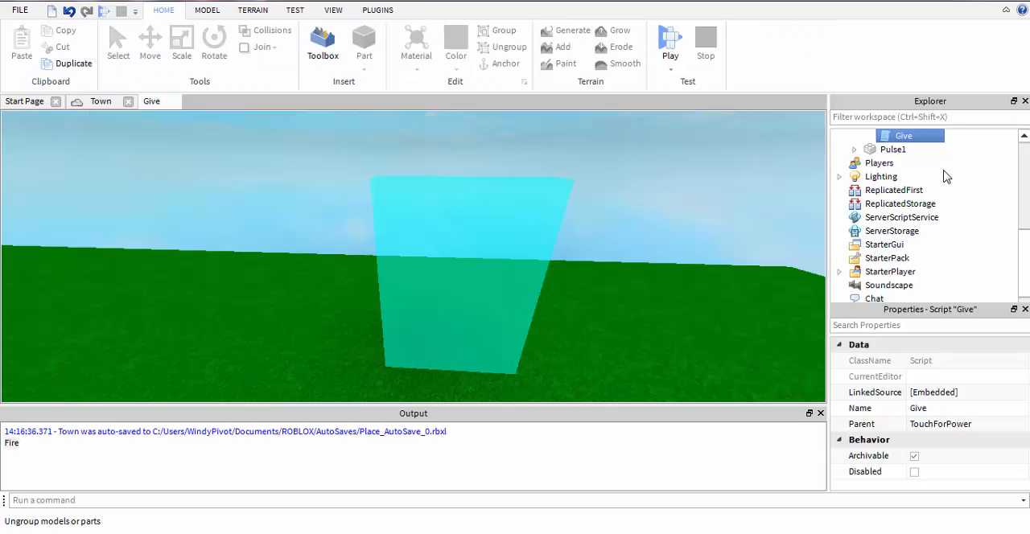
left_click(128, 101)
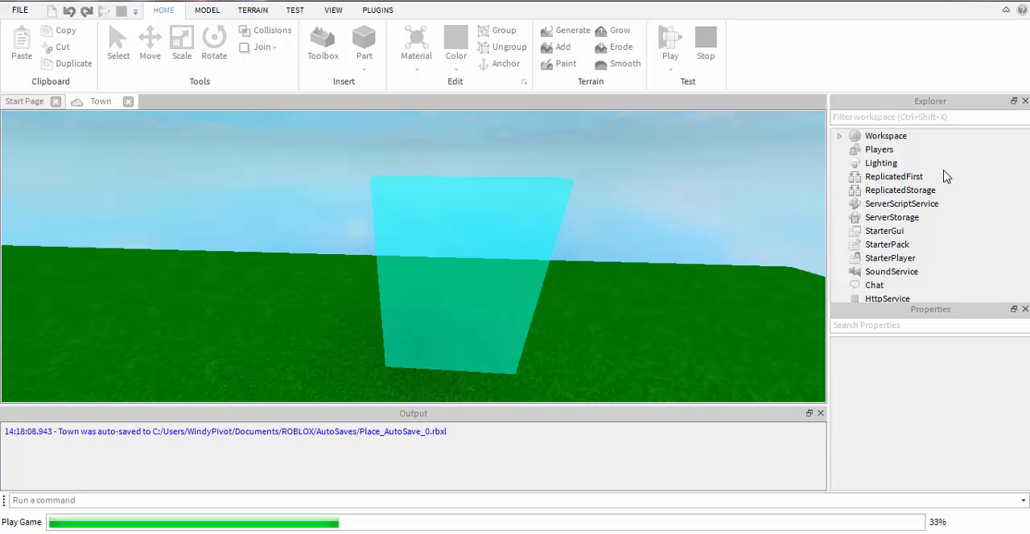
Play-test Town, inspect Player1's leaderstats Power, see 'Powers is not a valid member', and stop
left_click(669, 40)
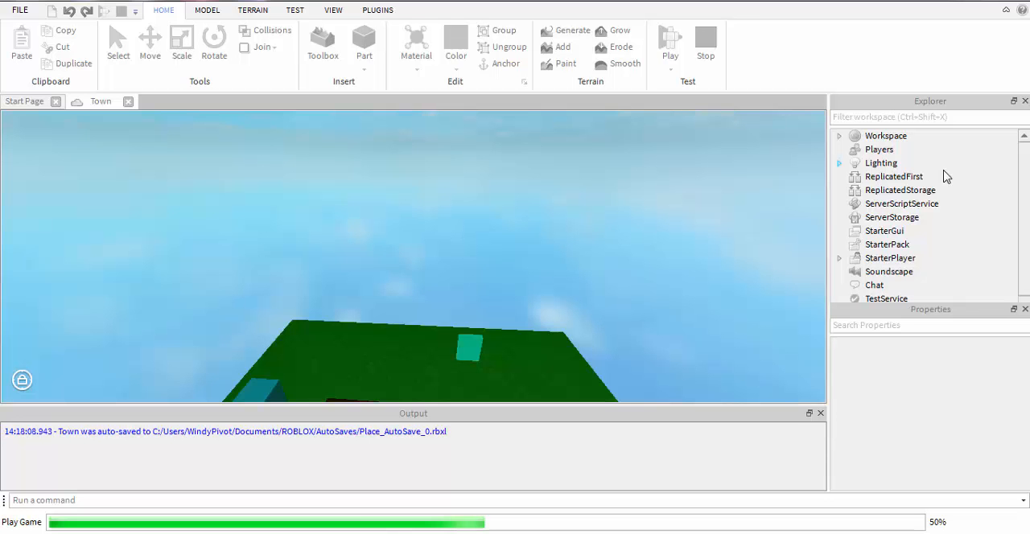
left_click(669, 42)
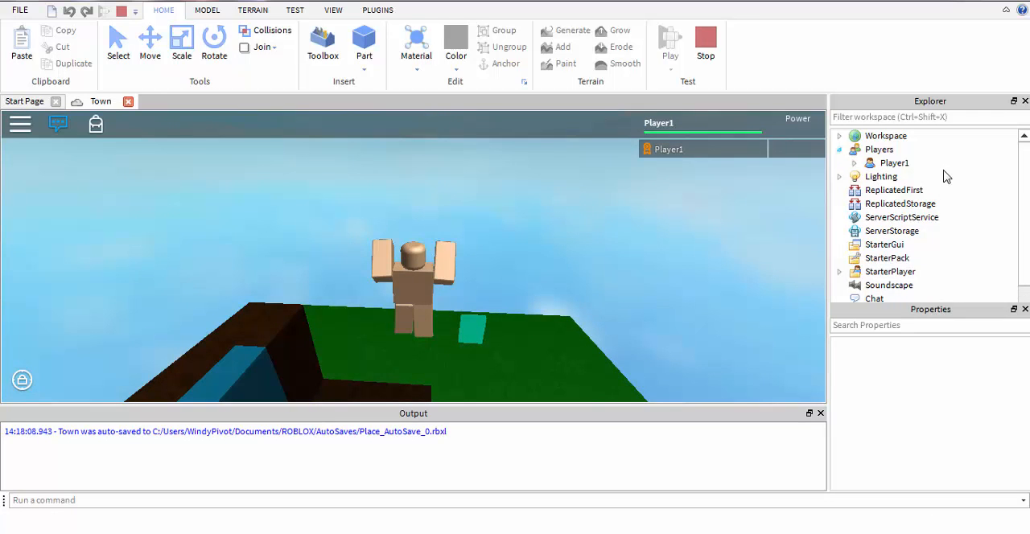
left_click(854, 163)
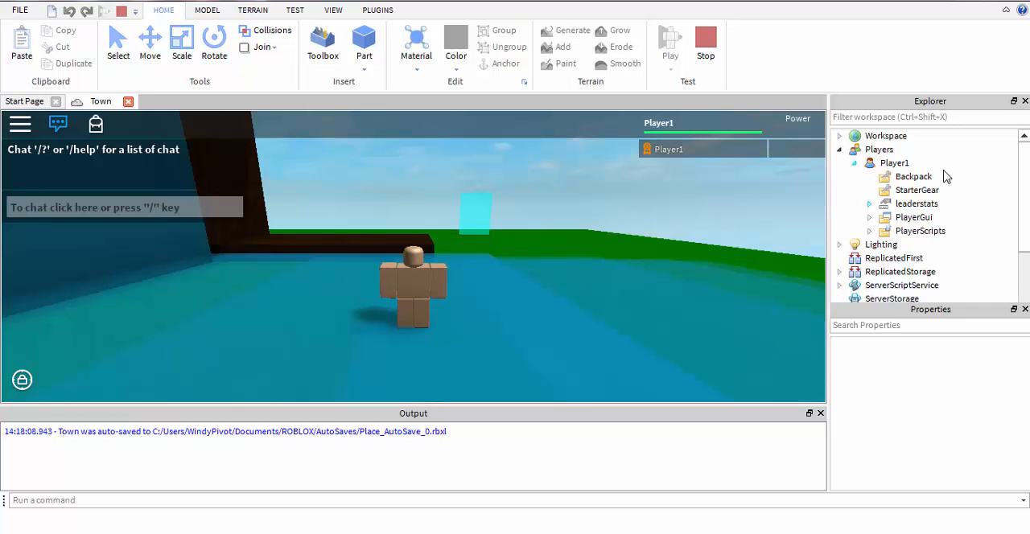
left_click(868, 203)
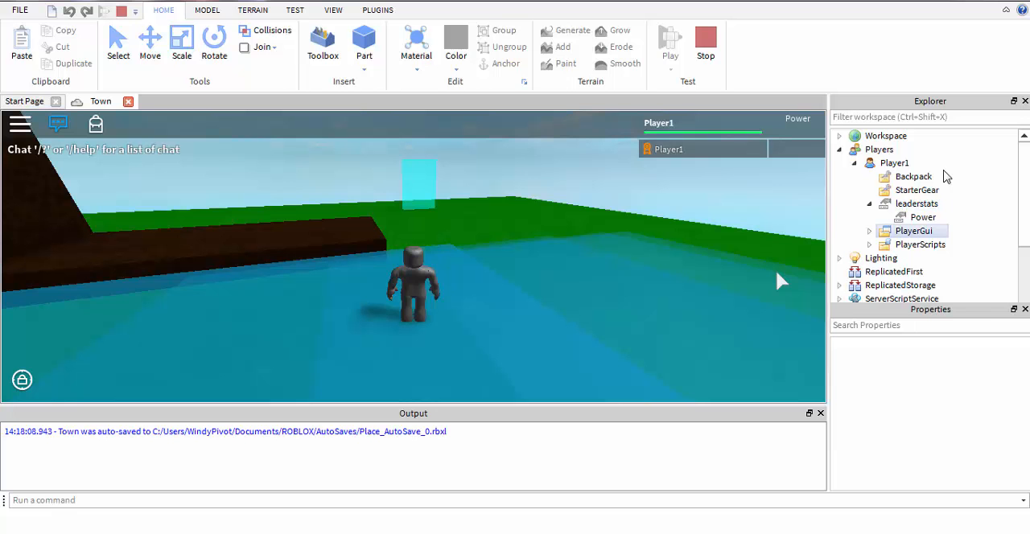
left_click(923, 217)
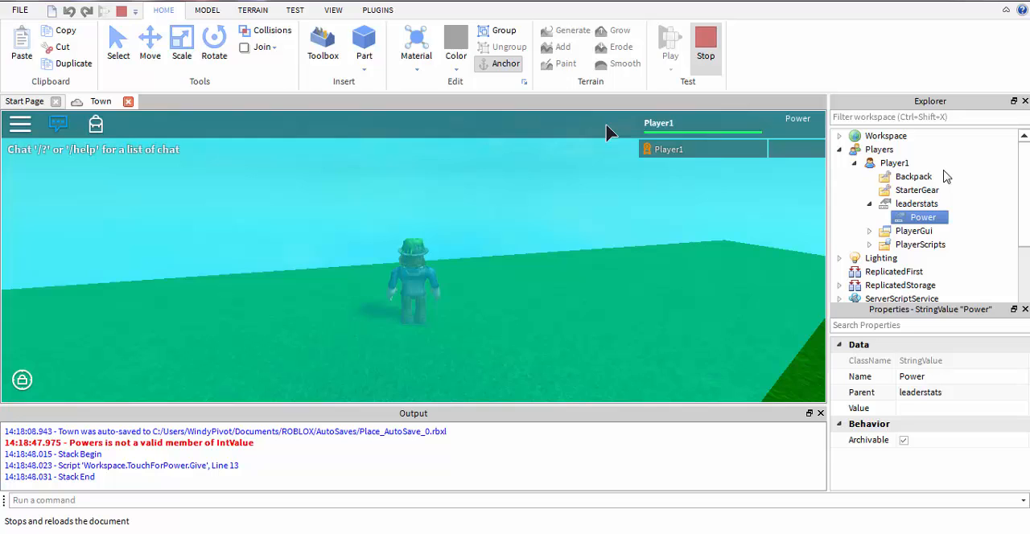
left_click(705, 40)
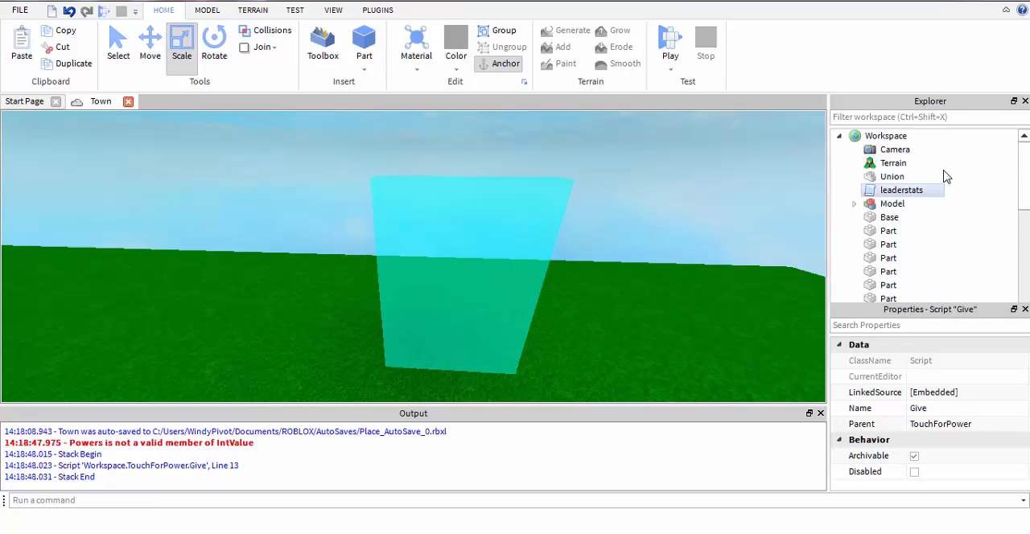
Rename the Power stat to Quirk in the leaderstats script
double_click(901, 190)
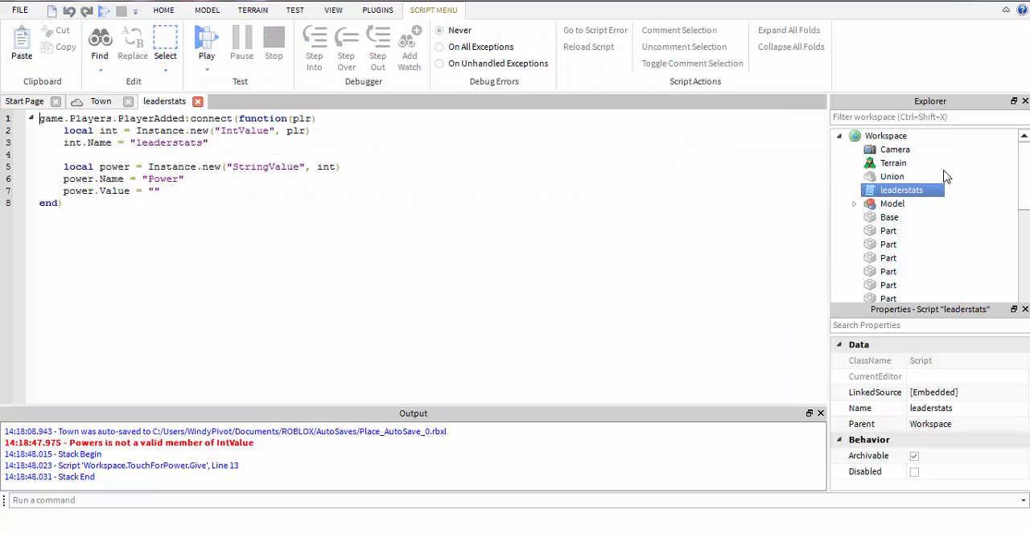
double_click(161, 178)
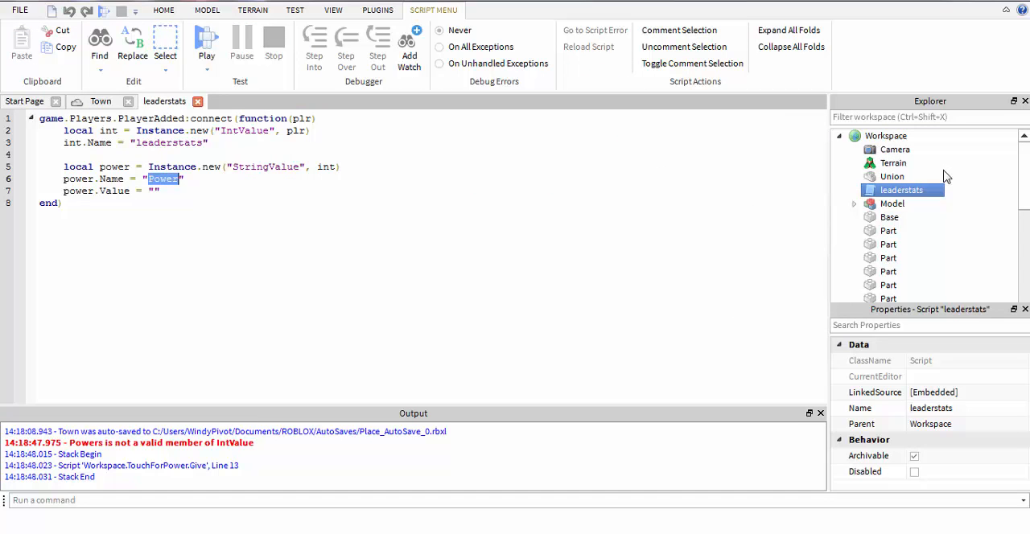
type("Quir")
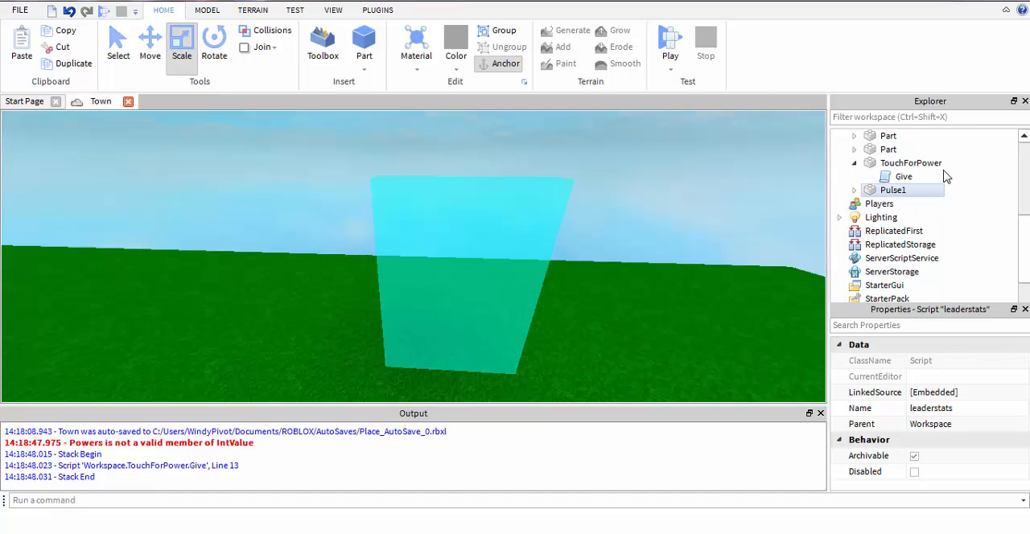
Change Give line 13 to stats.Quirk.Value = powerchozen and start a new play test
double_click(903, 176)
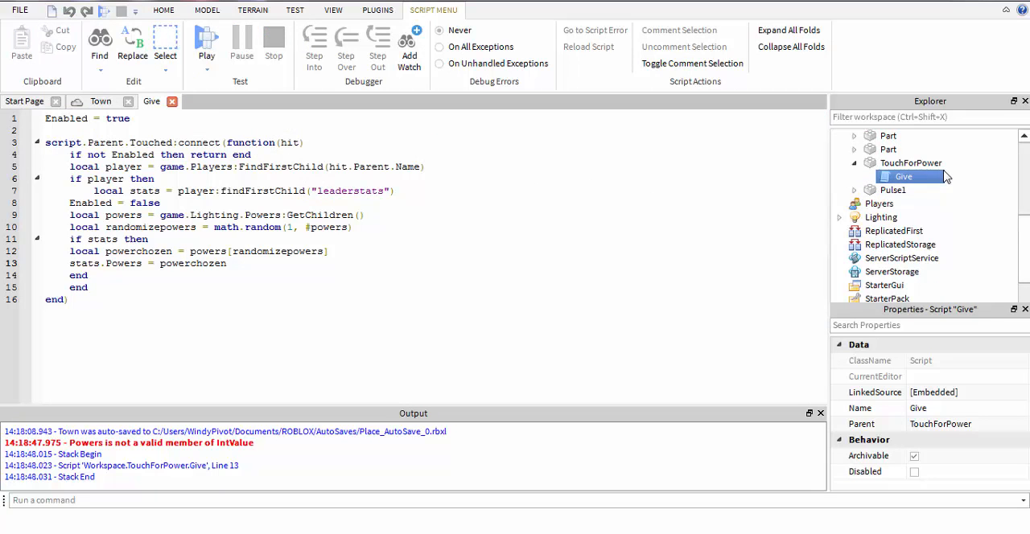
type("Quirk.V")
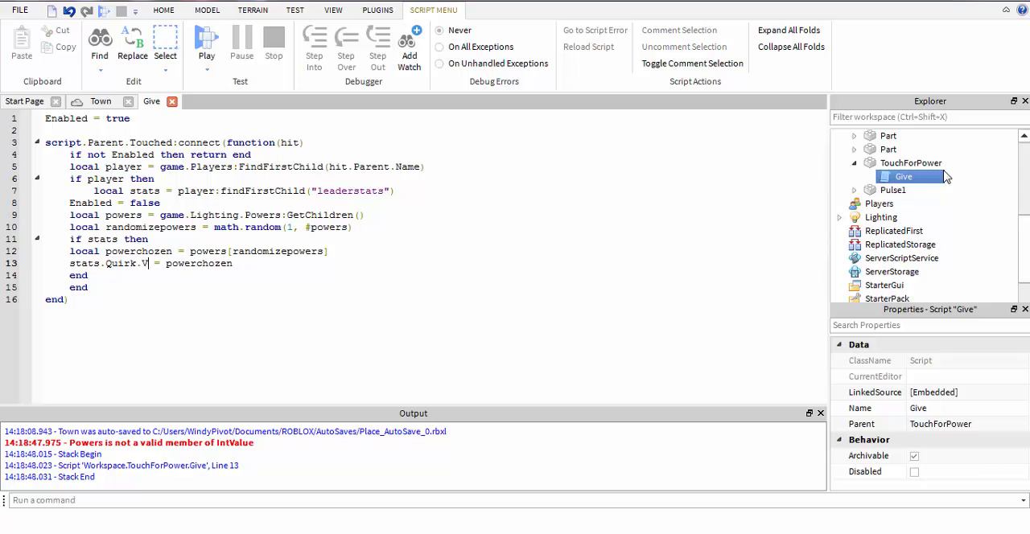
type("alue")
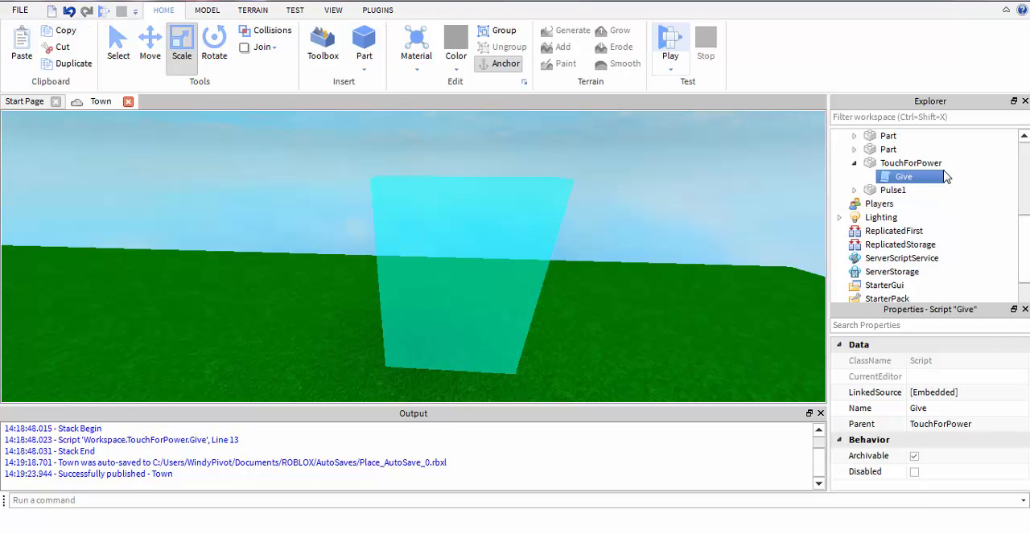
left_click(669, 40)
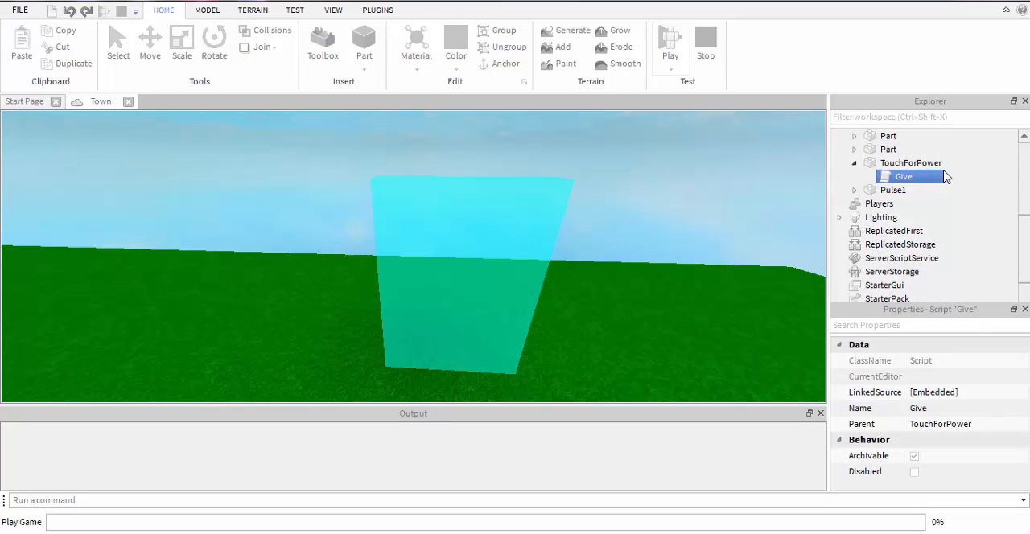
Run the test, inspect Player1's Quirk stat, and find Give line 13's 'string expected, got Object' error
left_click(669, 41)
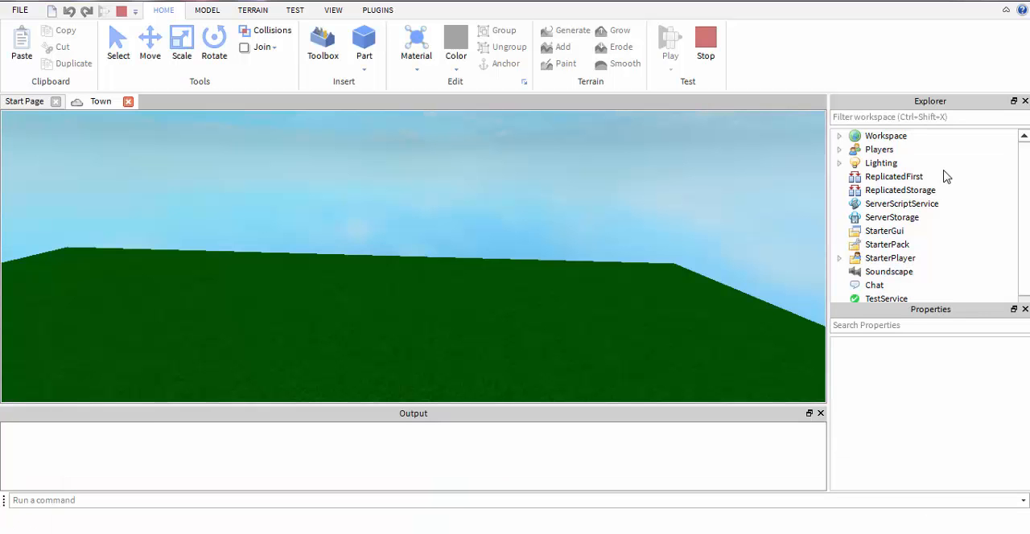
left_click(670, 42)
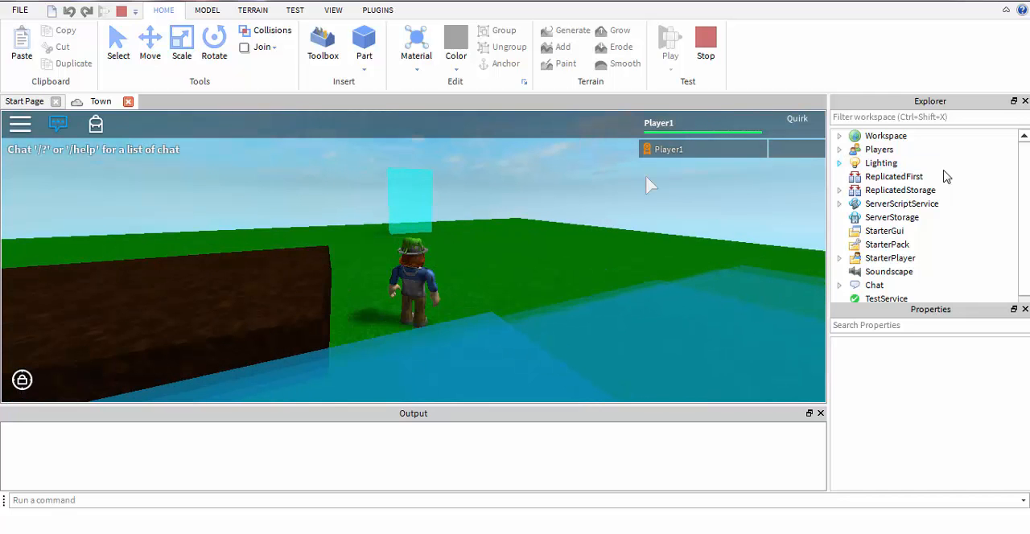
mouse_move(803, 139)
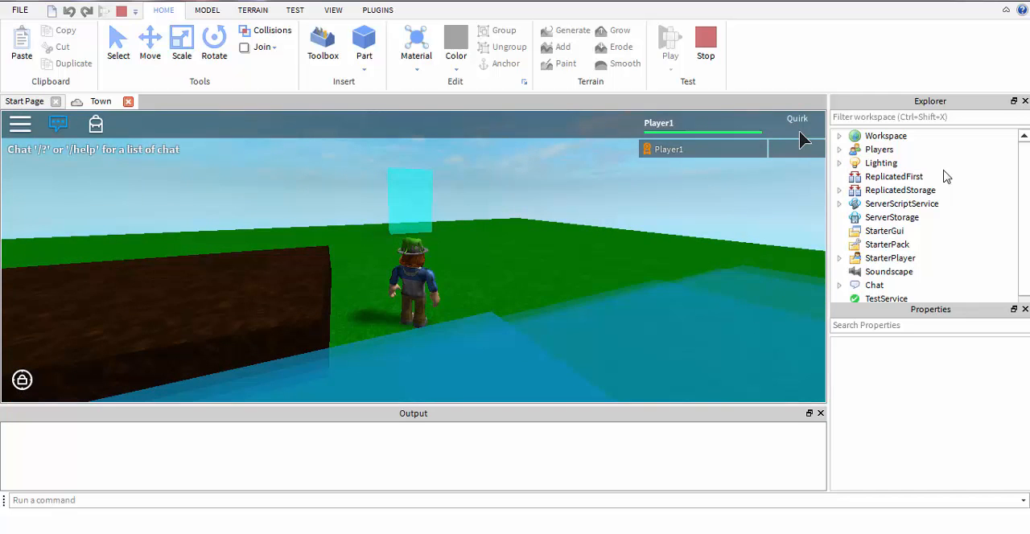
left_click(839, 149)
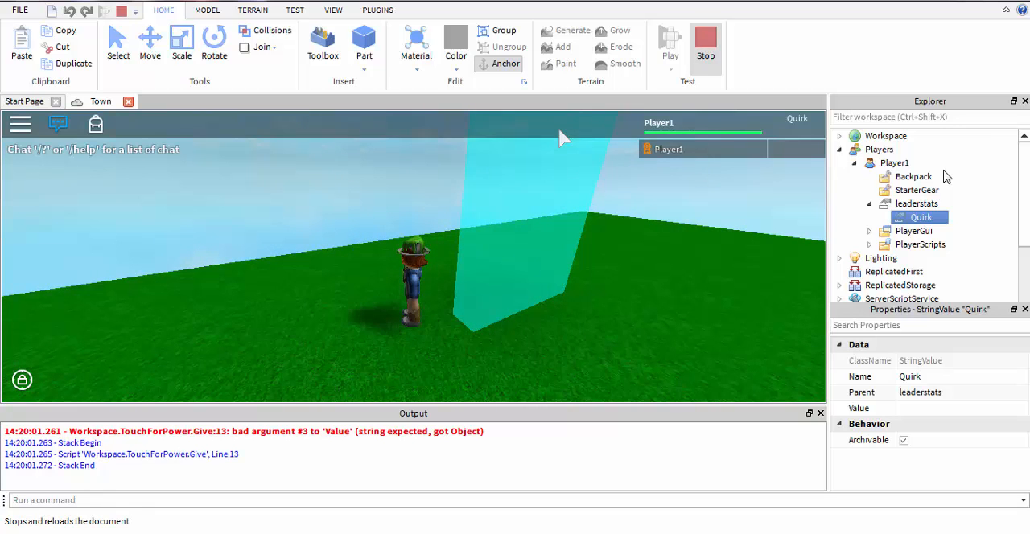
left_click(704, 42)
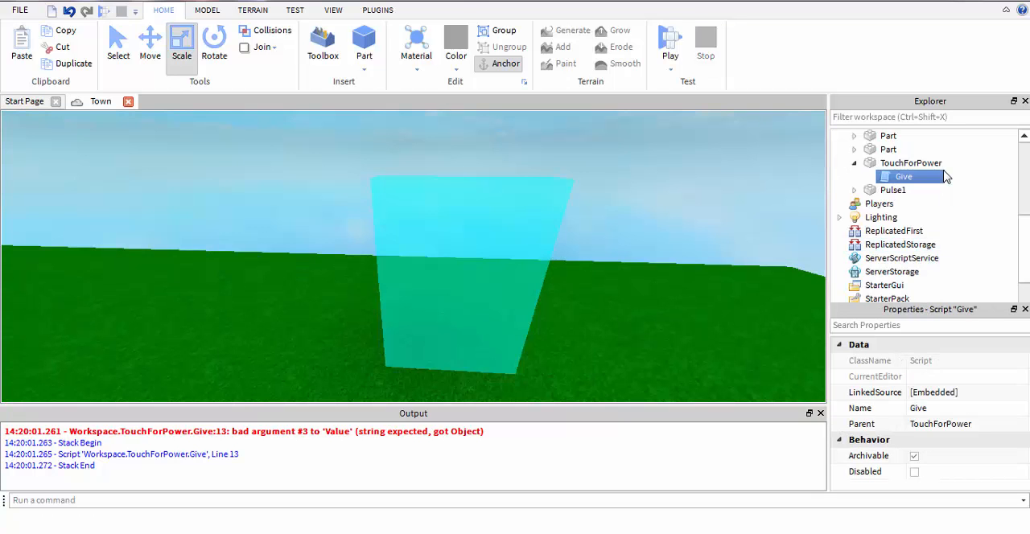
Append .Name to powerchozen on Give line 13, check Fire in Lighting's Powers folder, then replay
double_click(902, 176)
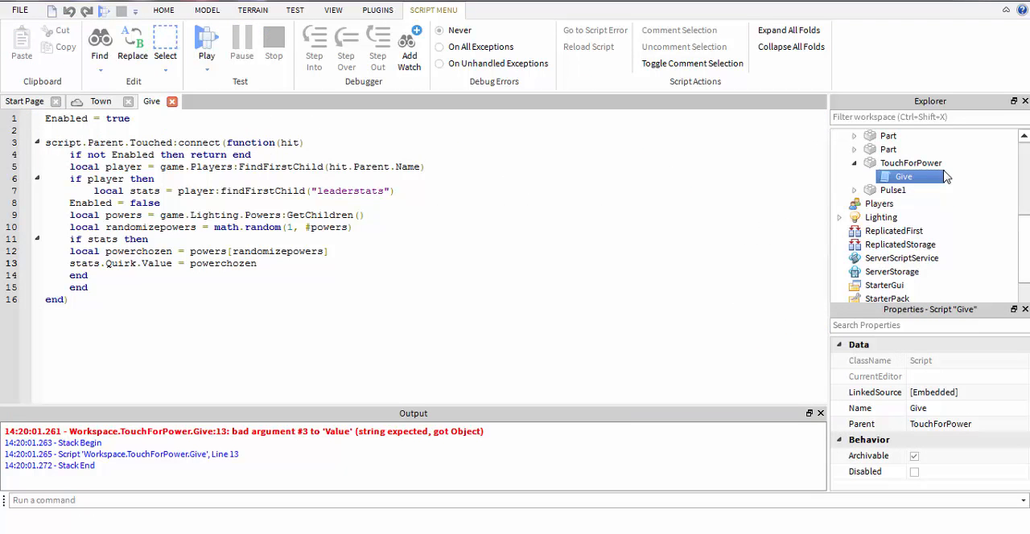
type(".Name")
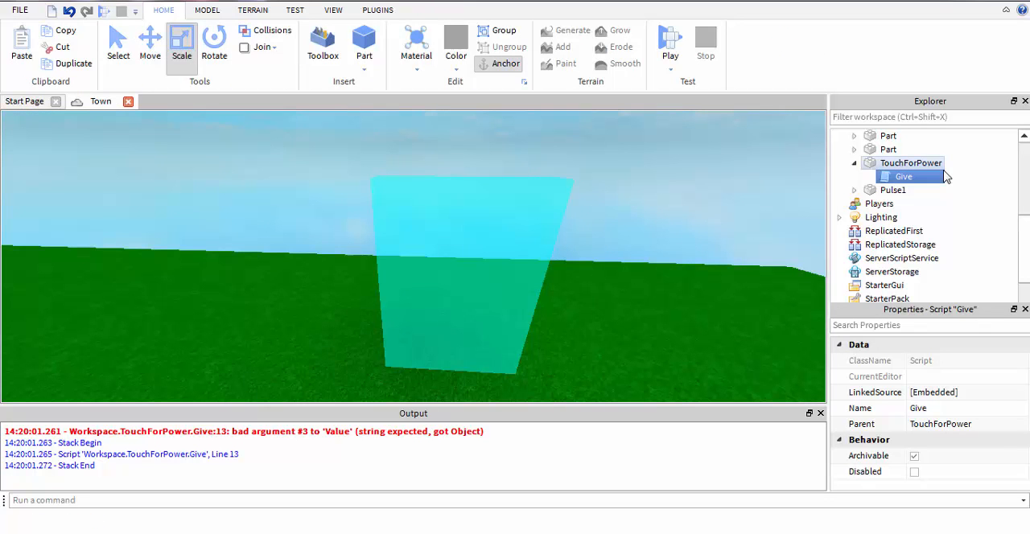
left_click(839, 217)
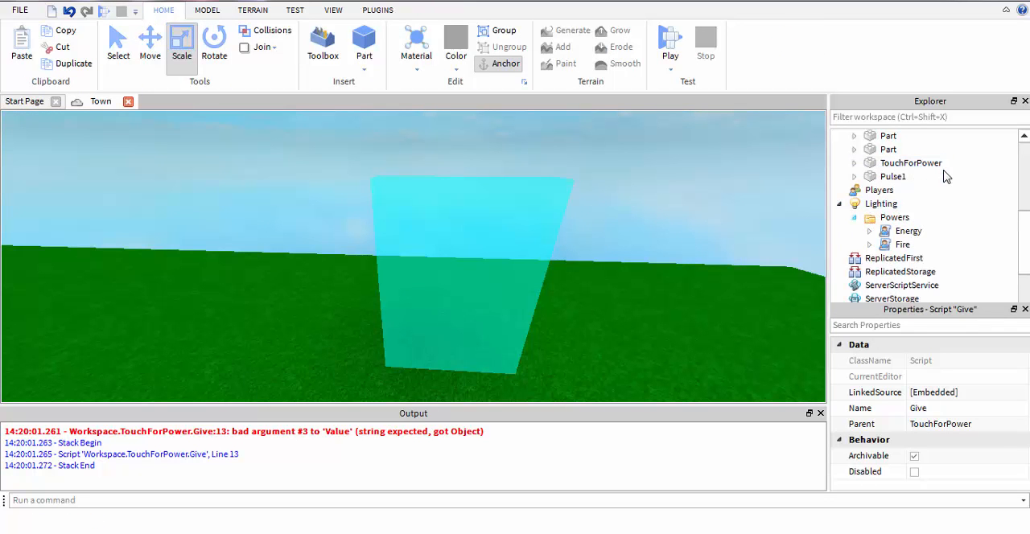
left_click(902, 244)
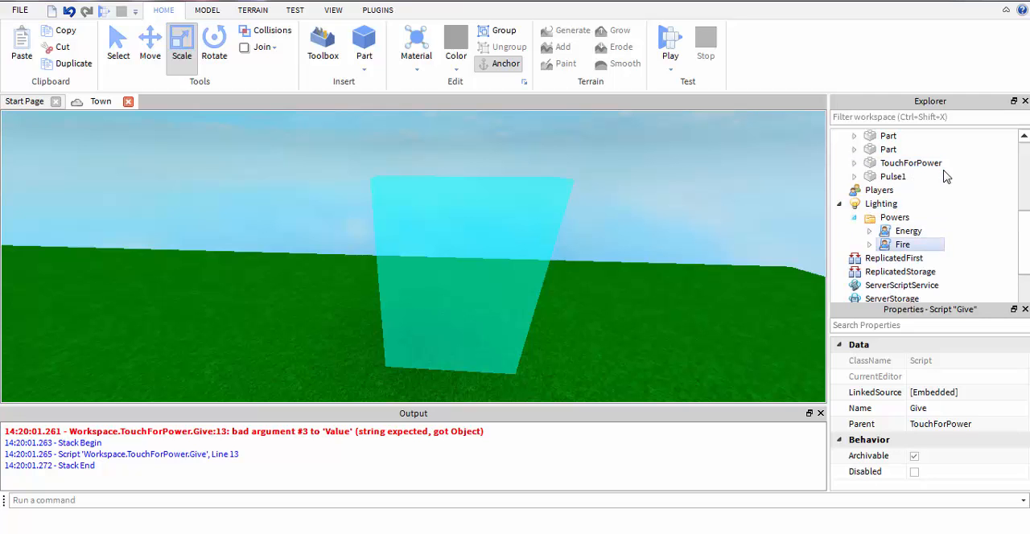
left_click(839, 203)
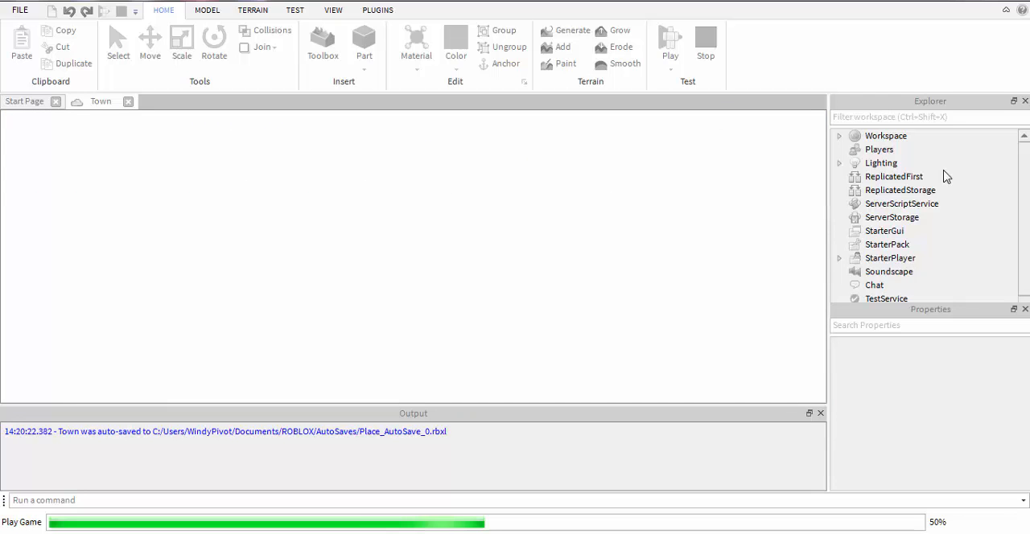
Run the game, confirm Player1's Quirk reads Fire without errors, then stop the test
left_click(669, 40)
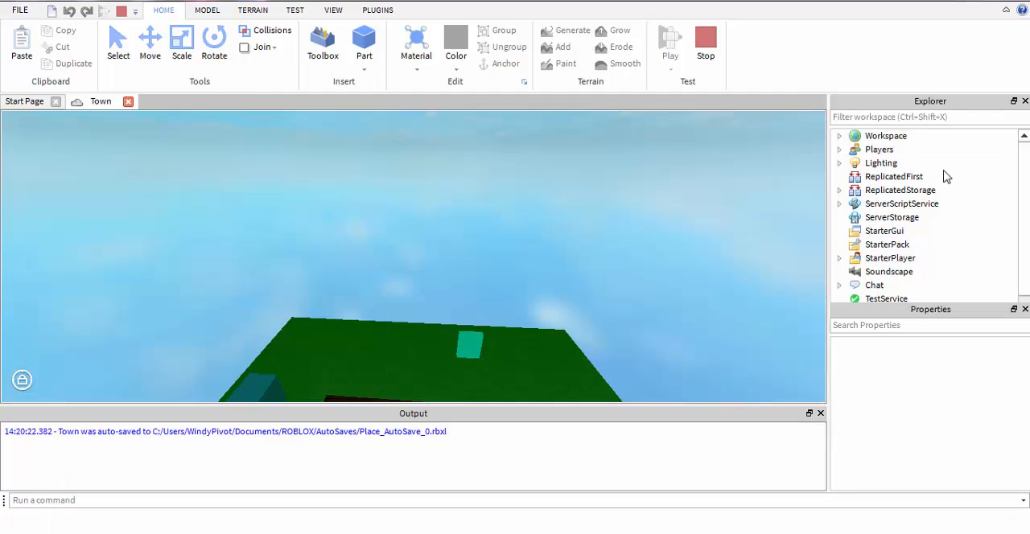
left_click(669, 42)
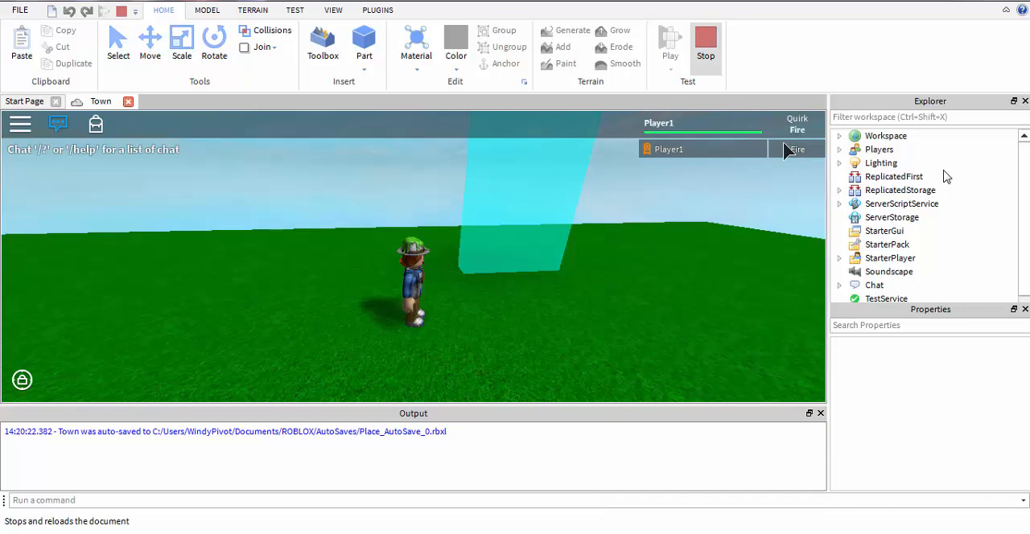
left_click(705, 40)
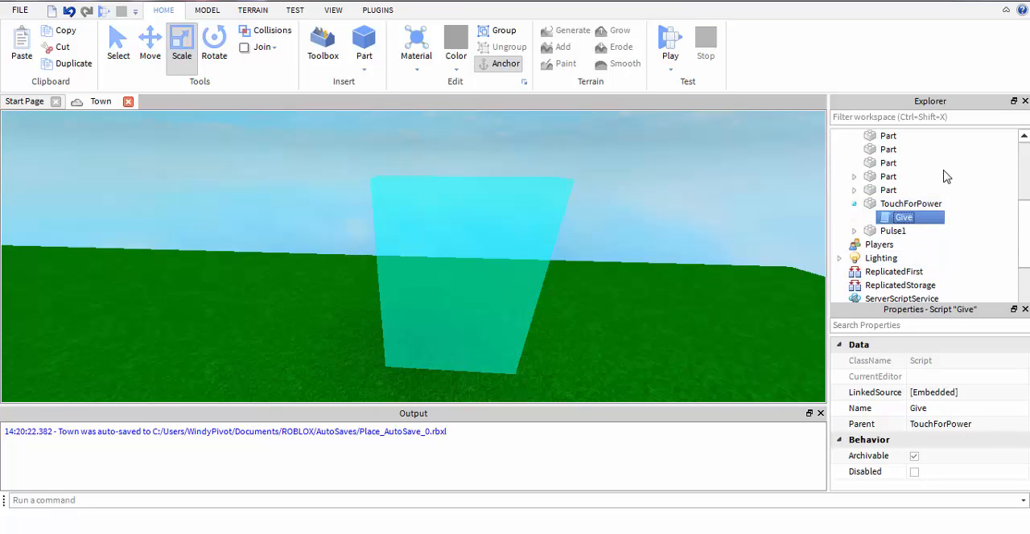
In Give, add local power = game.Lighting.Powers:FindFirstChild(powerchozen.Name):clone()
double_click(903, 217)
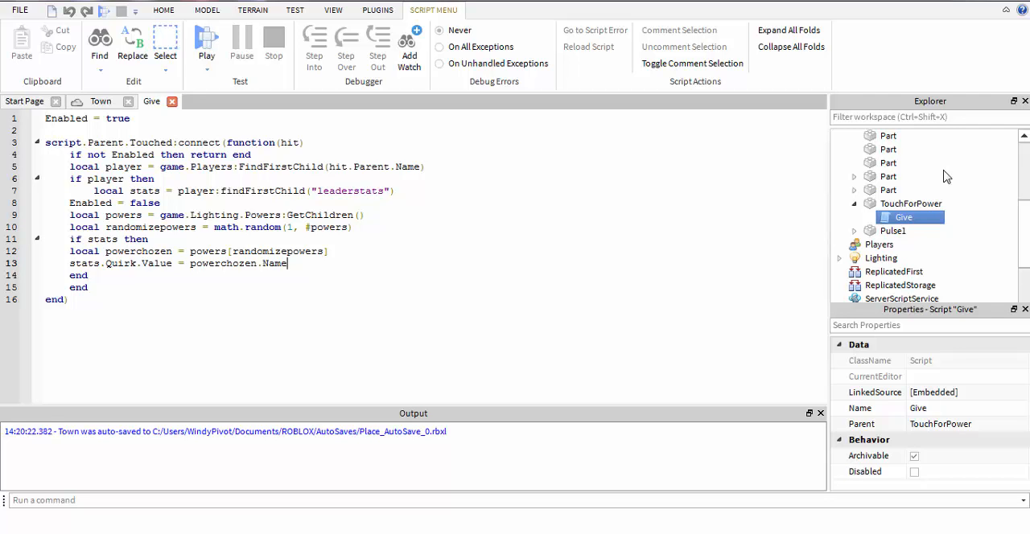
key("Return")
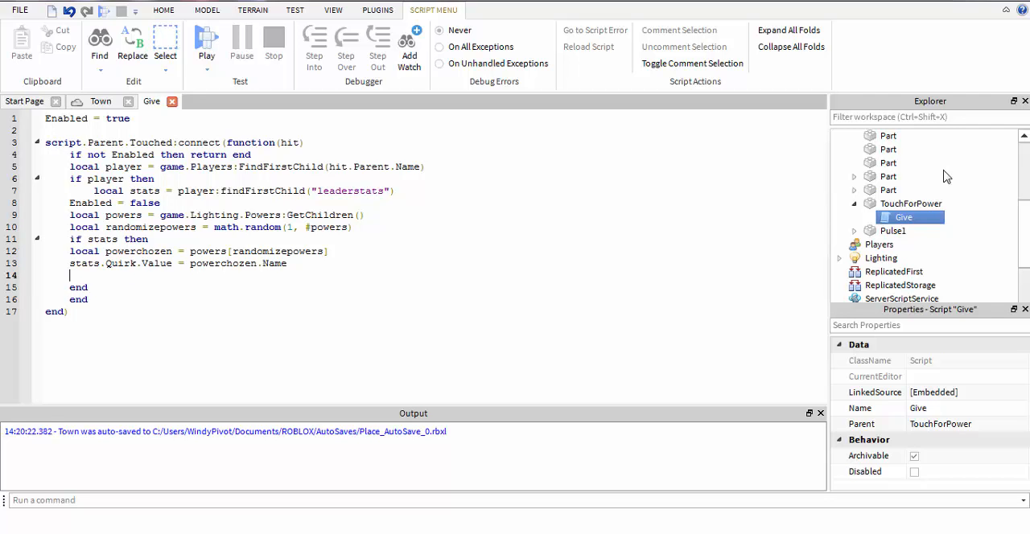
type("local")
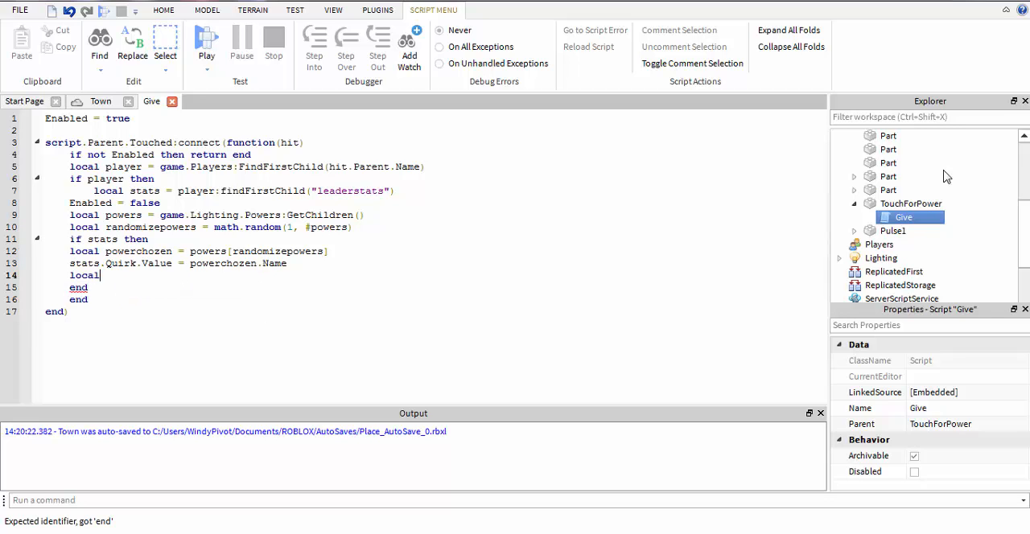
type("power =")
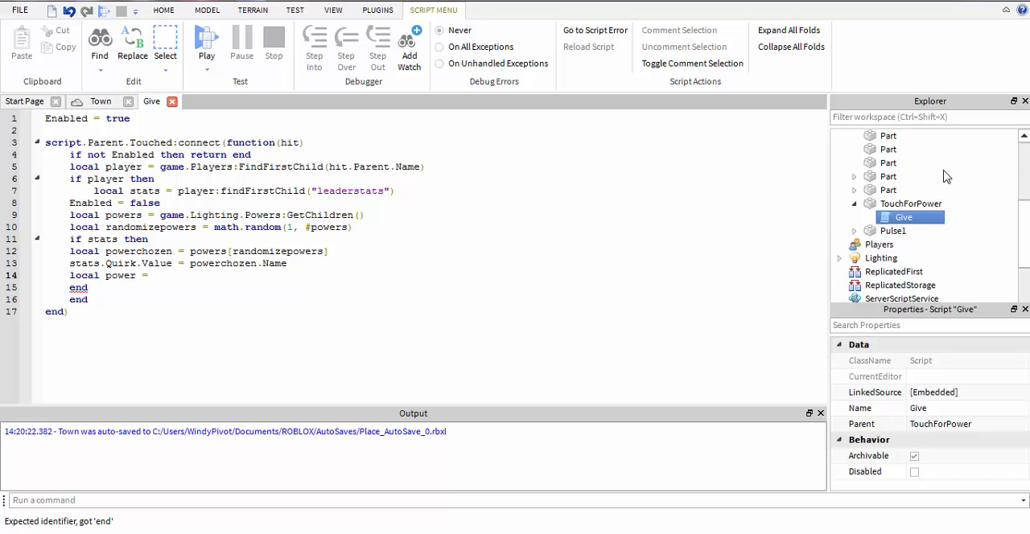
type("game.Lighting.Powers")
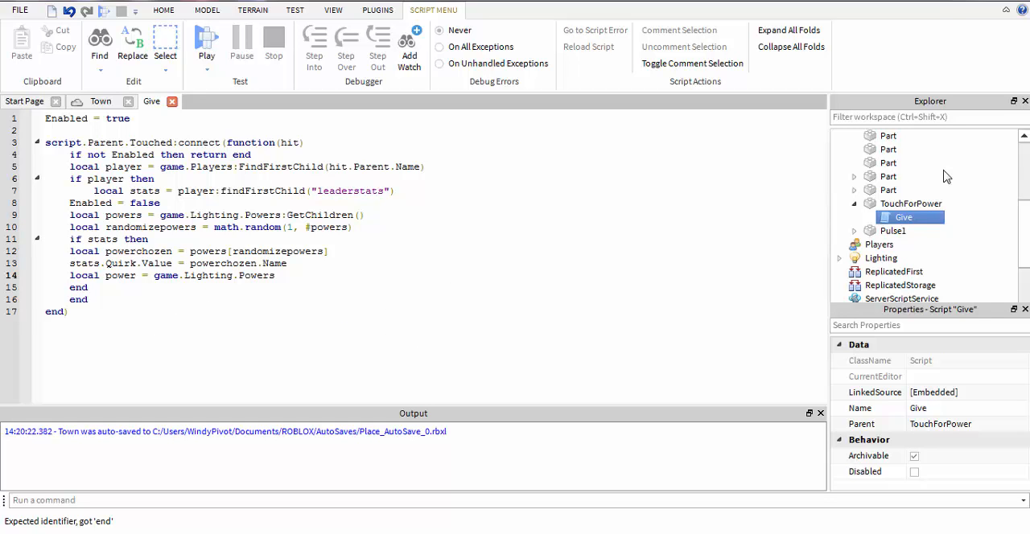
type(":FindFirstChild()")
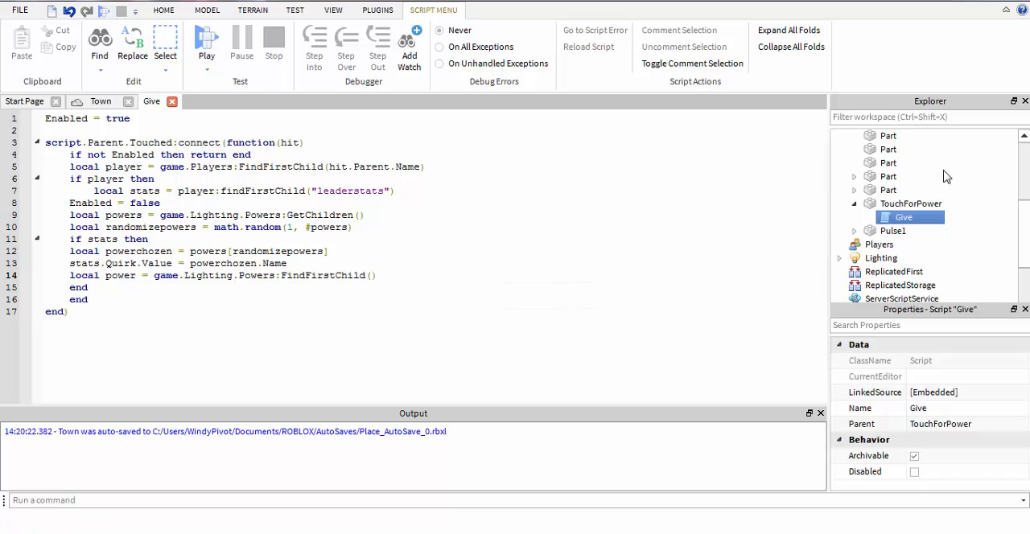
type("powerchozen.Name")
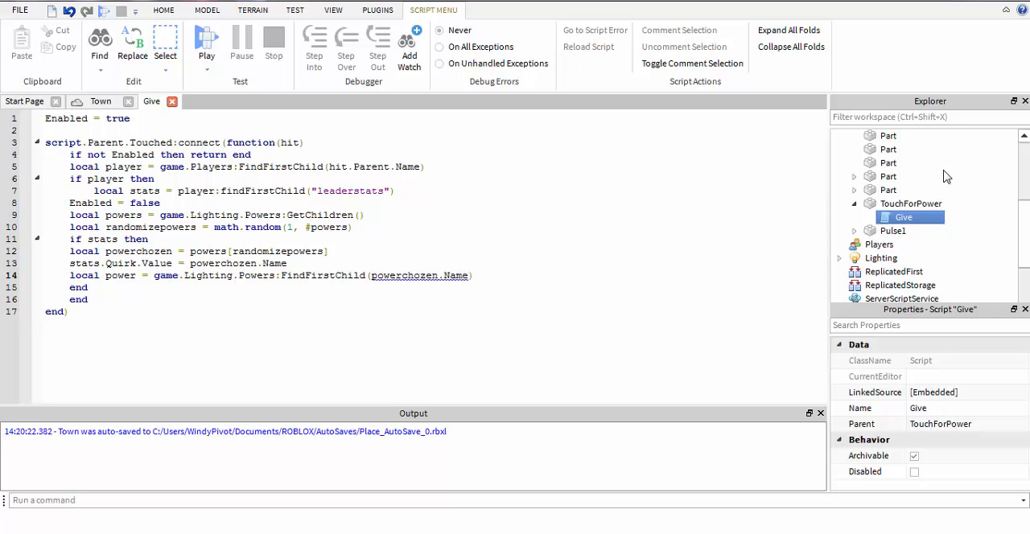
type(":c;")
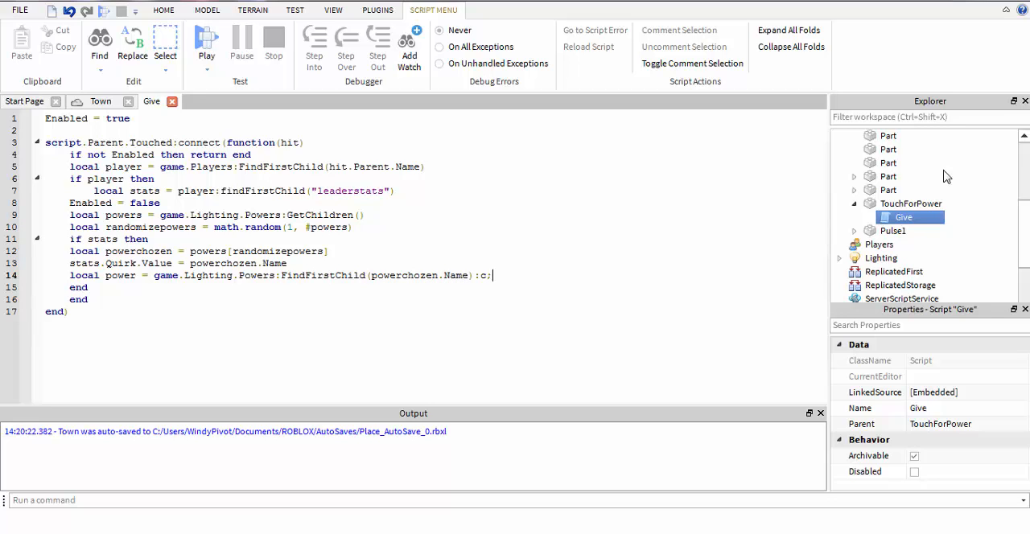
type("lone()")
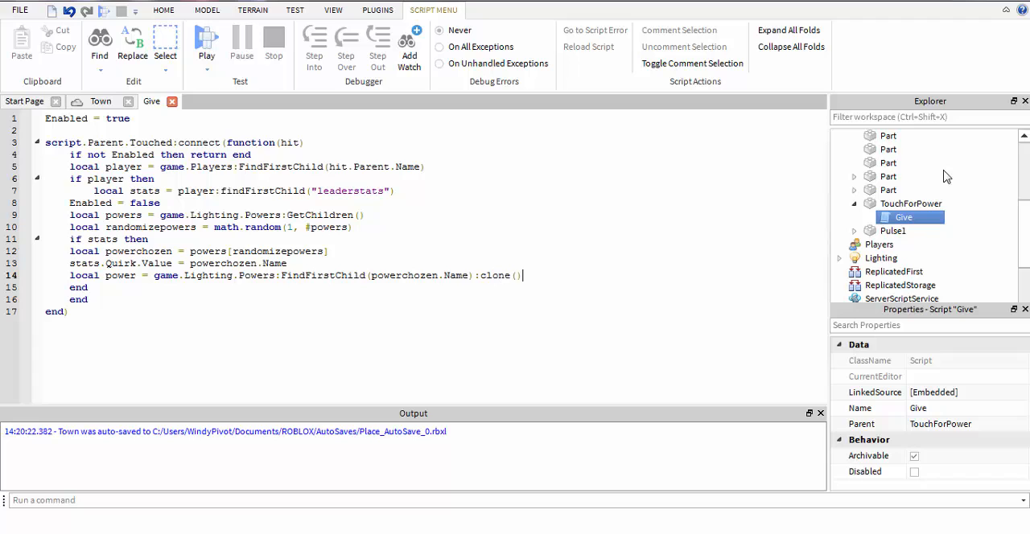
Add power.Parent = player.Backpack to put the cloned power in the Backpack
type("p")
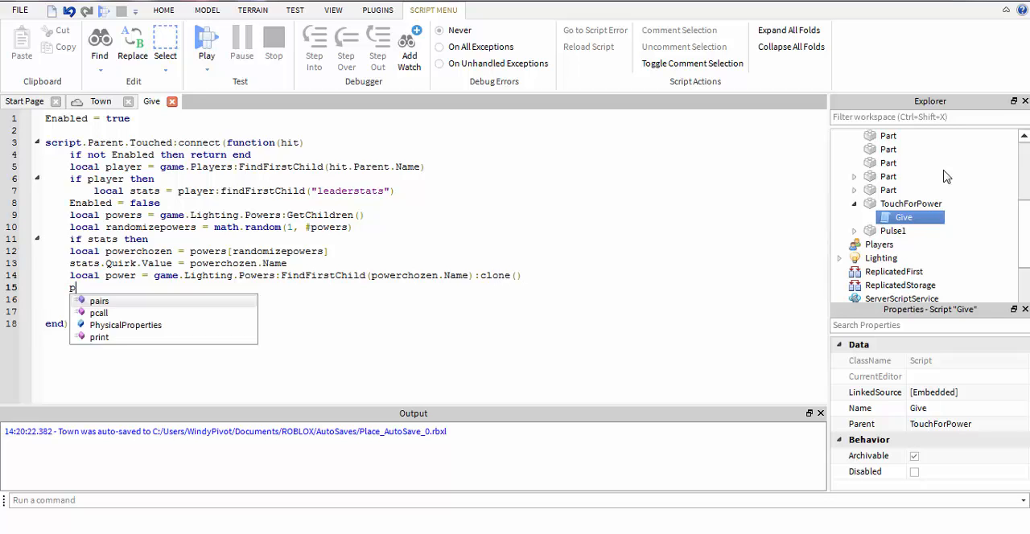
type("ower.Parent =")
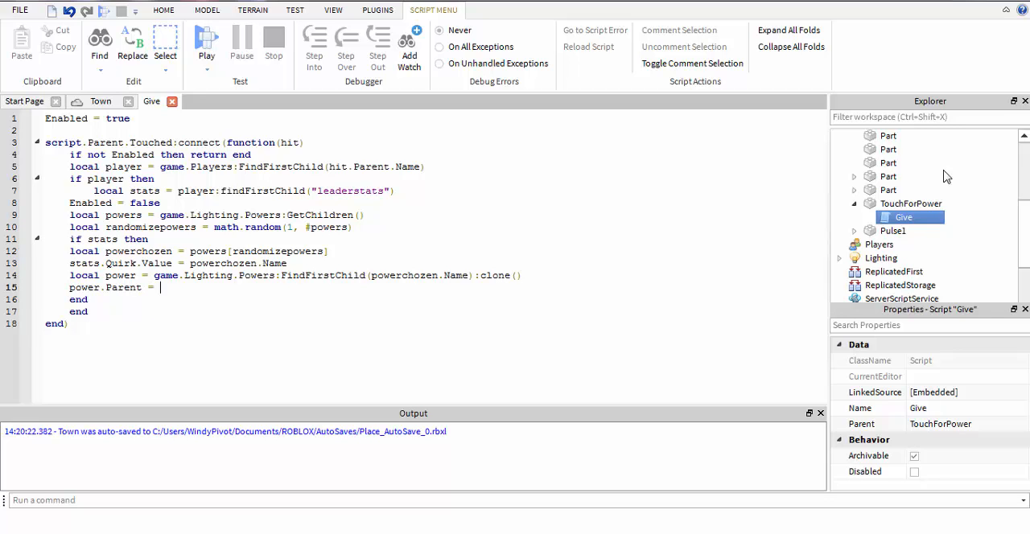
type("player.Back")
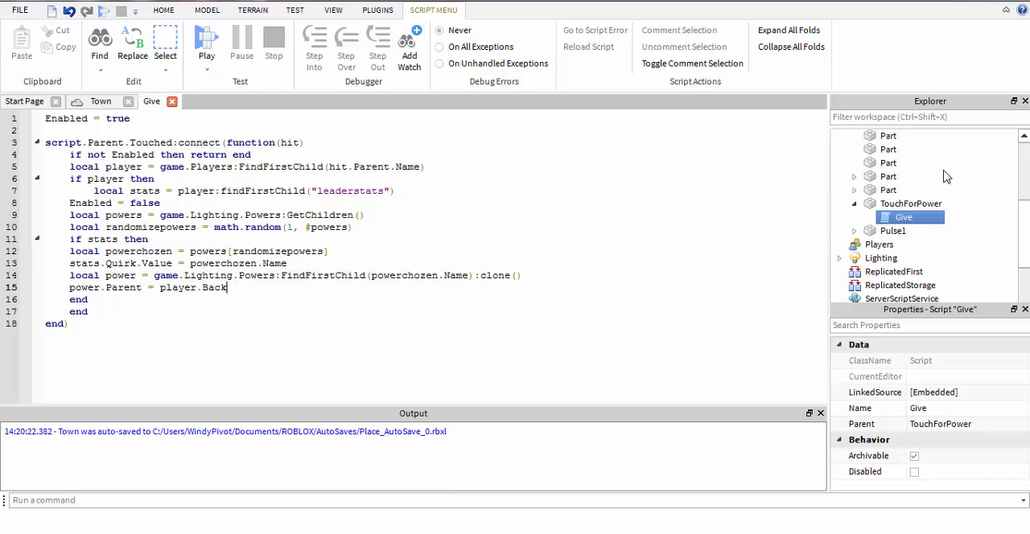
type("pack")
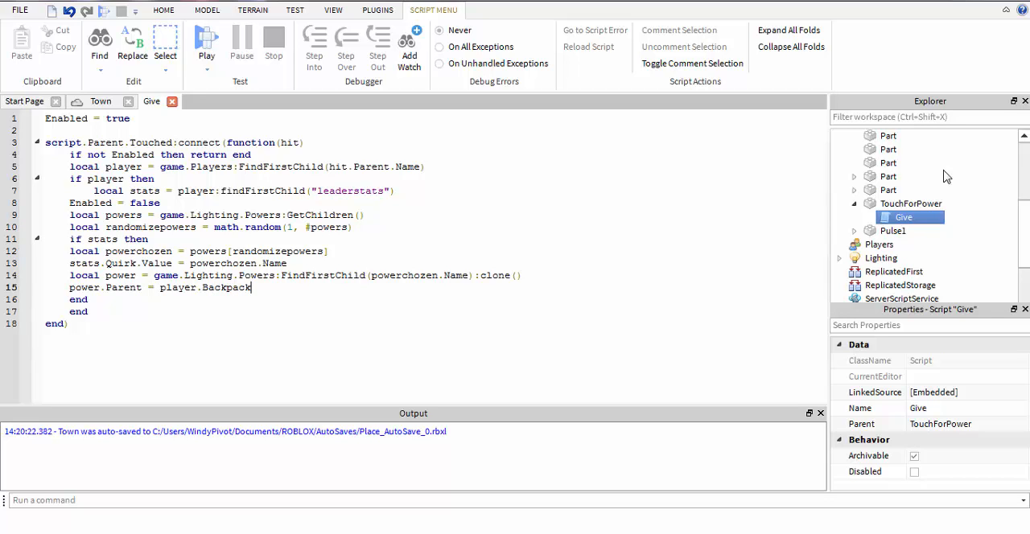
mouse_move(171, 102)
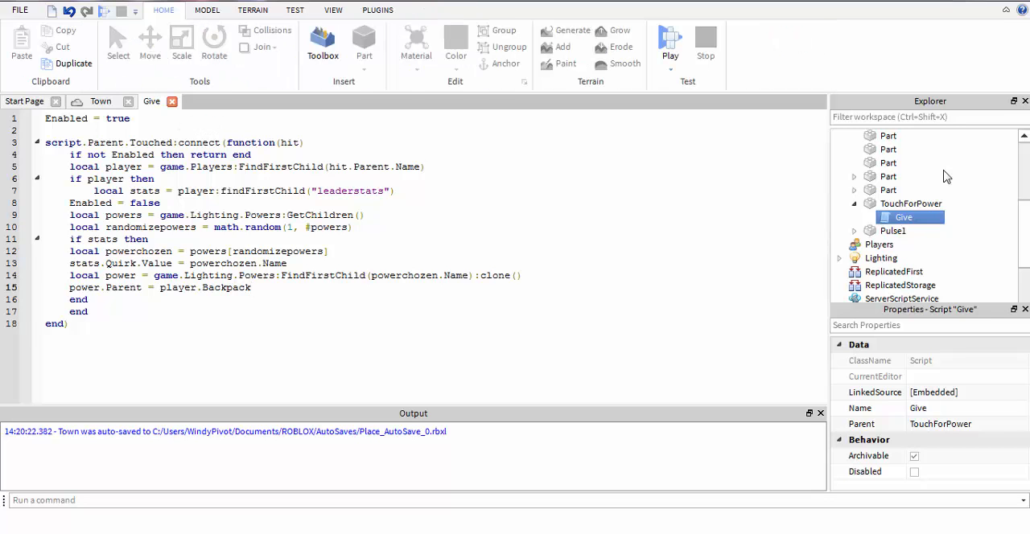
Playtest and walk Player1 onto the grass near the power part, with Quirk showing Fire
left_click(171, 101)
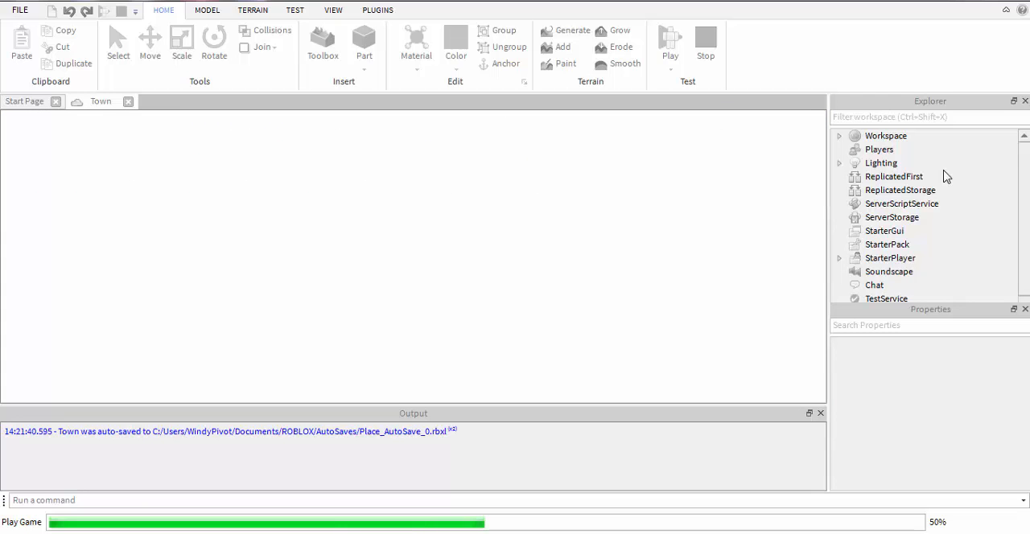
left_click(670, 40)
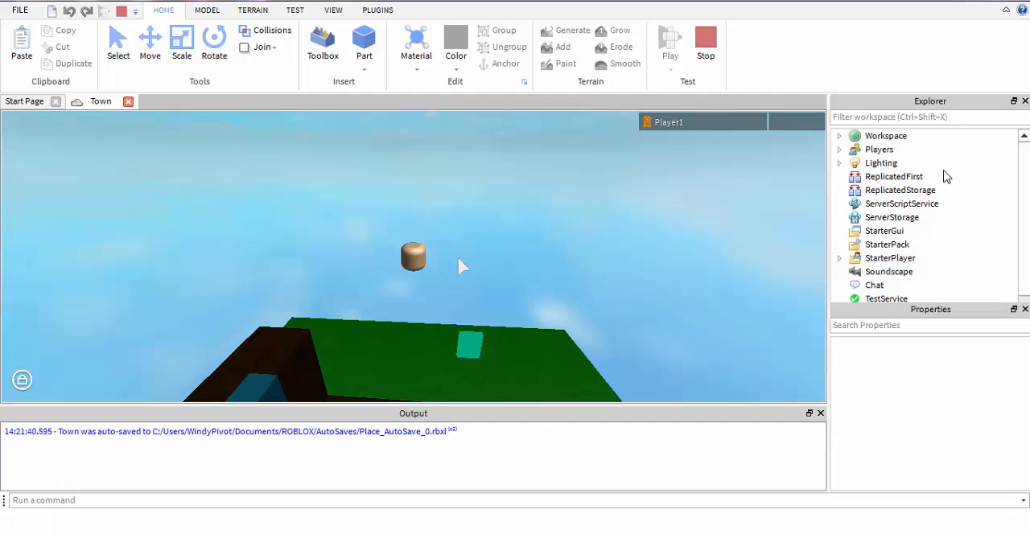
left_click(670, 42)
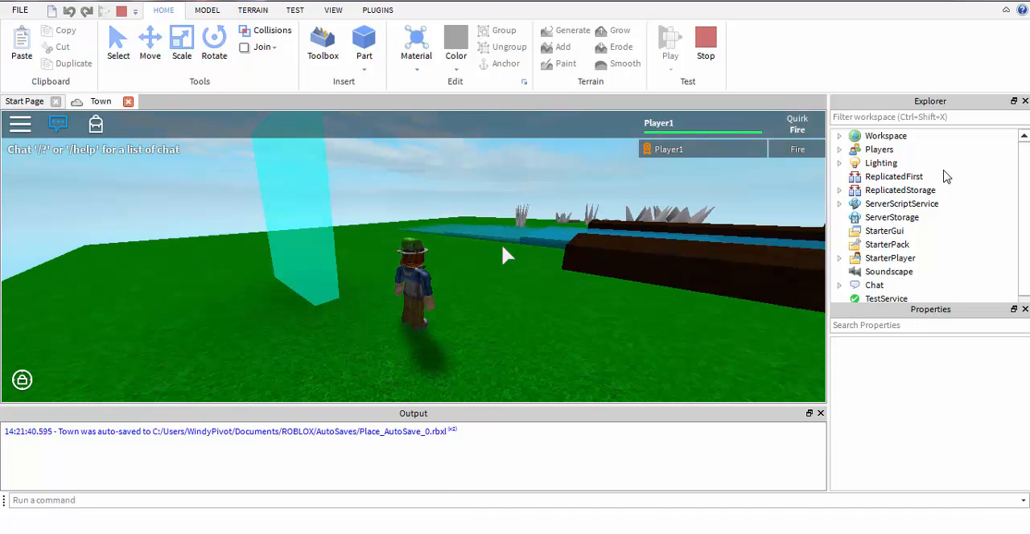
left_click(462, 246)
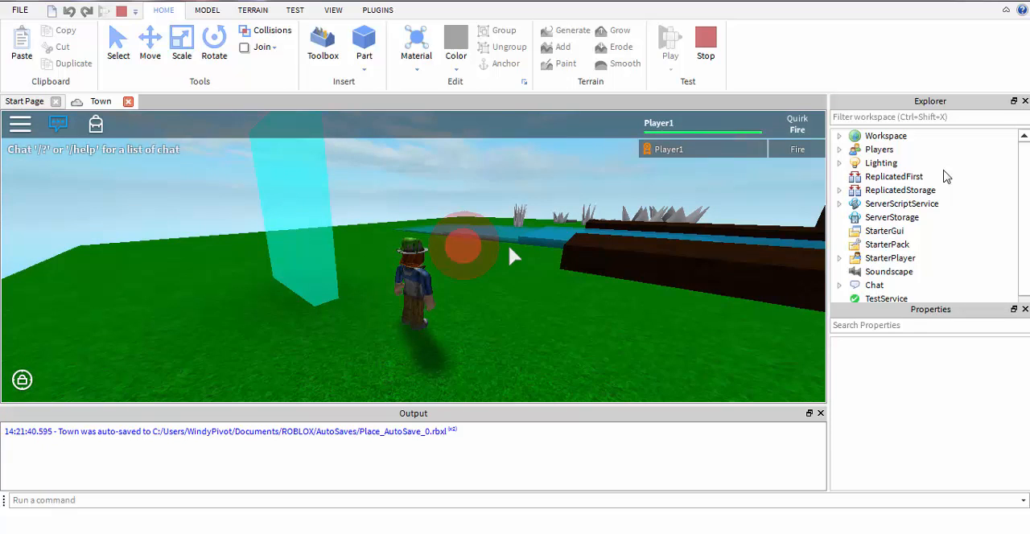